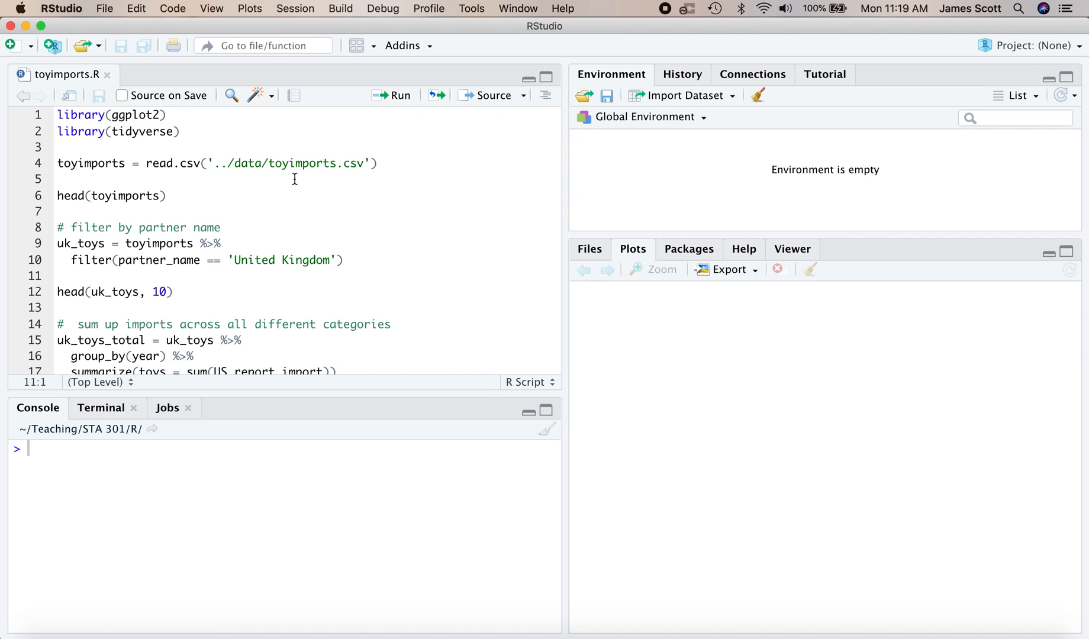
mouse_move(377, 166)
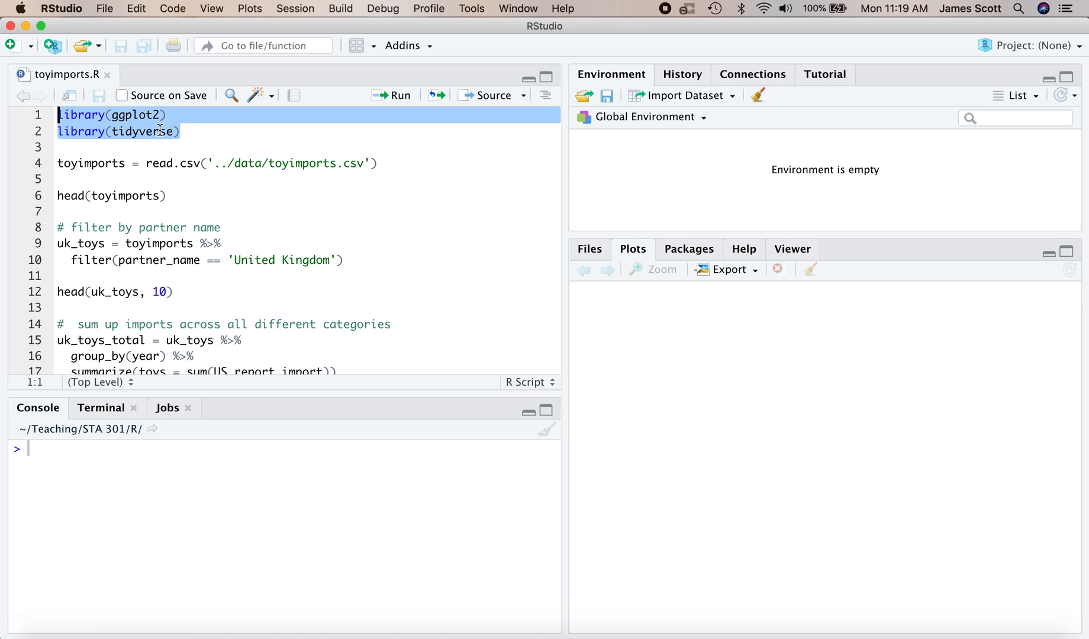
mouse_move(232, 119)
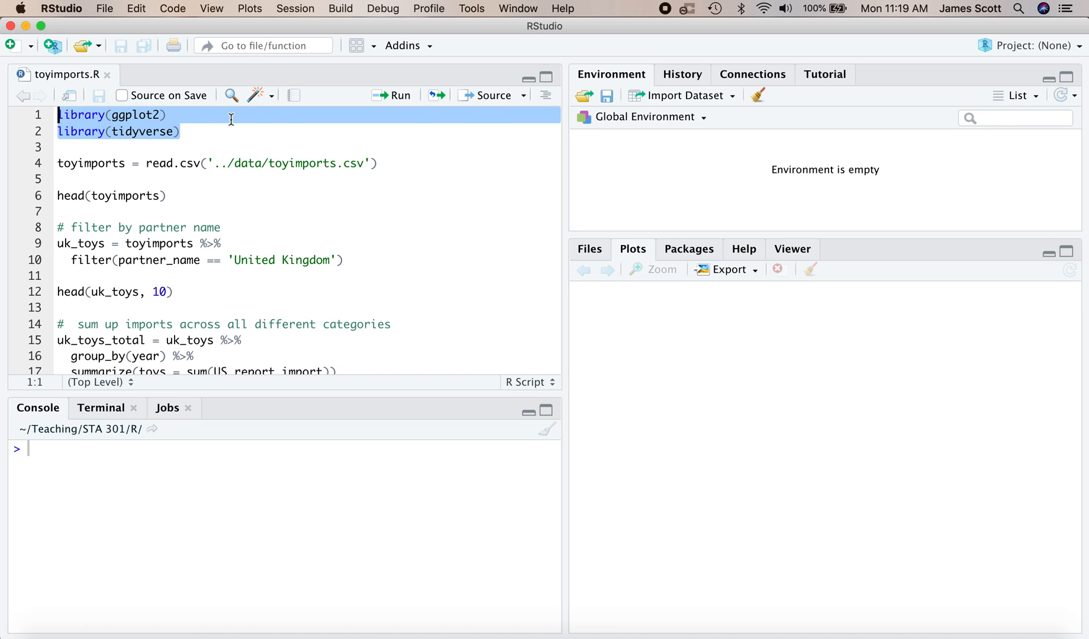
Run the library(ggplot2) and library(tidyverse) lines to attach the tidyverse packages.
click(392, 95)
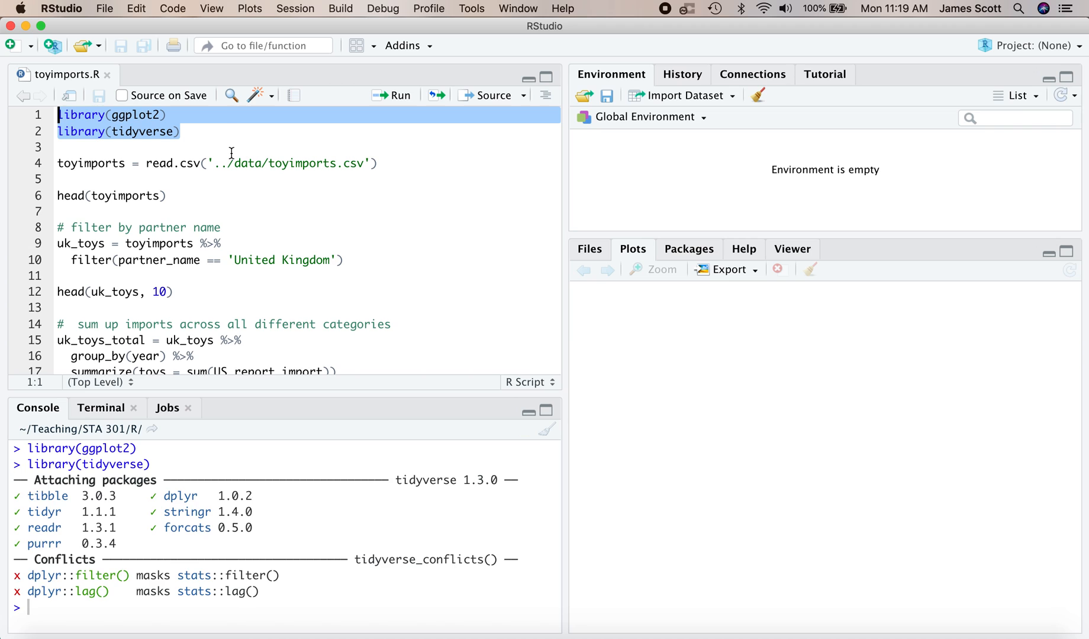
mouse_move(449, 157)
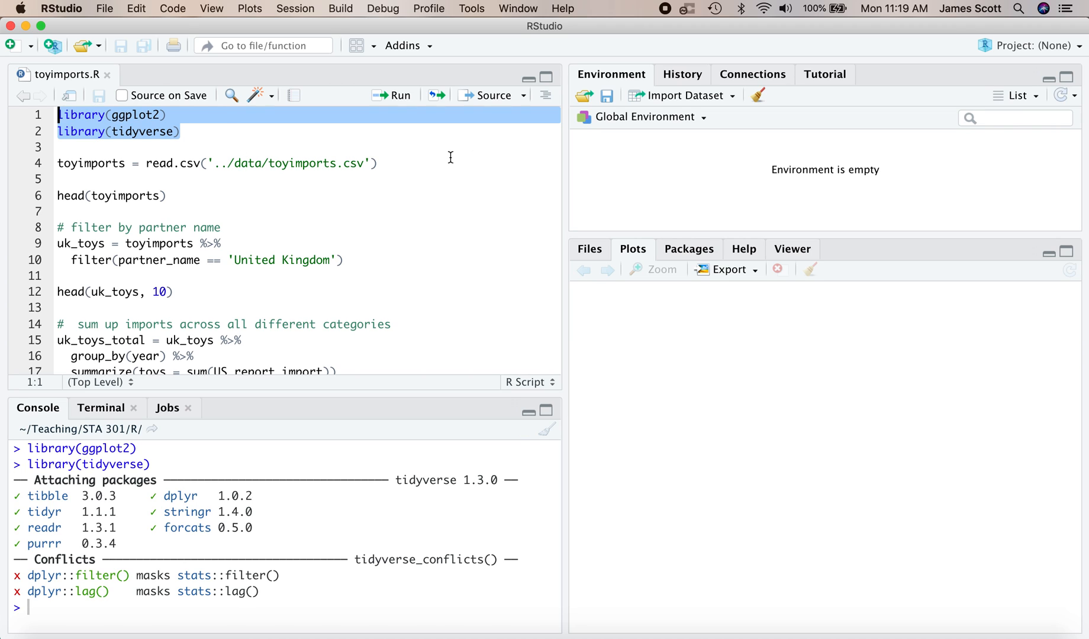
click(378, 163)
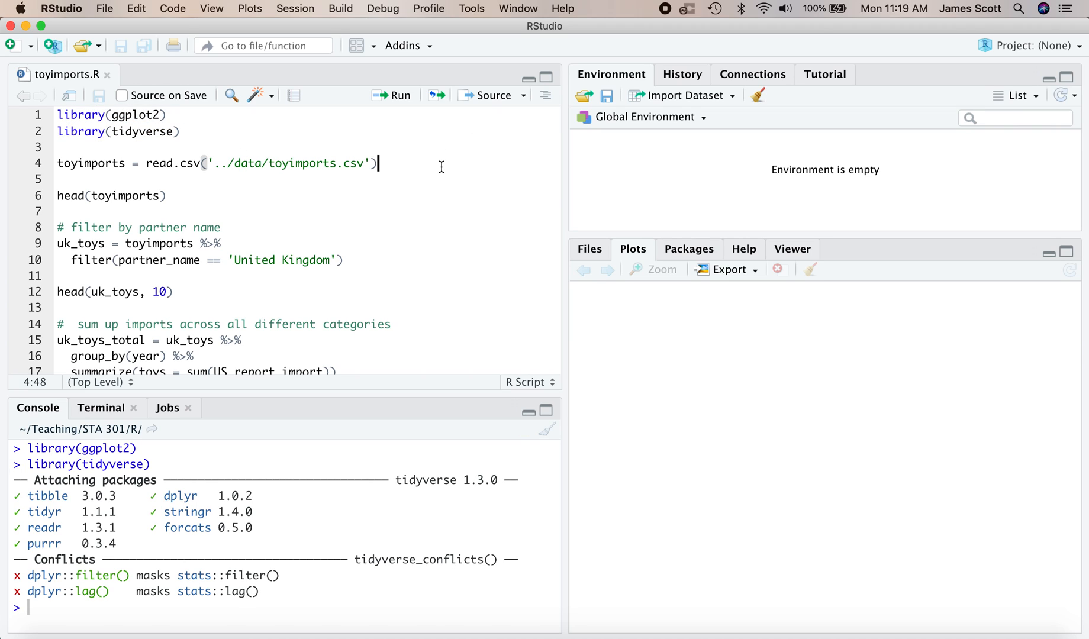
Start a From Text (base) dataset import and pick toyimports.csv in the data folder.
click(684, 96)
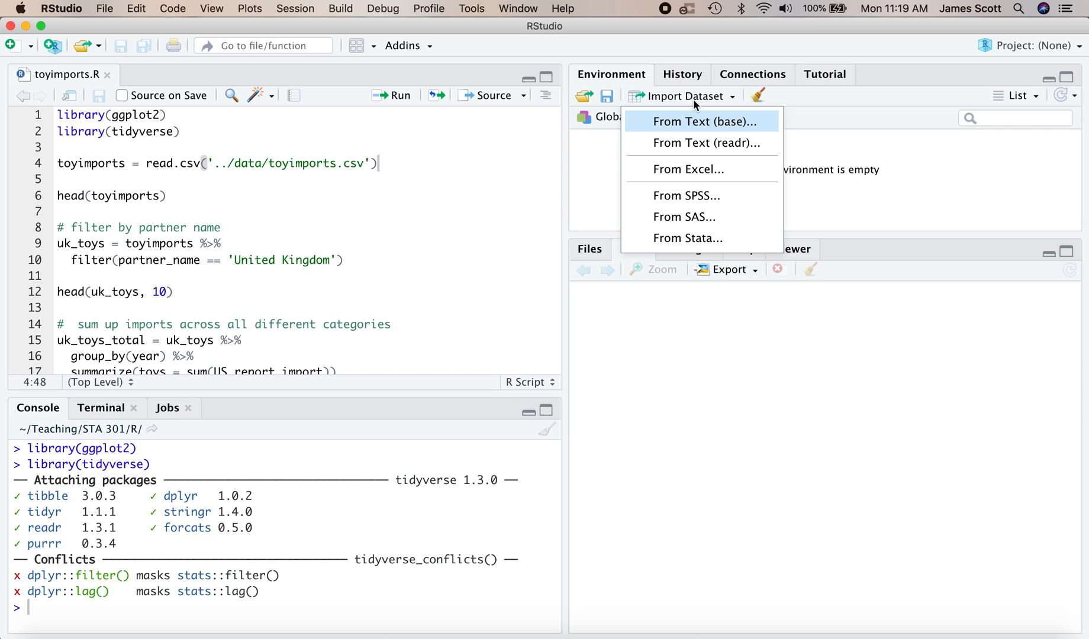
mouse_move(756, 127)
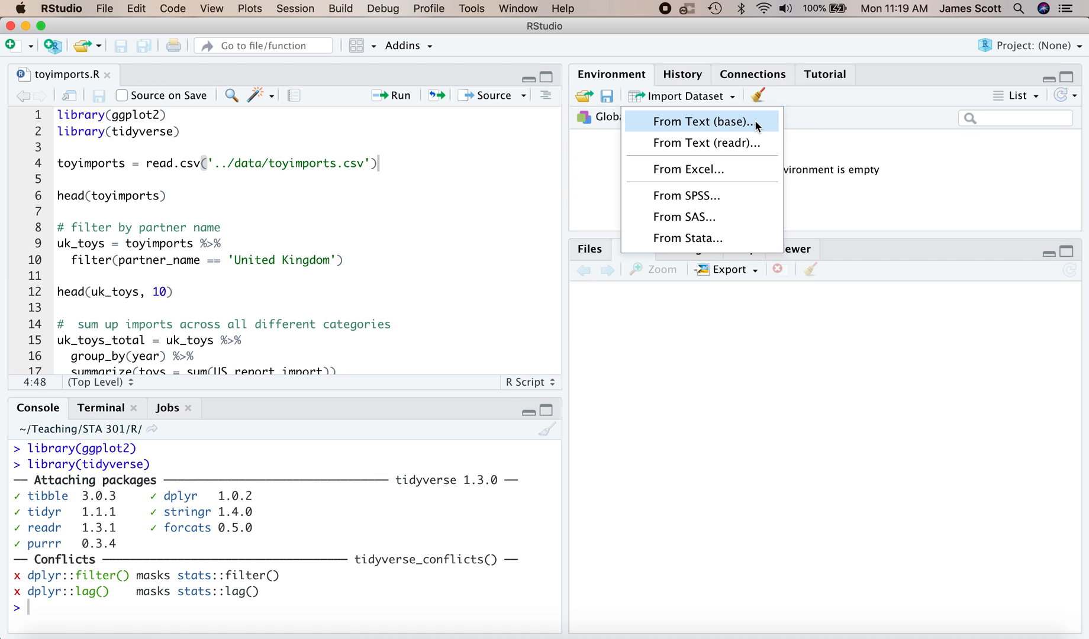
click(702, 122)
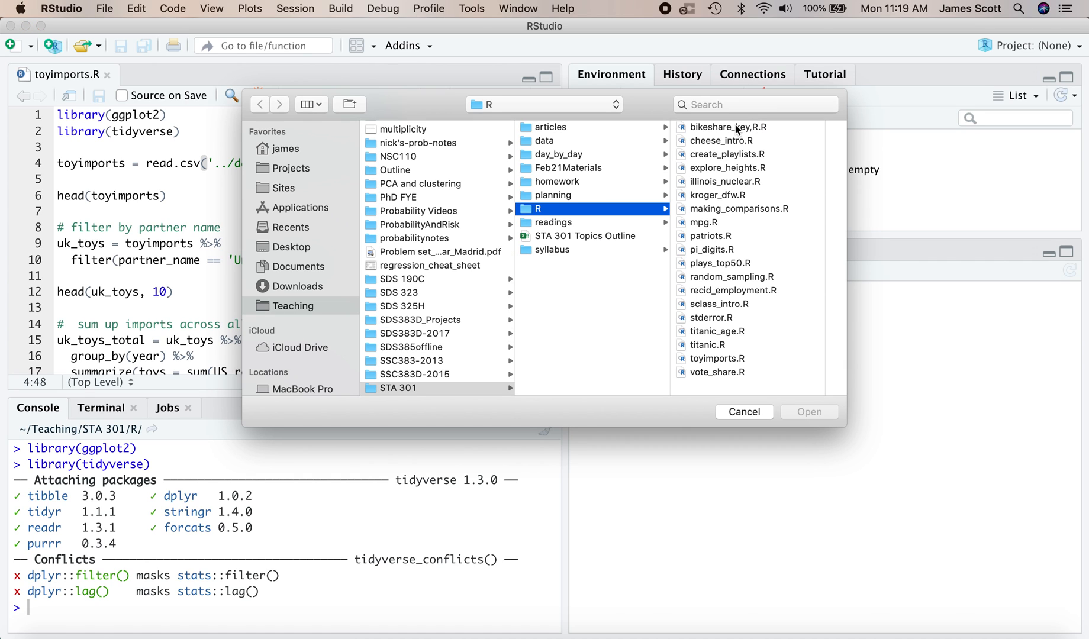
click(545, 140)
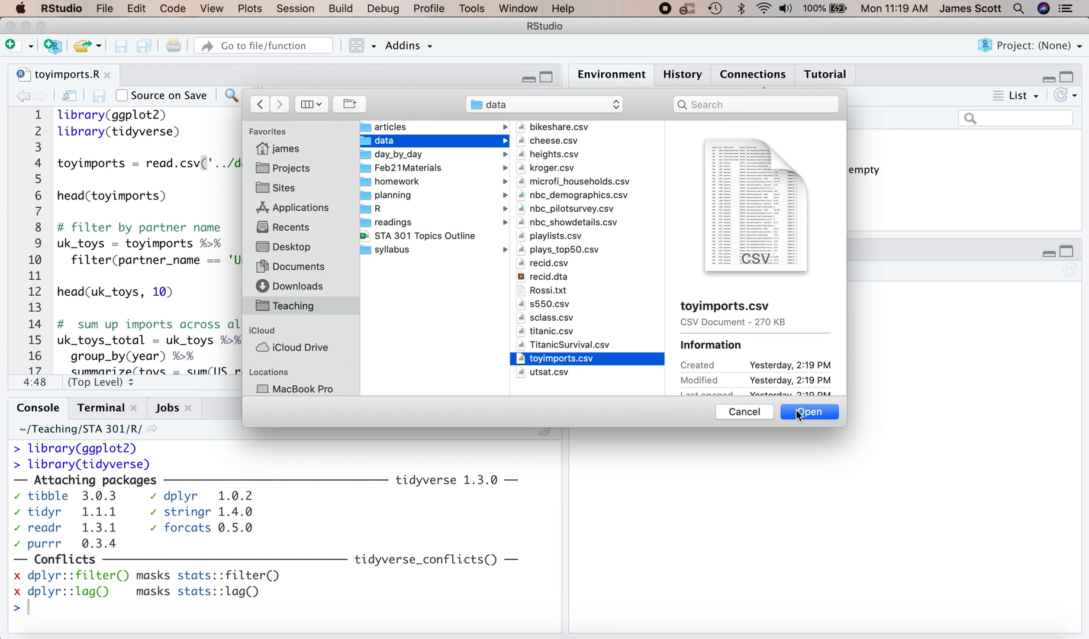
Import toyimports.csv with Heading set to Yes, then return to toyimports.R.
click(807, 412)
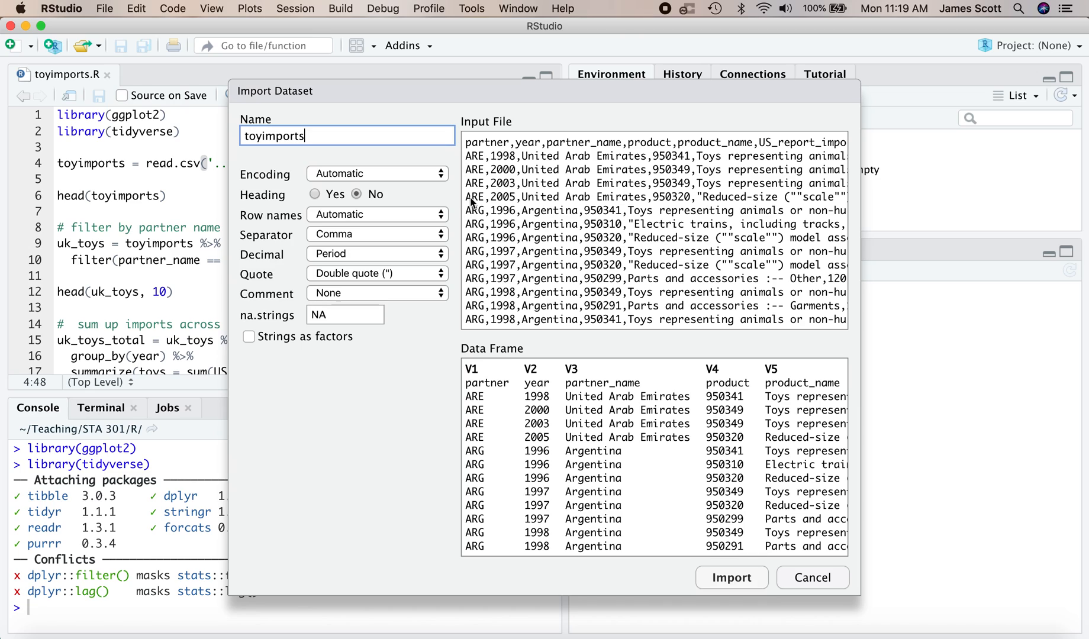
mouse_move(333, 198)
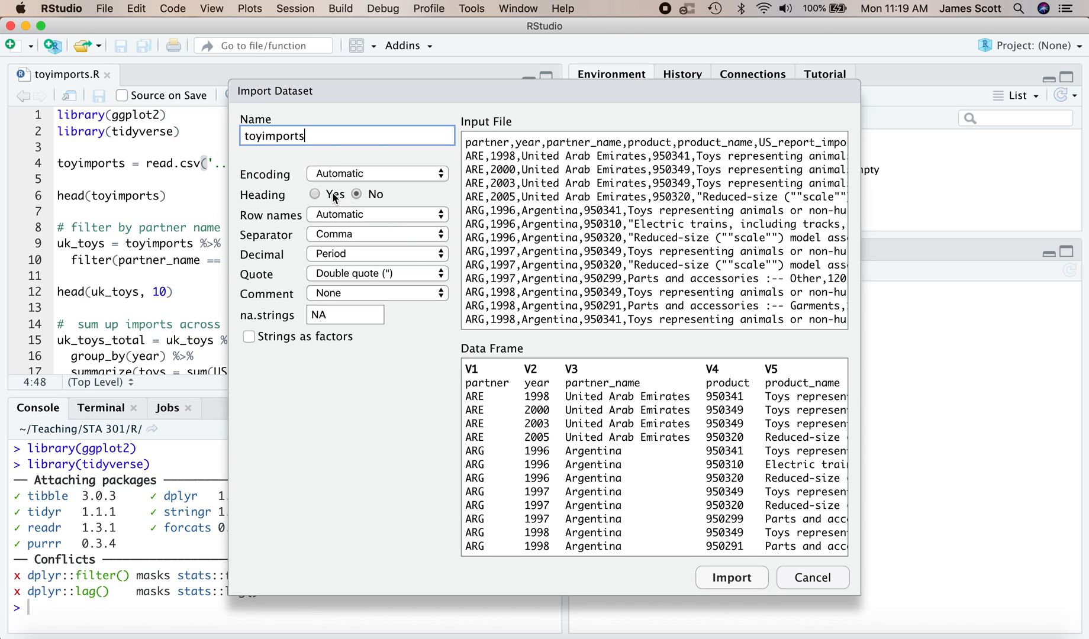
mouse_move(316, 125)
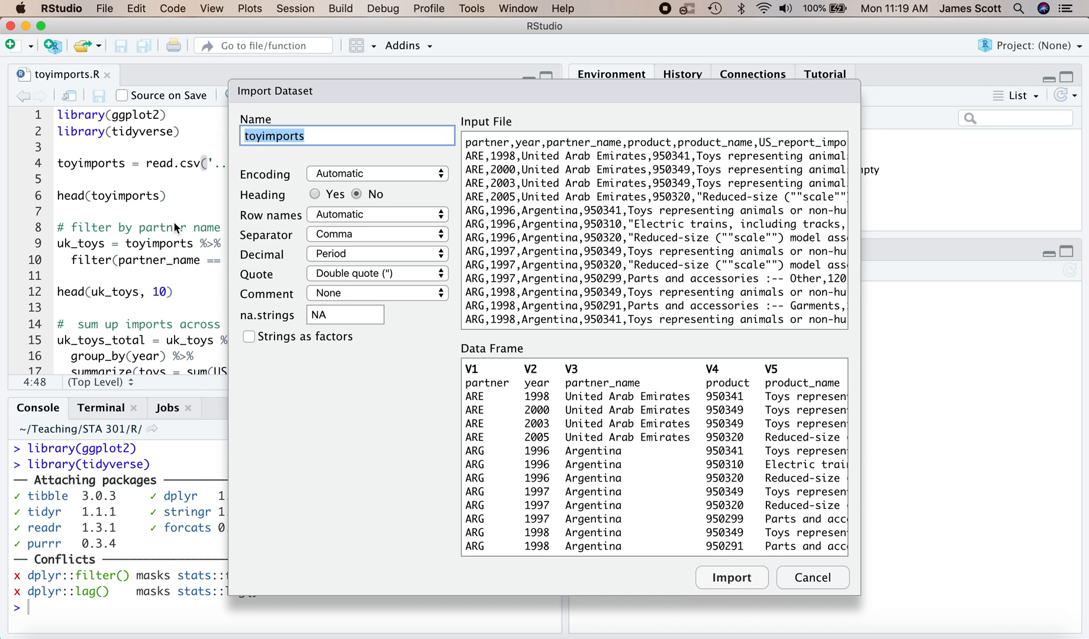
mouse_move(406, 224)
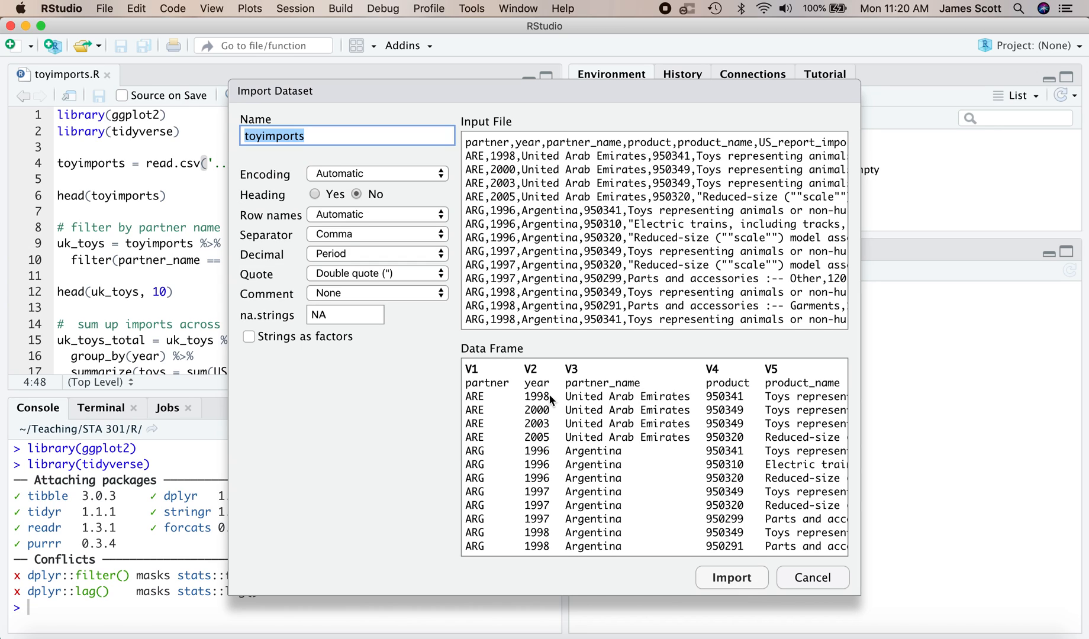
mouse_move(495, 396)
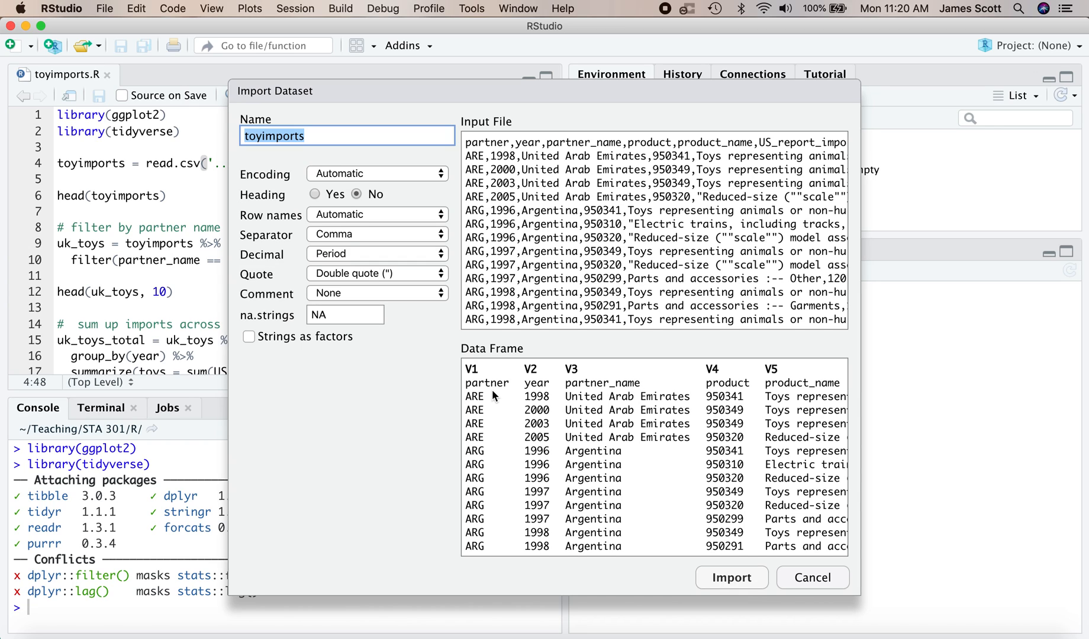
mouse_move(552, 393)
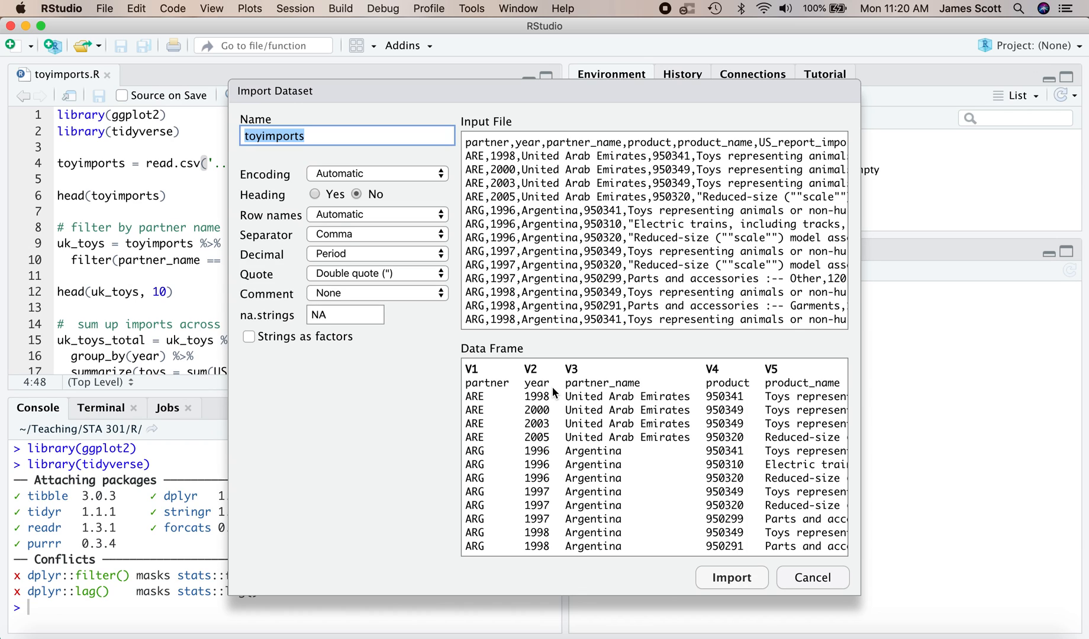
mouse_move(354, 258)
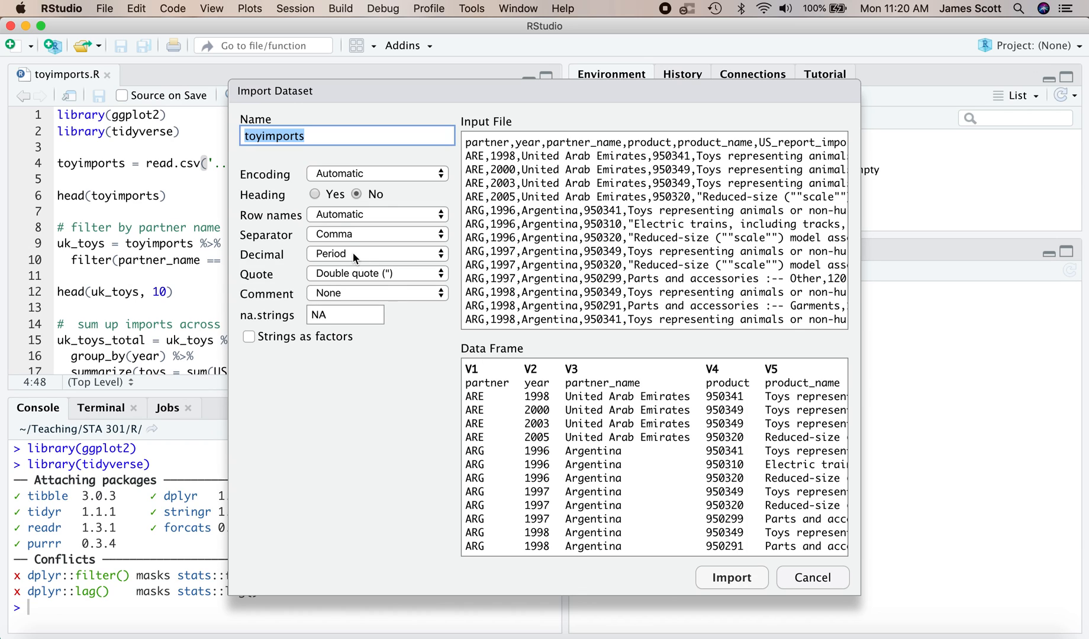
click(315, 194)
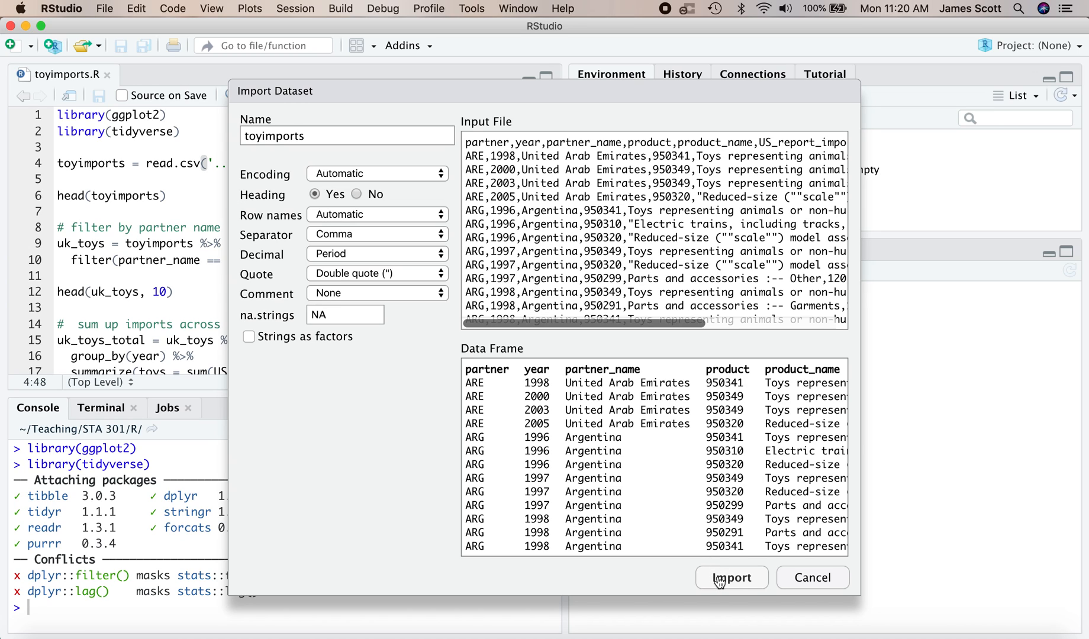
click(731, 578)
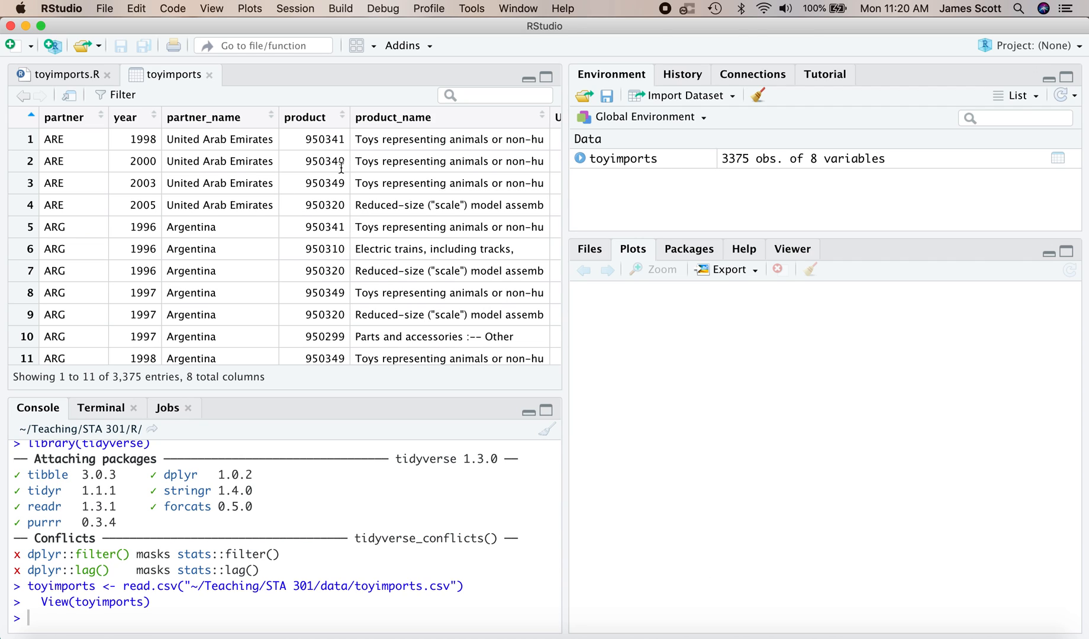
mouse_move(69, 87)
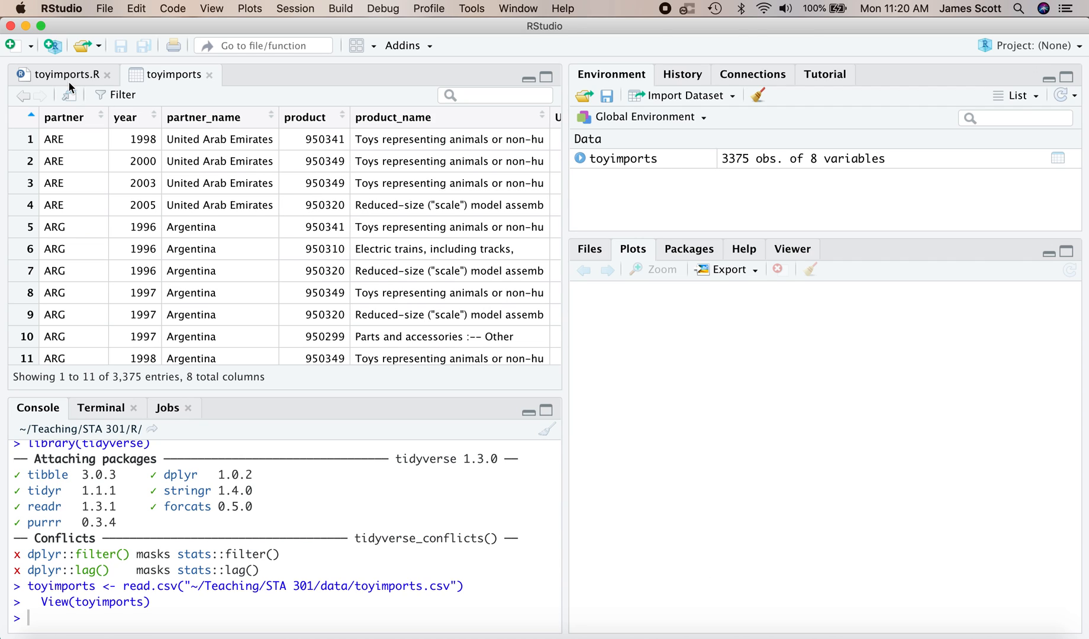
click(60, 75)
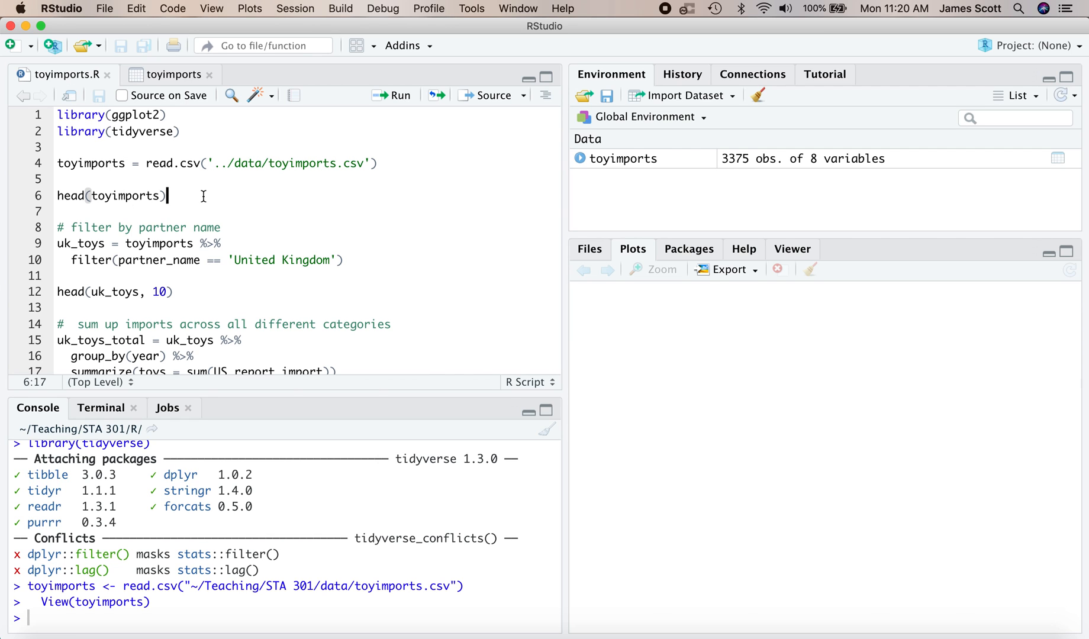
Run head(toyimports) and scroll through the six printed rows in the console.
click(392, 96)
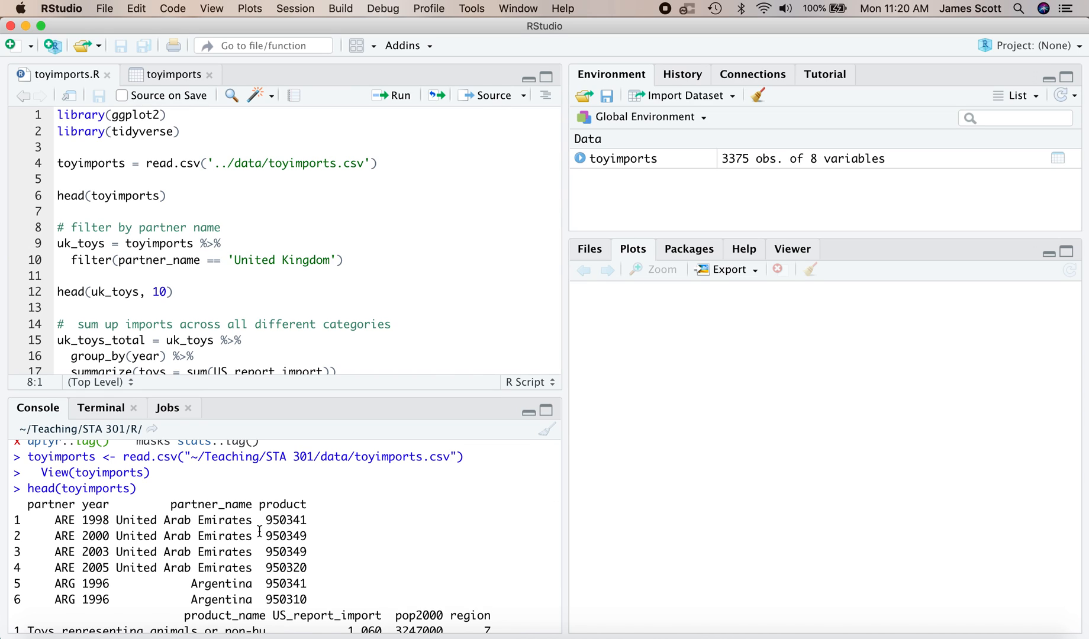
scroll(down, 3)
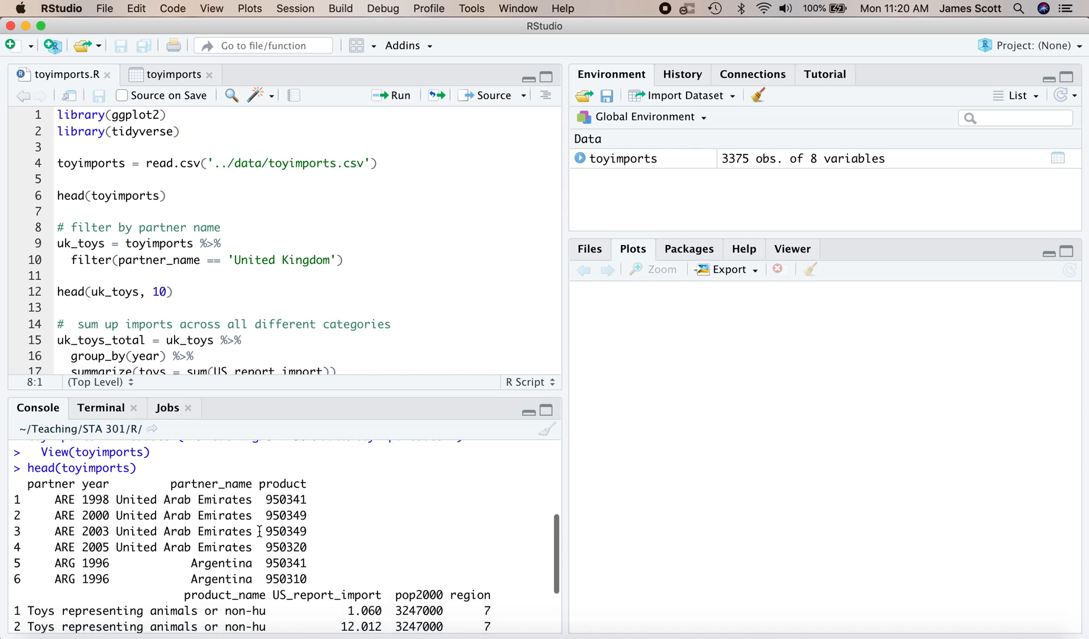
scroll(down, 3)
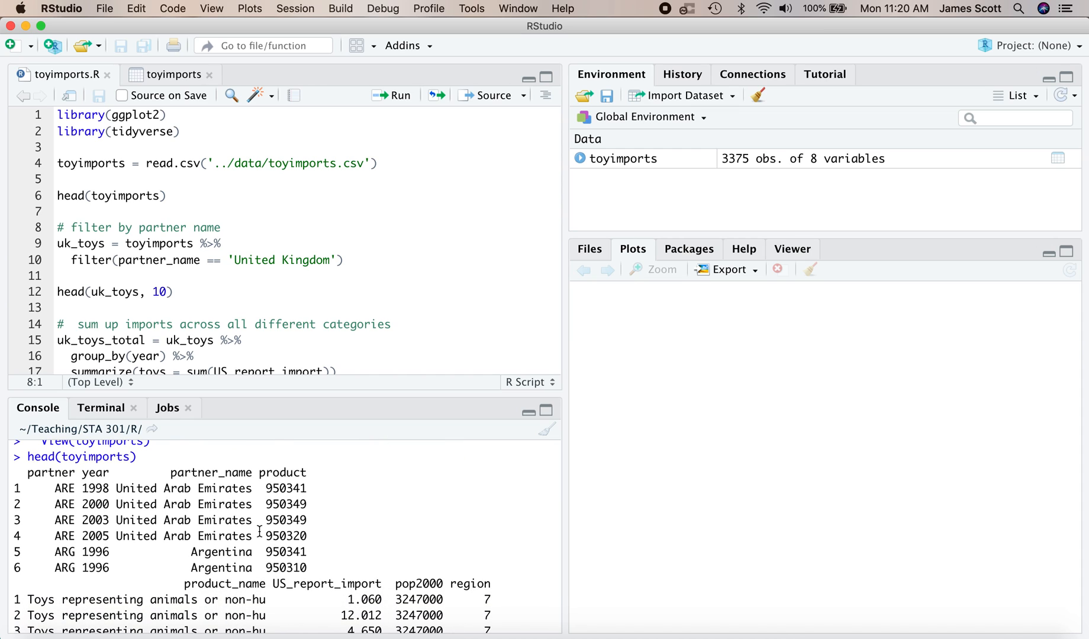
scroll(down, 3)
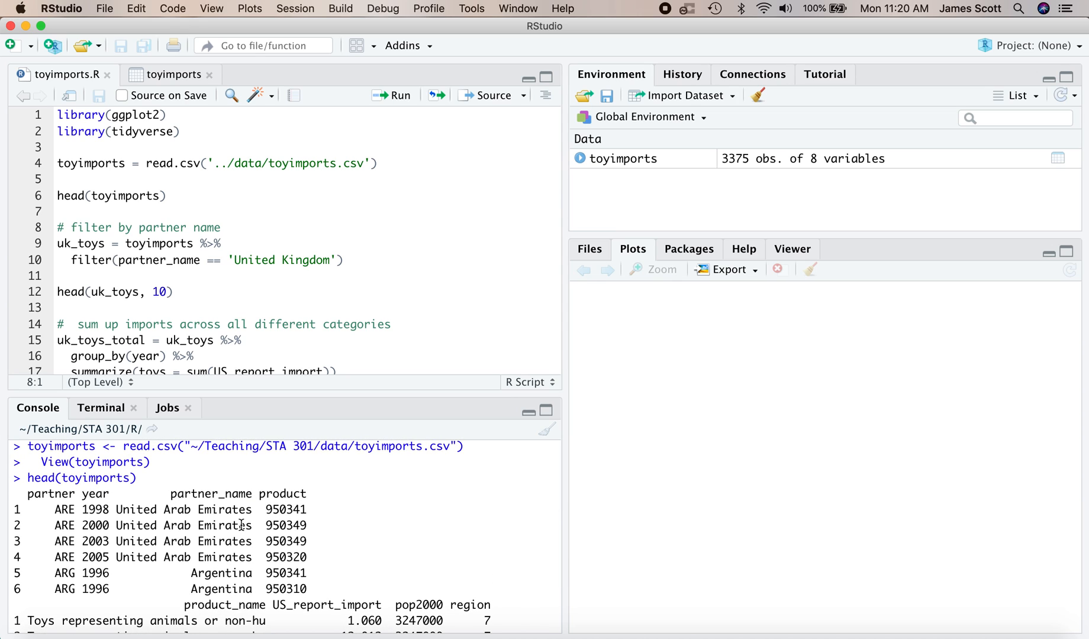
scroll(down, 3)
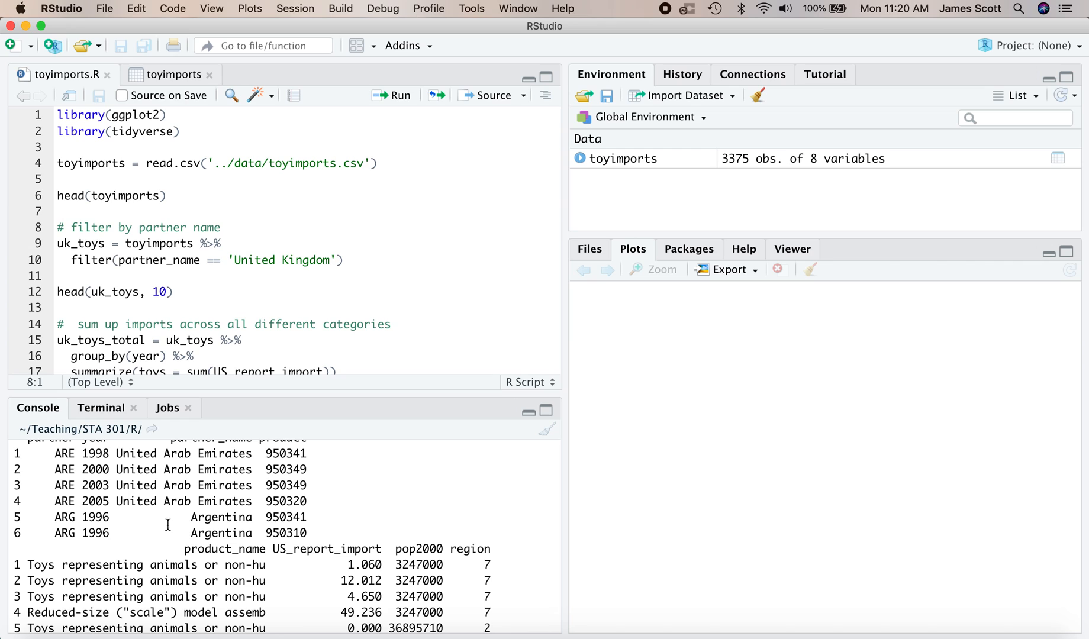
scroll(down, 3)
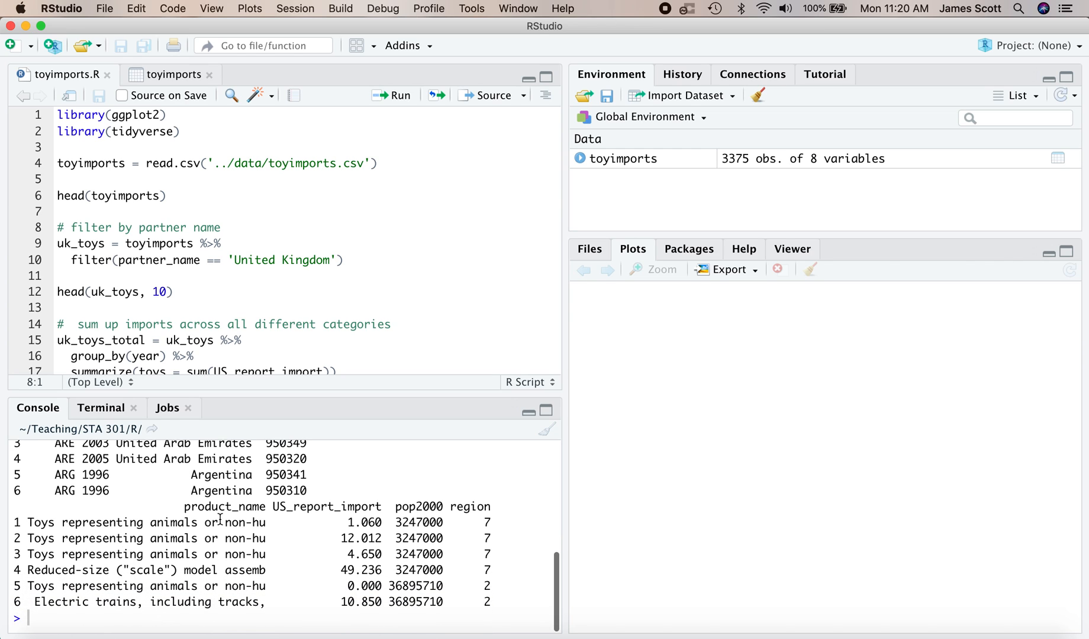
mouse_move(196, 588)
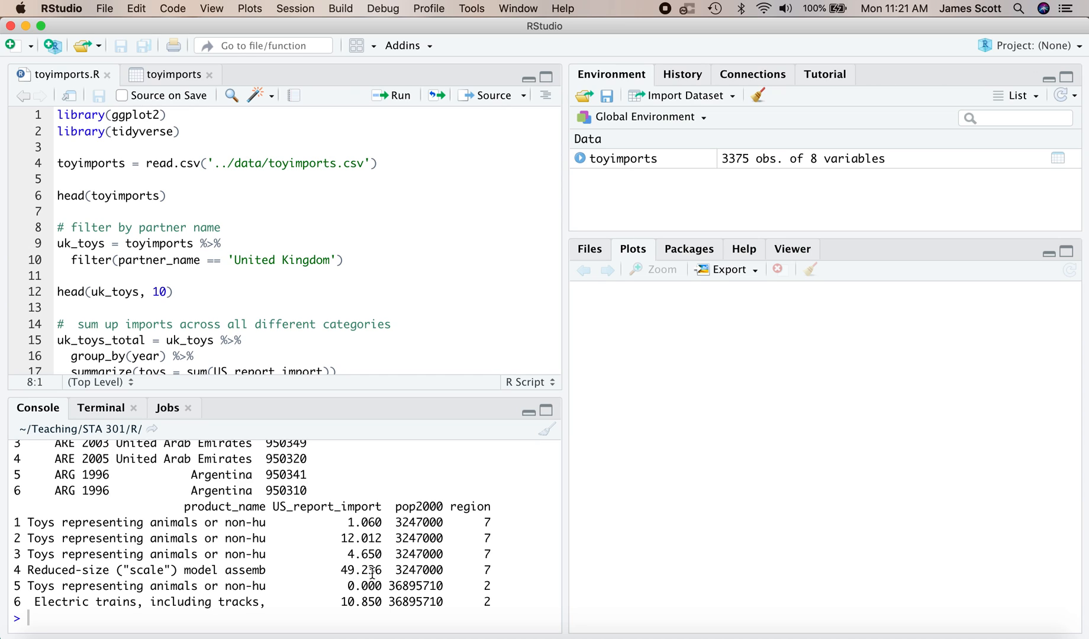
mouse_move(354, 573)
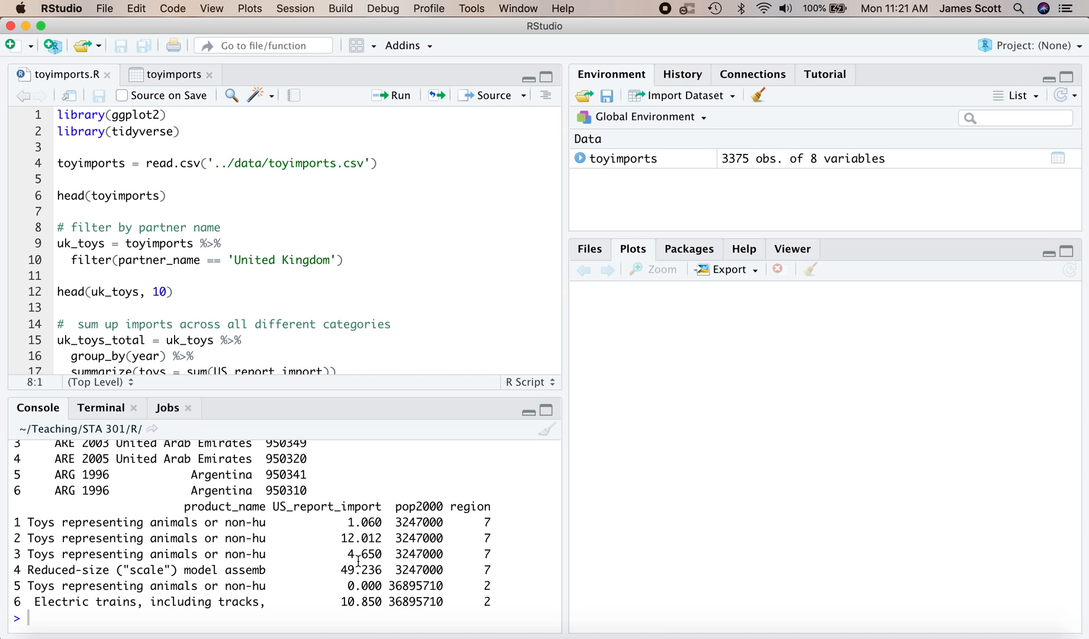
mouse_move(356, 569)
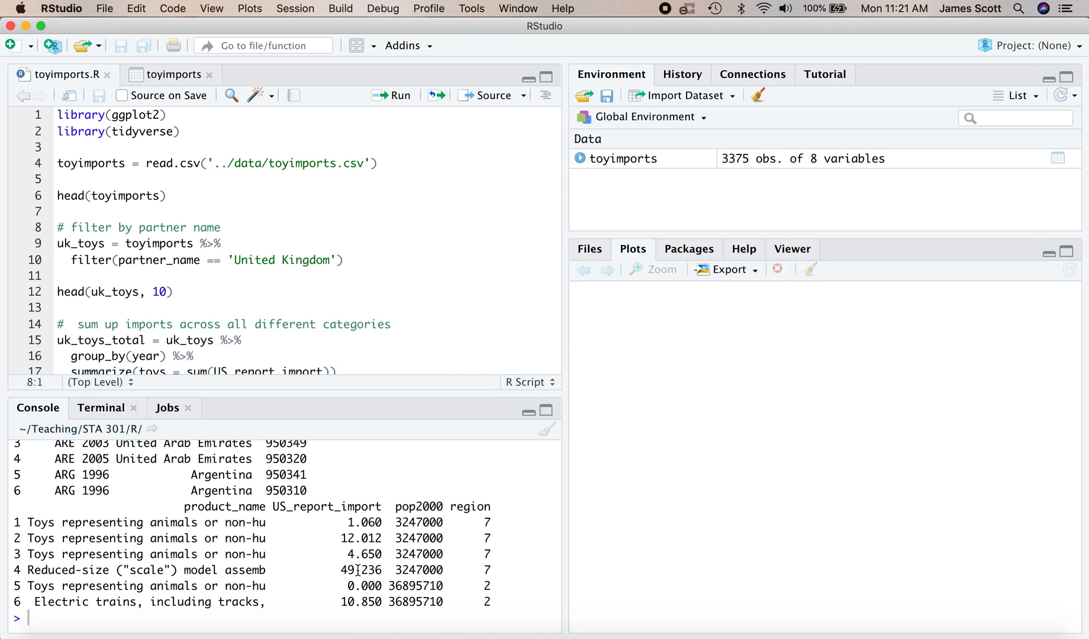
mouse_move(246, 497)
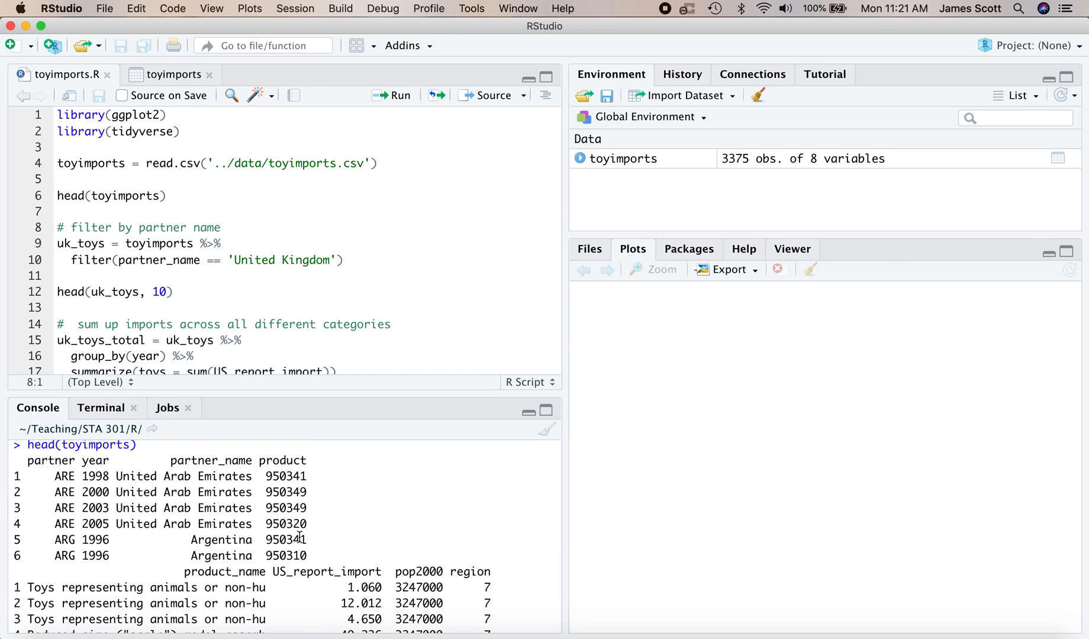
mouse_move(239, 299)
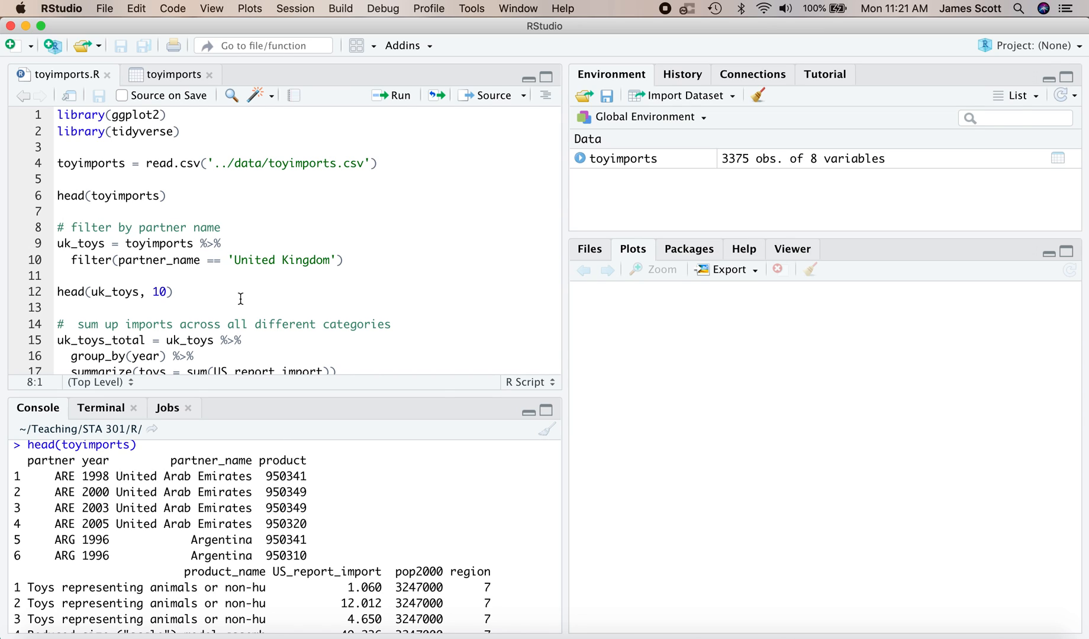
mouse_move(241, 291)
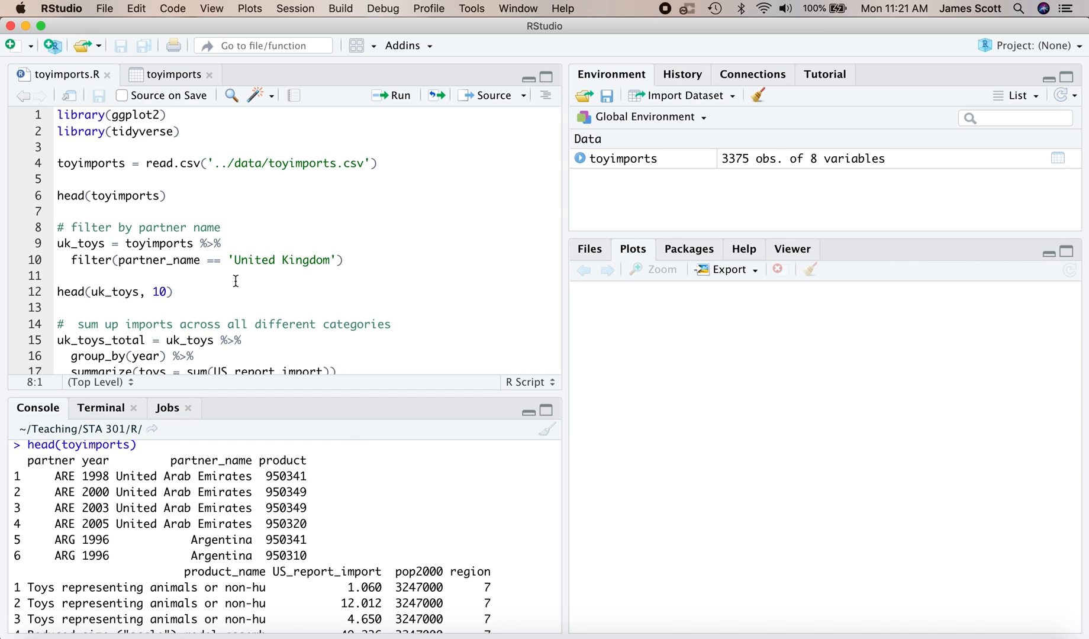
Run the filter creating uk_toys from rows where partner is United Kingdom.
double_click(159, 243)
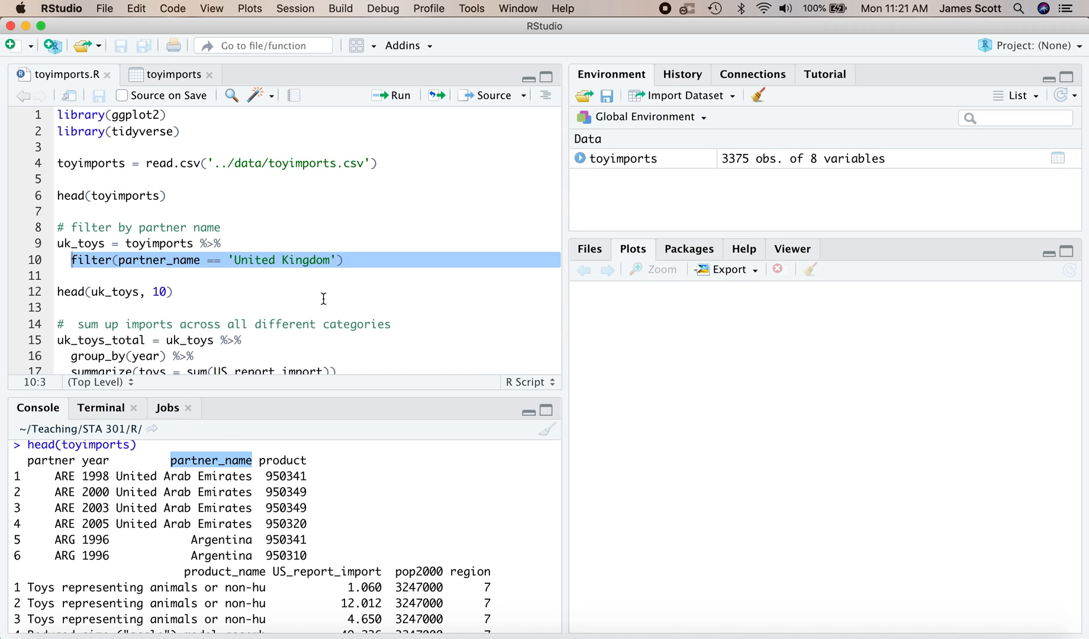
double_click(284, 259)
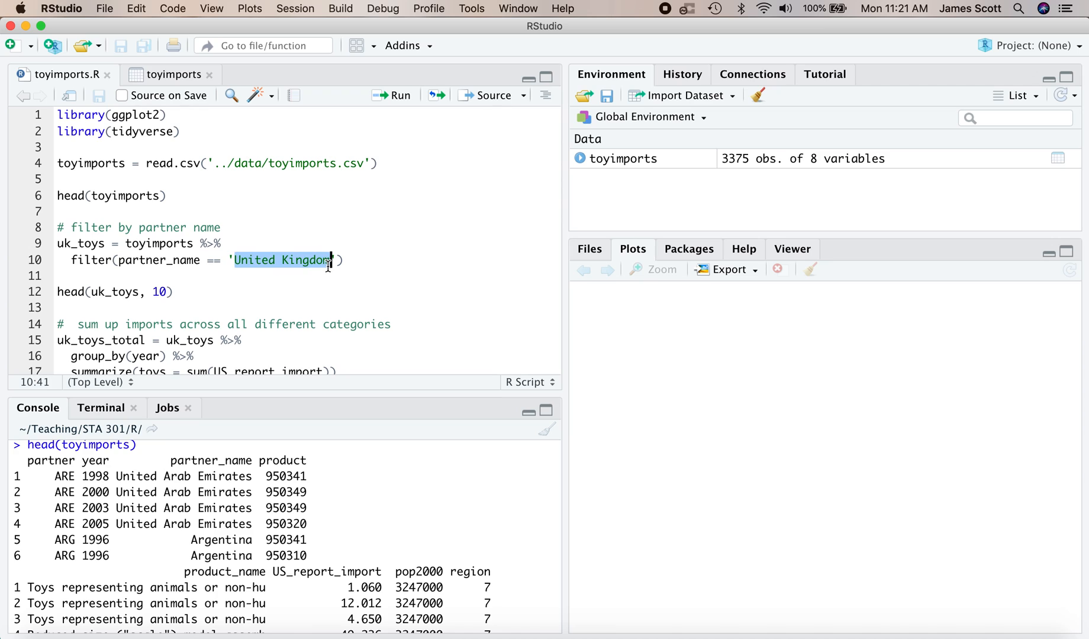
click(344, 259)
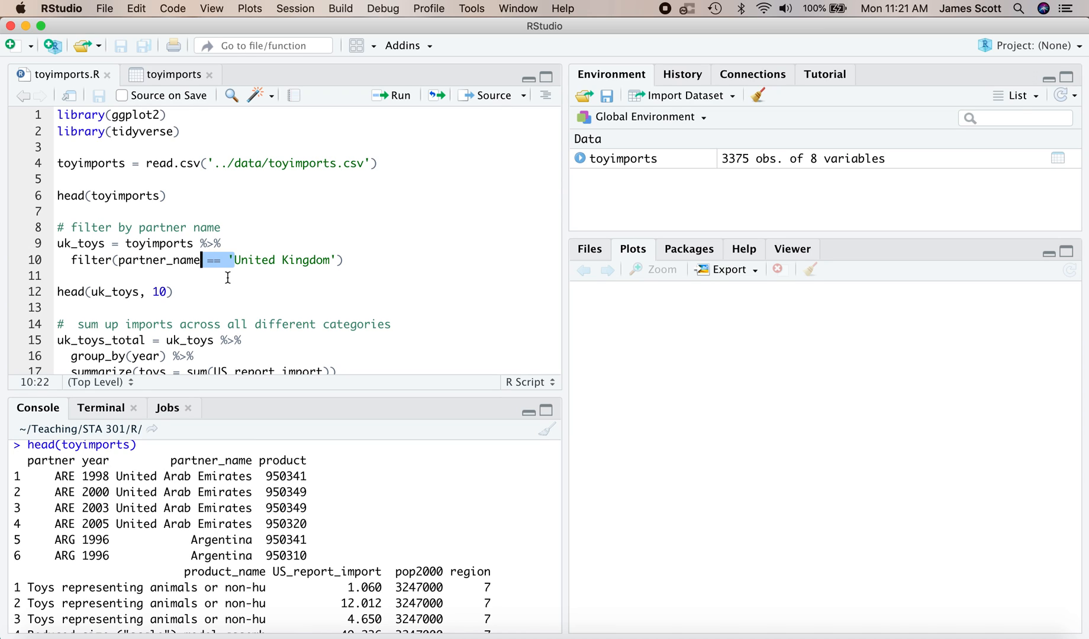
mouse_move(260, 278)
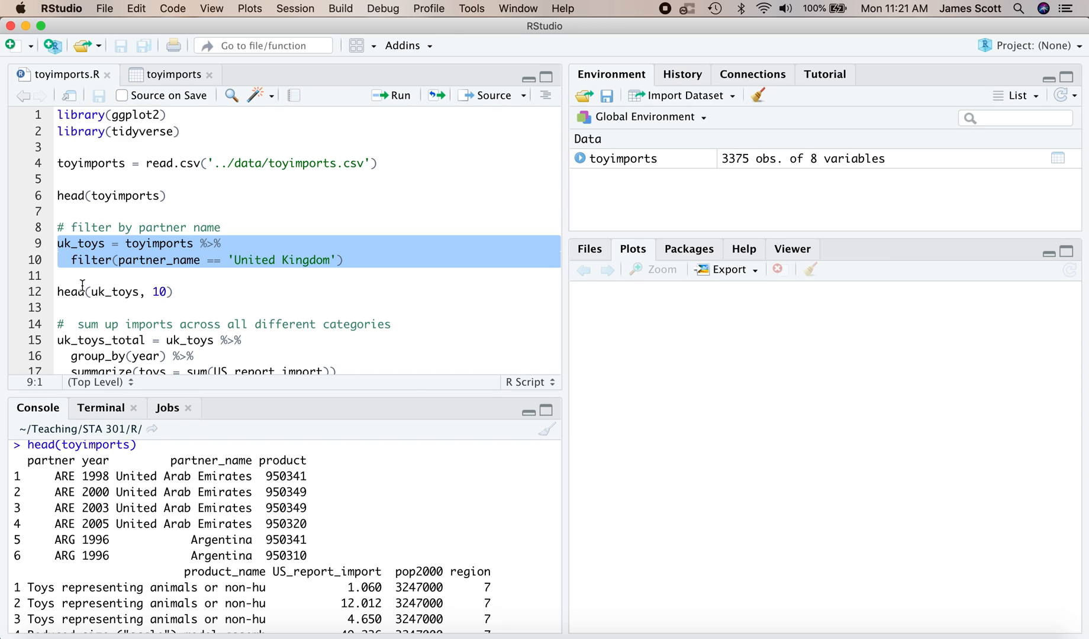
click(392, 95)
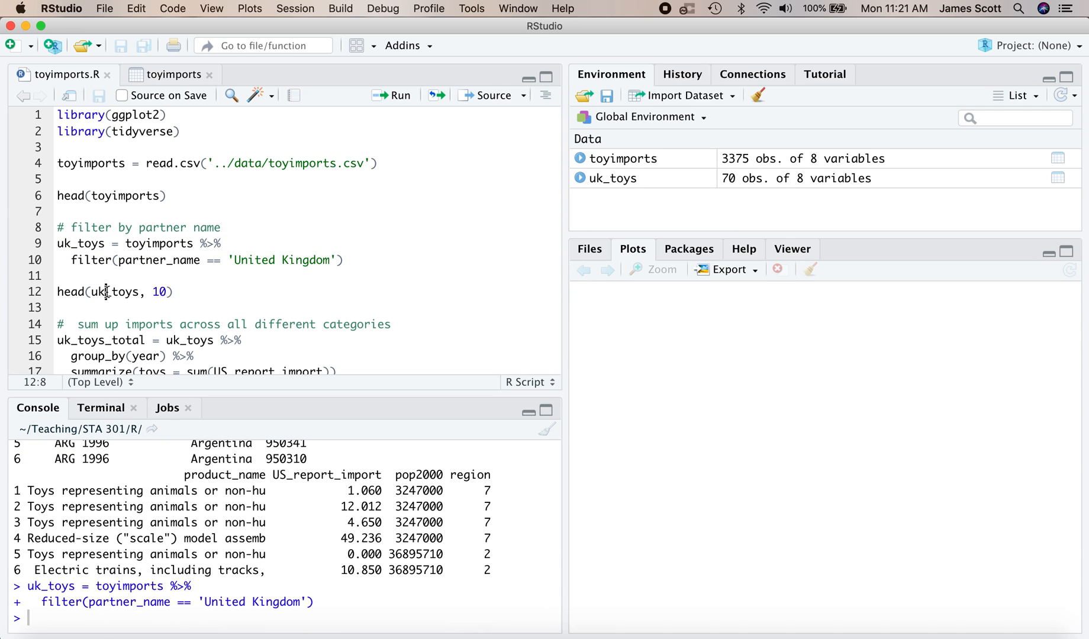
Run head(uk_toys, 10) and scroll through the ten printed rows.
click(191, 292)
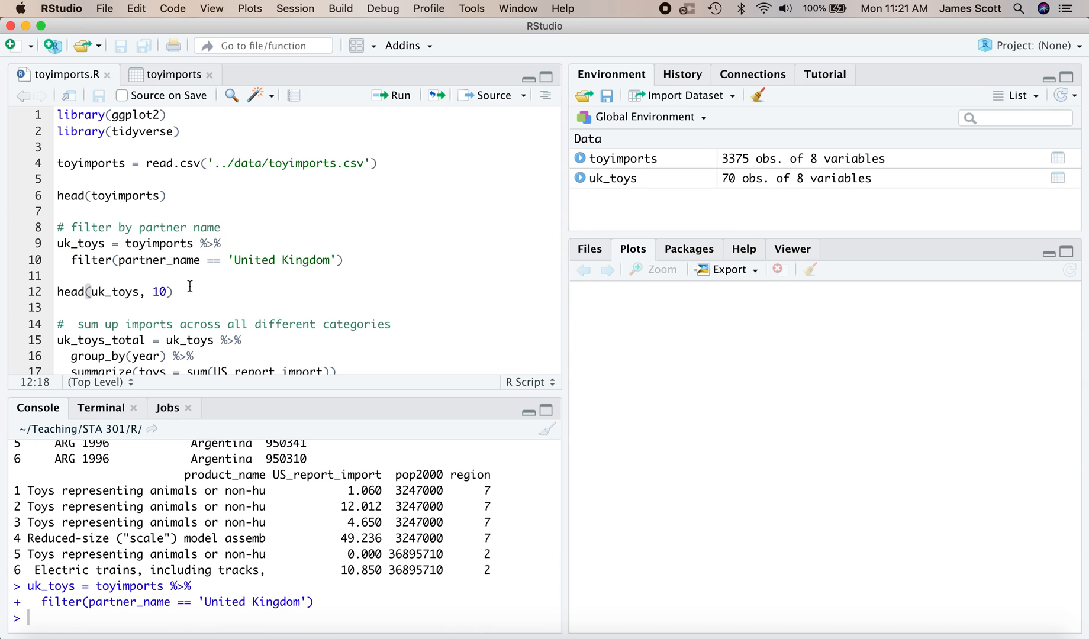
click(400, 95)
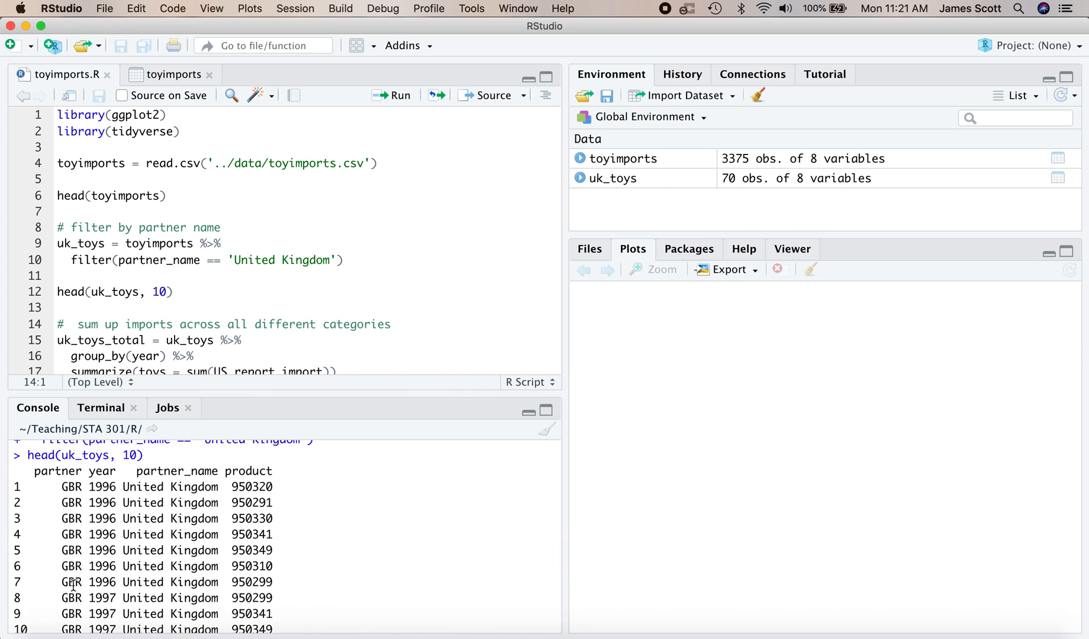
scroll(down, 3)
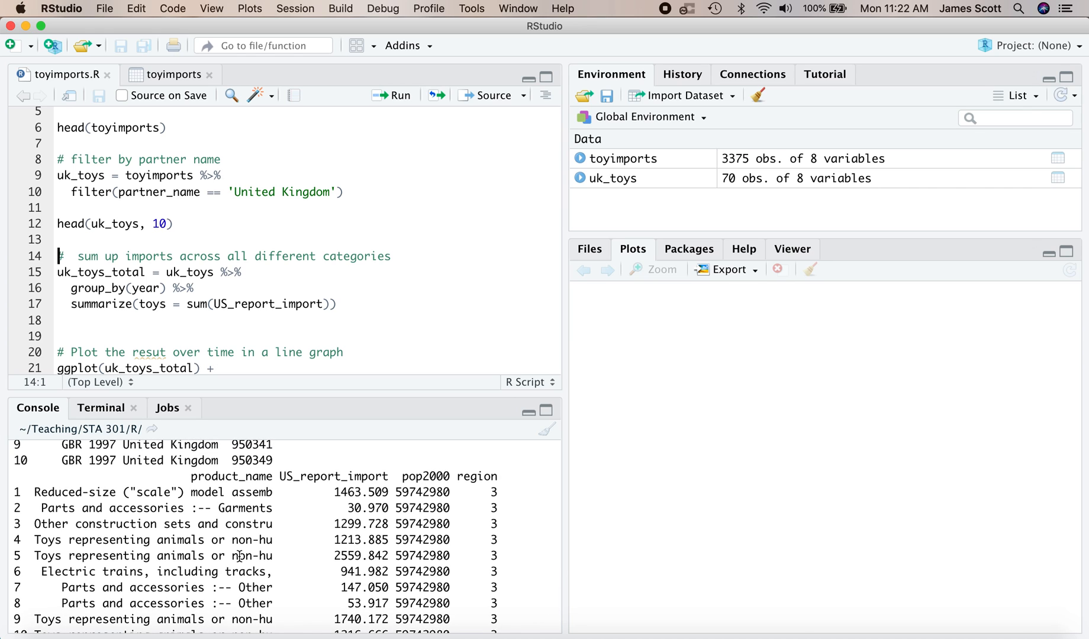
scroll(up, 3)
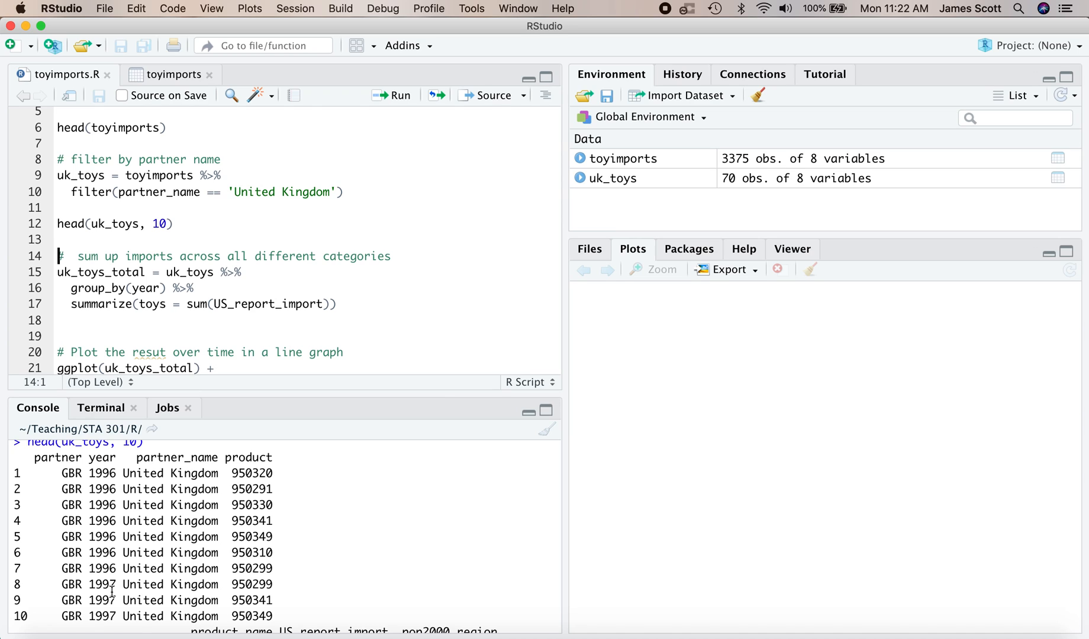
mouse_move(203, 322)
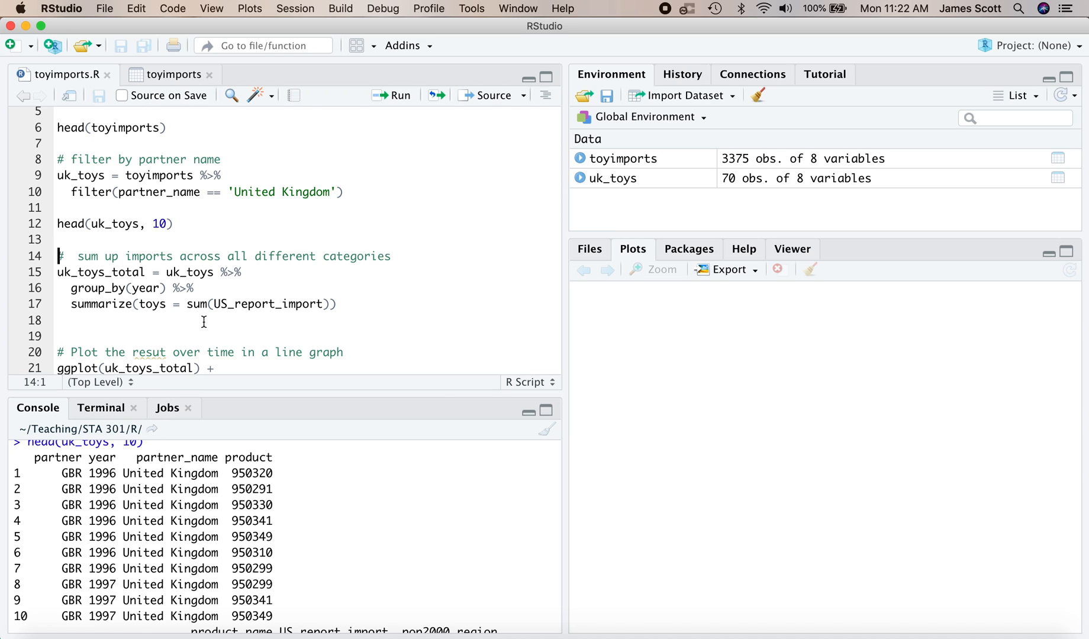
scroll(down, 3)
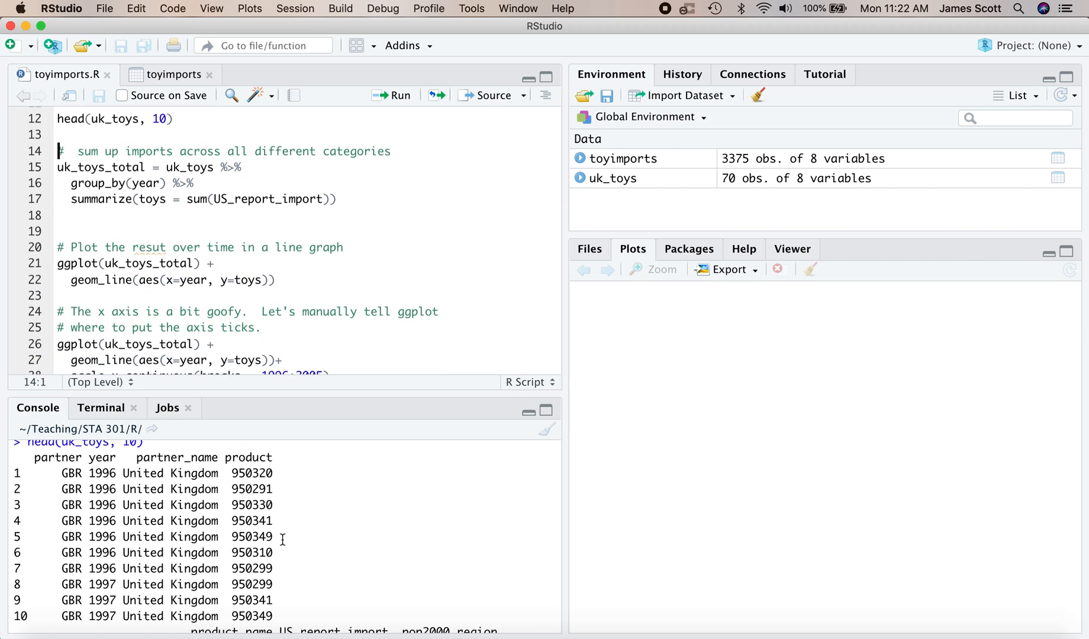
scroll(down, 3)
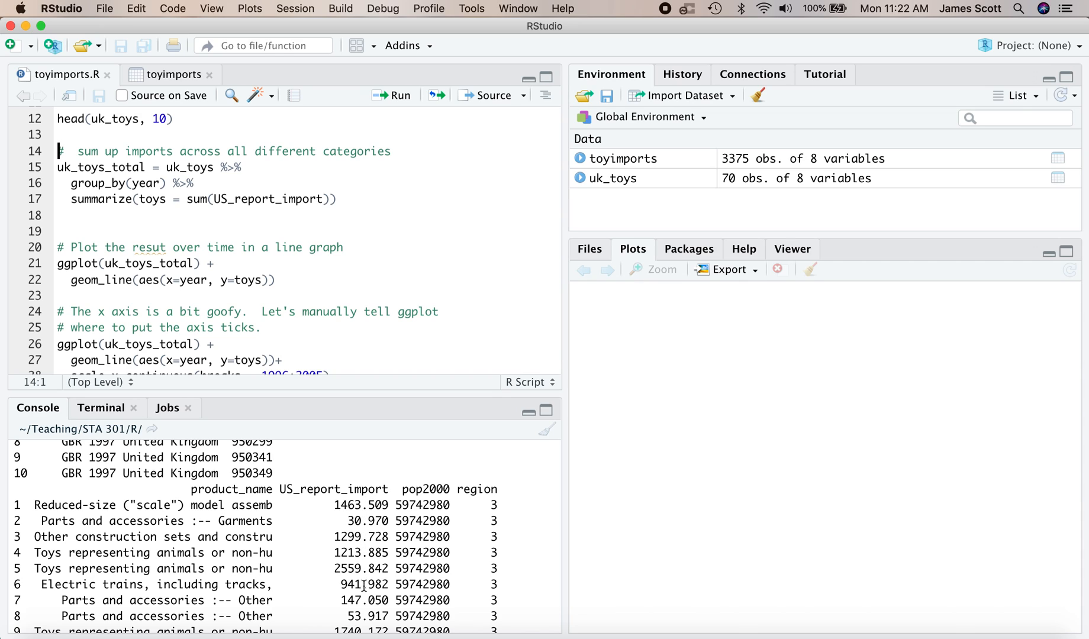
mouse_move(183, 200)
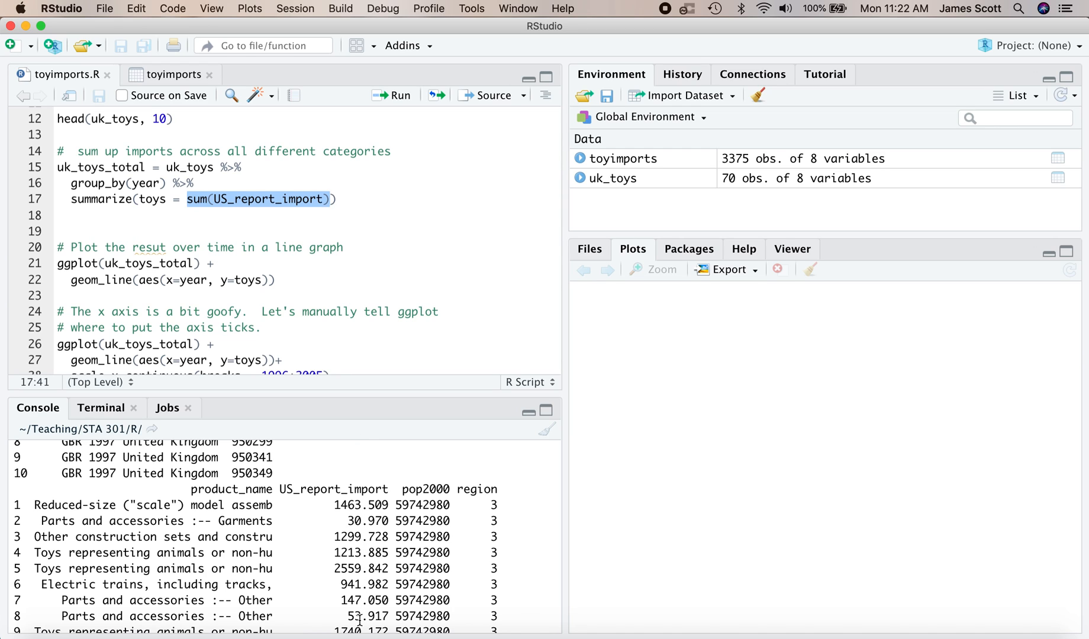
scroll(down, 3)
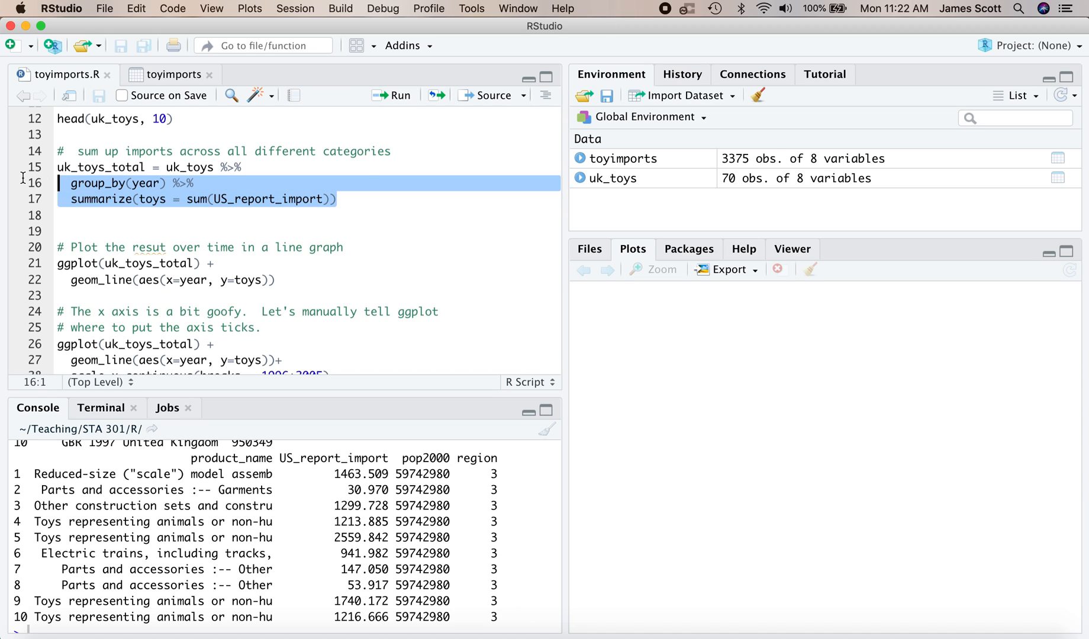
click(124, 168)
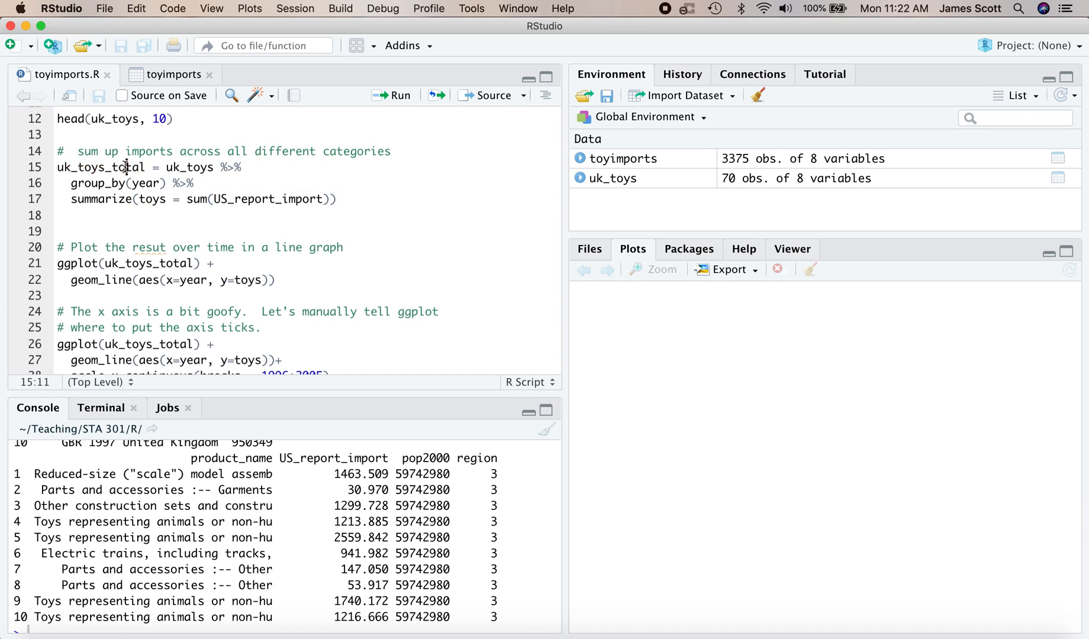
Run the yearly summing pipeline and print the 10-row uk_toys_total table.
double_click(101, 167)
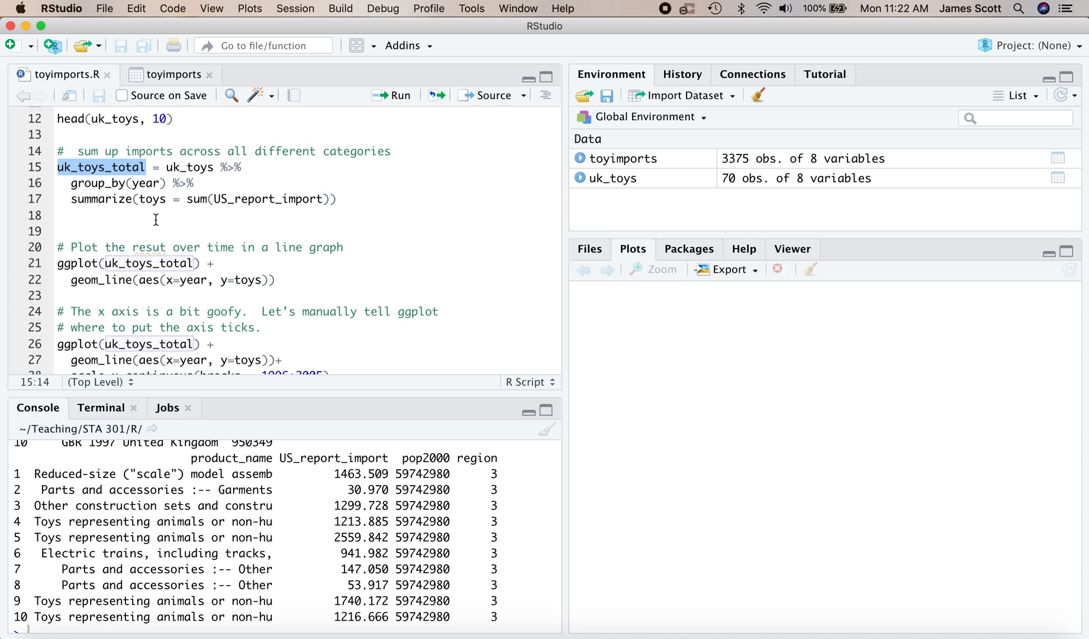
click(391, 96)
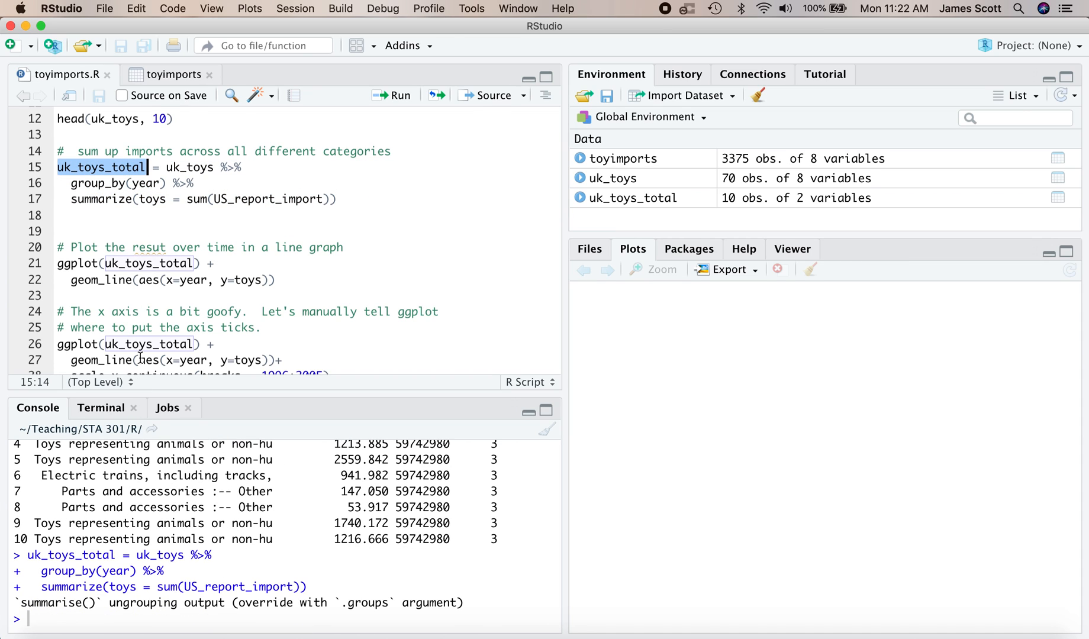
key(Return)
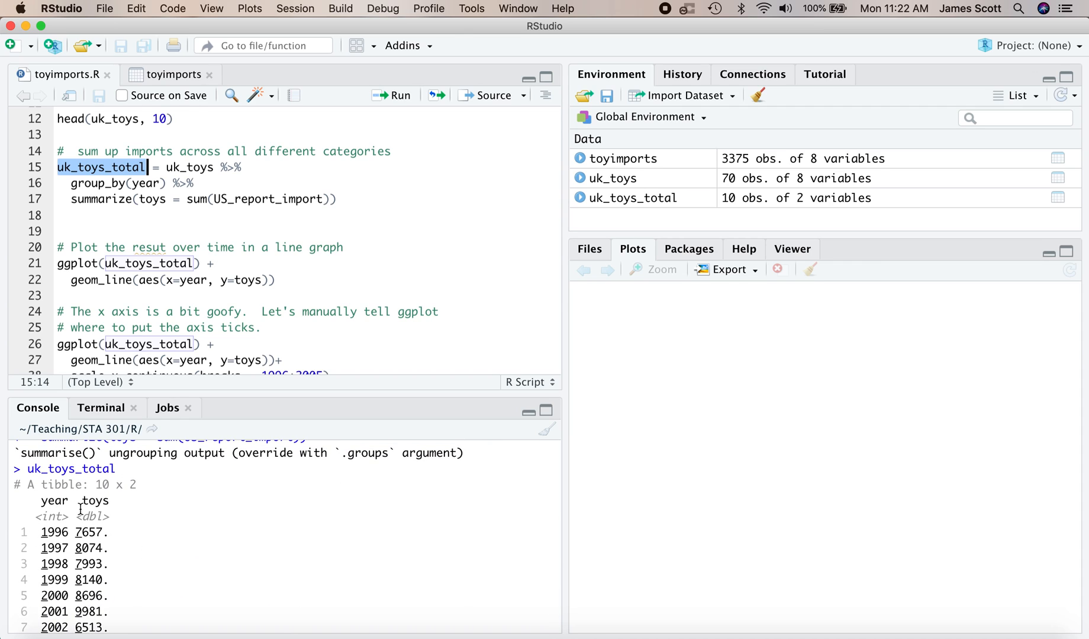
mouse_move(167, 248)
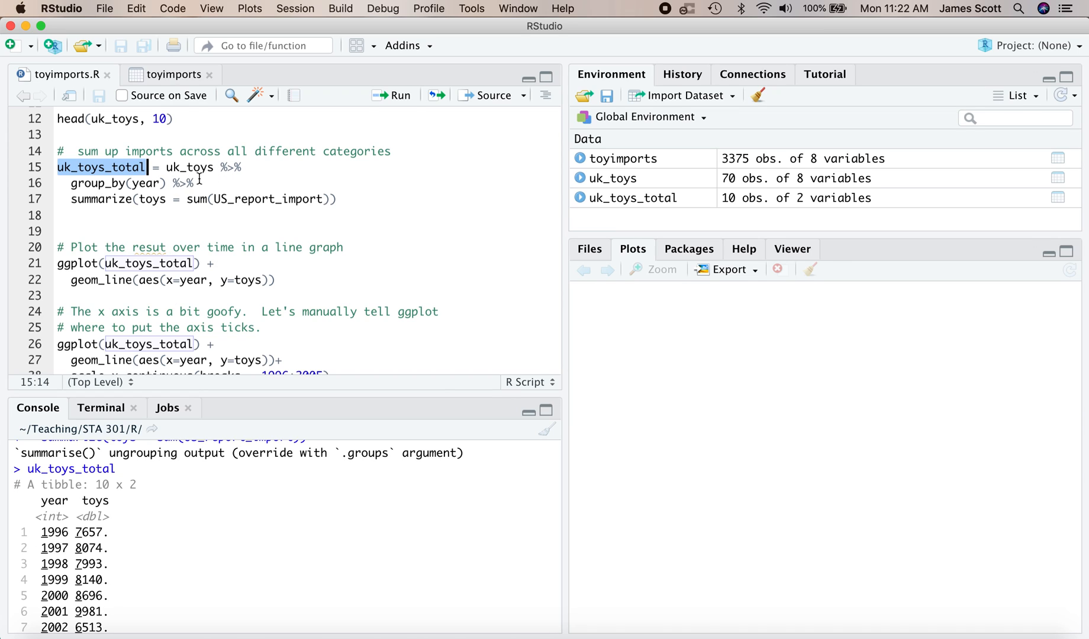
mouse_move(181, 193)
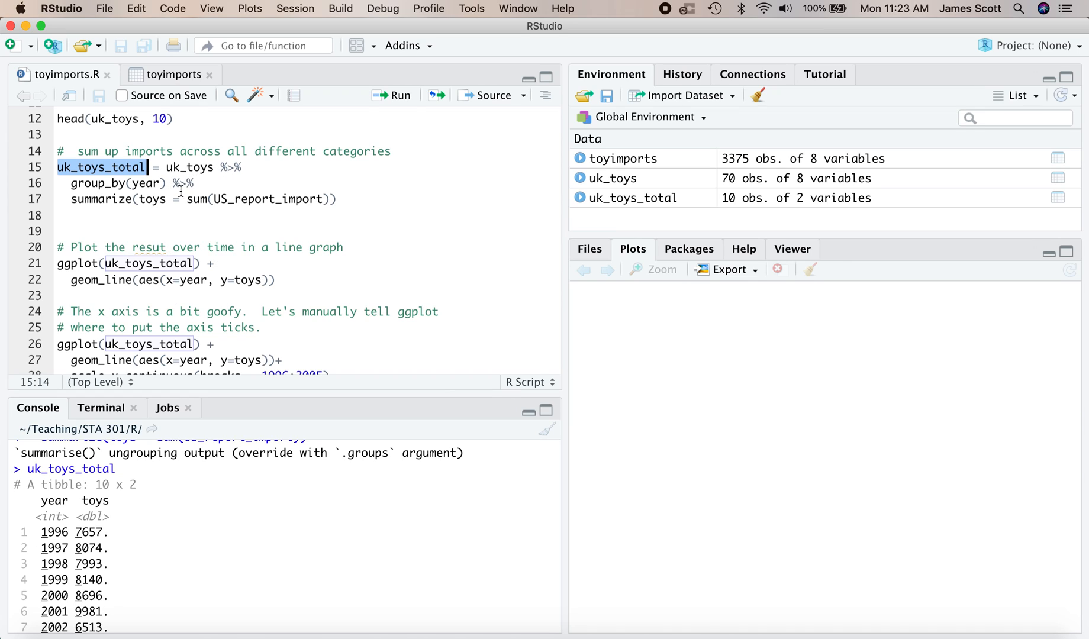
double_click(152, 199)
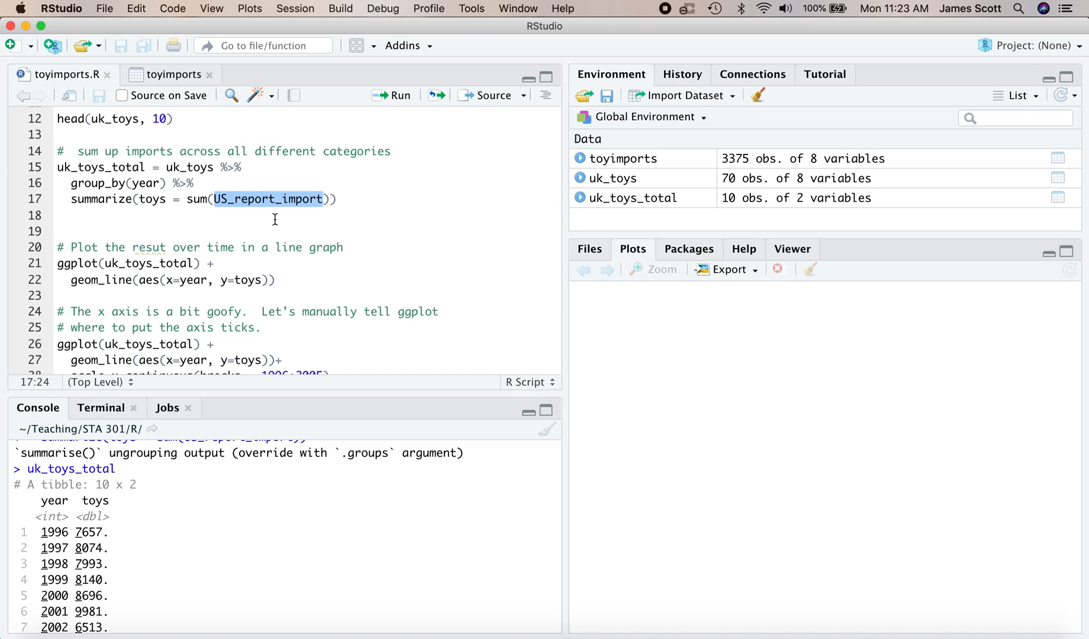
mouse_move(116, 560)
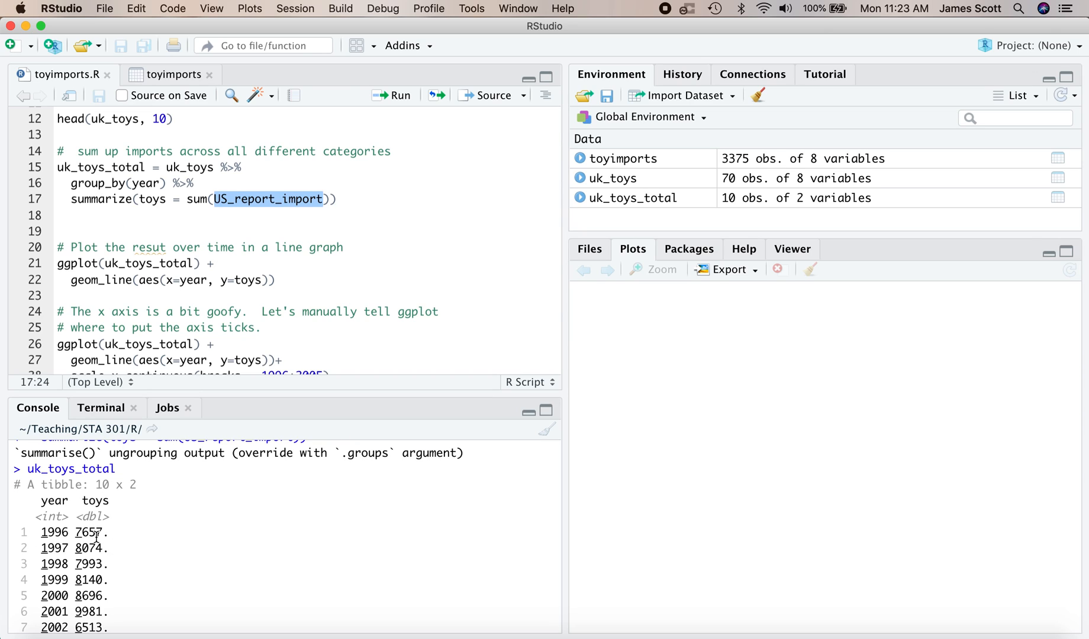
mouse_move(165, 242)
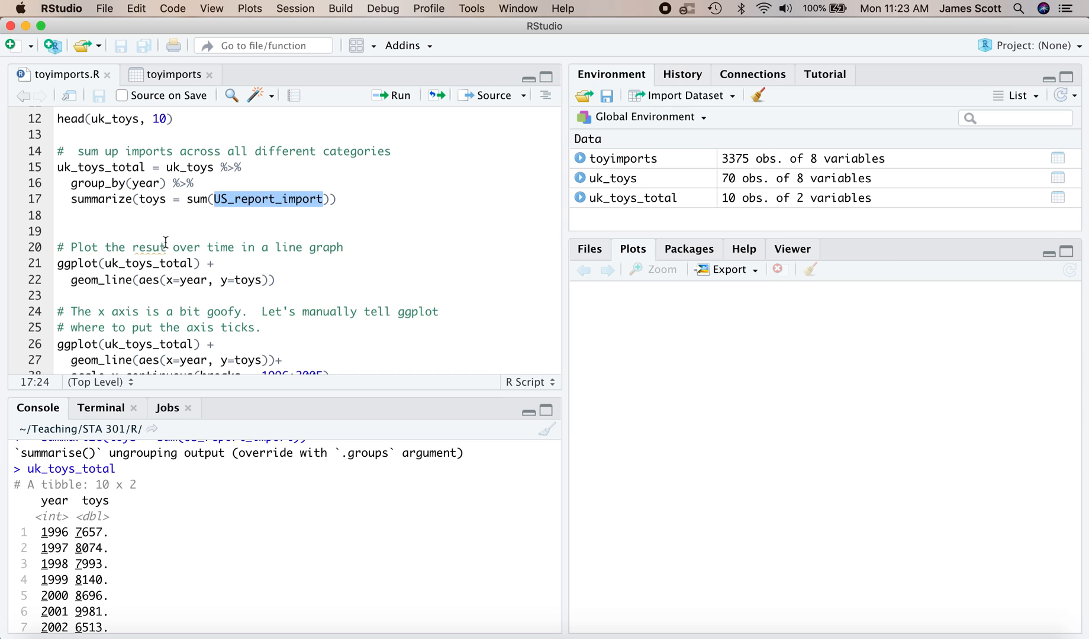
Draw ggplot(uk_toys_total) with geom_line of UK toy imports by year.
click(215, 263)
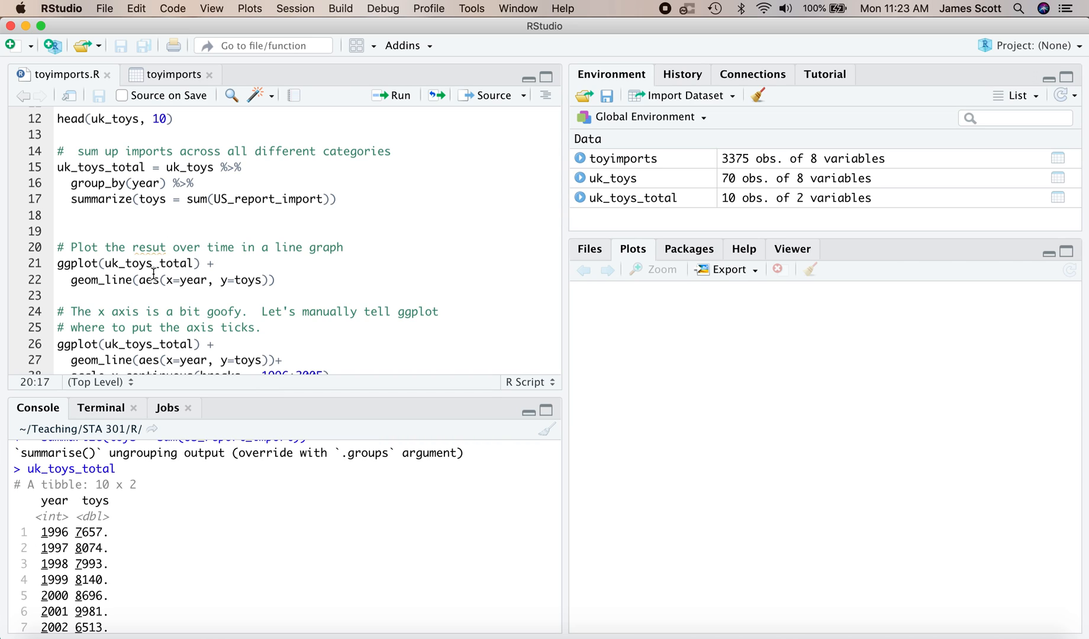
mouse_move(146, 280)
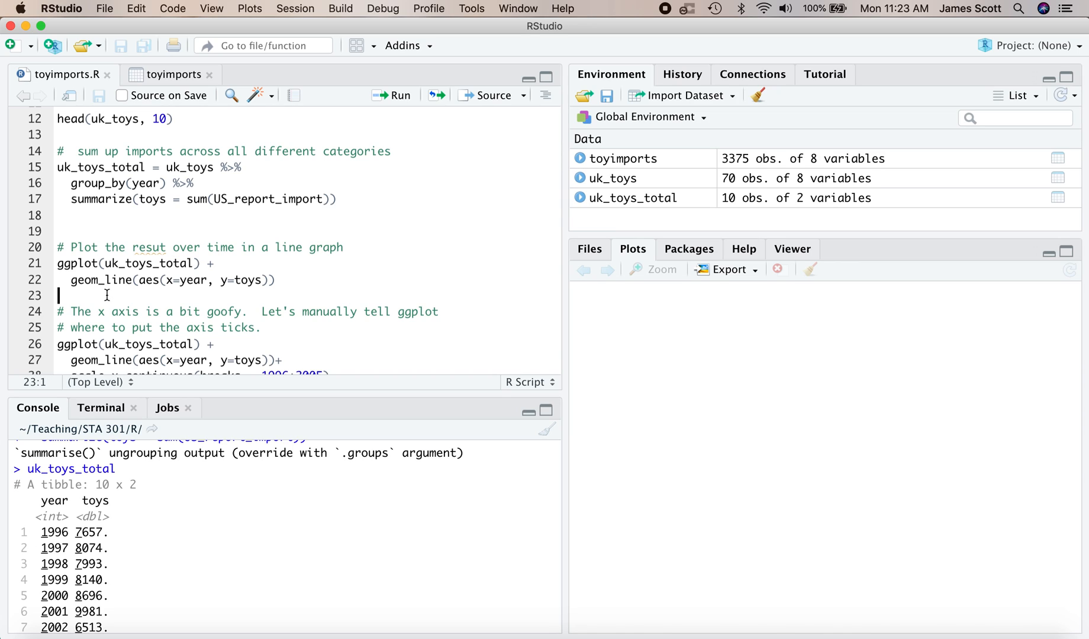
click(170, 294)
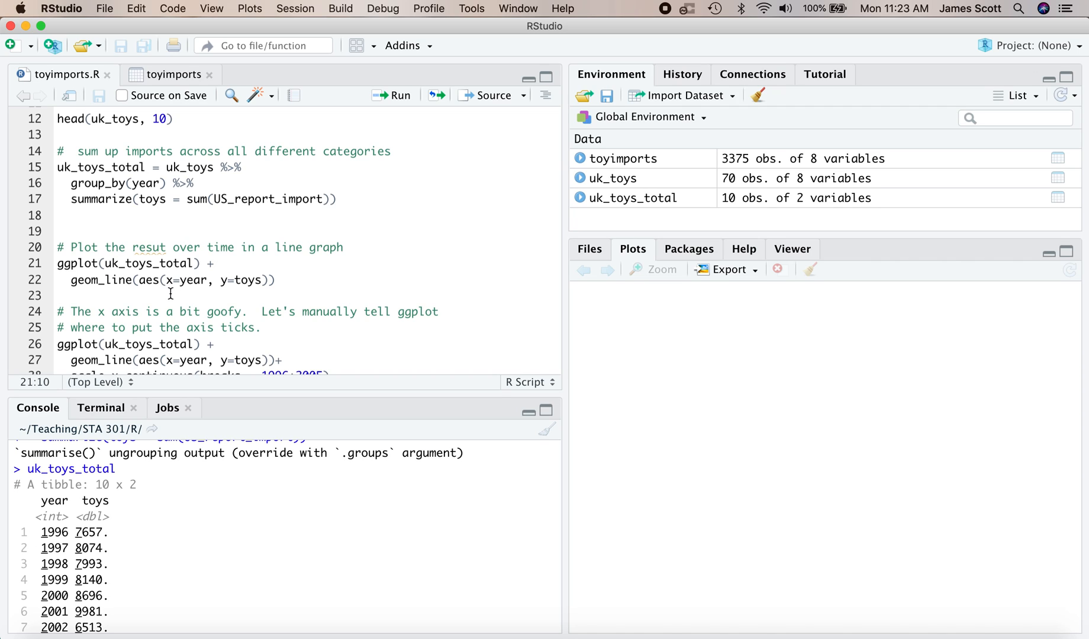
double_click(149, 263)
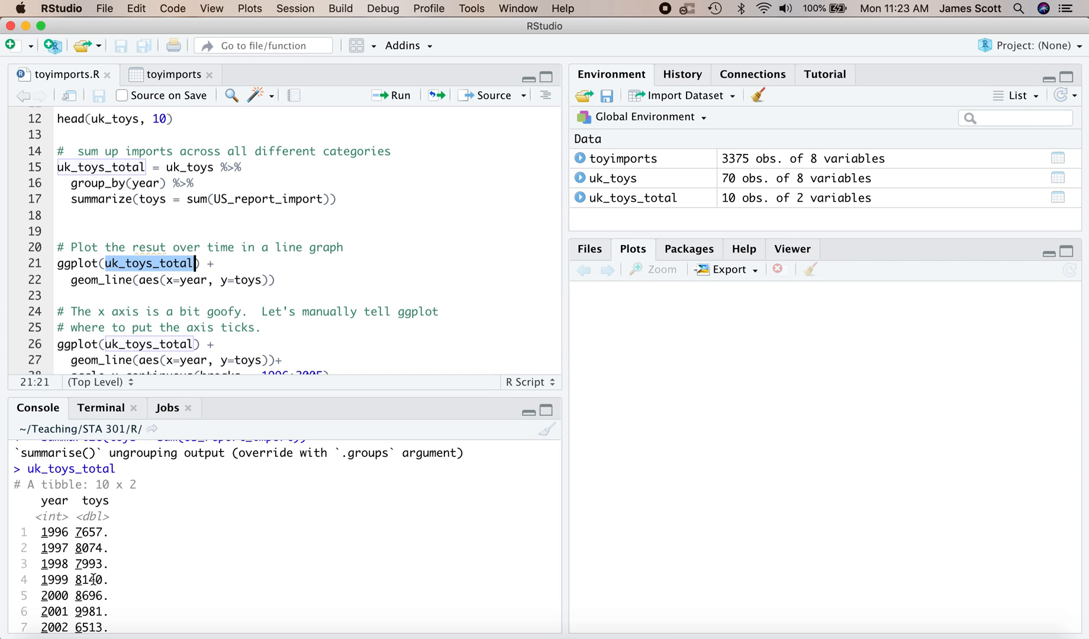
mouse_move(164, 351)
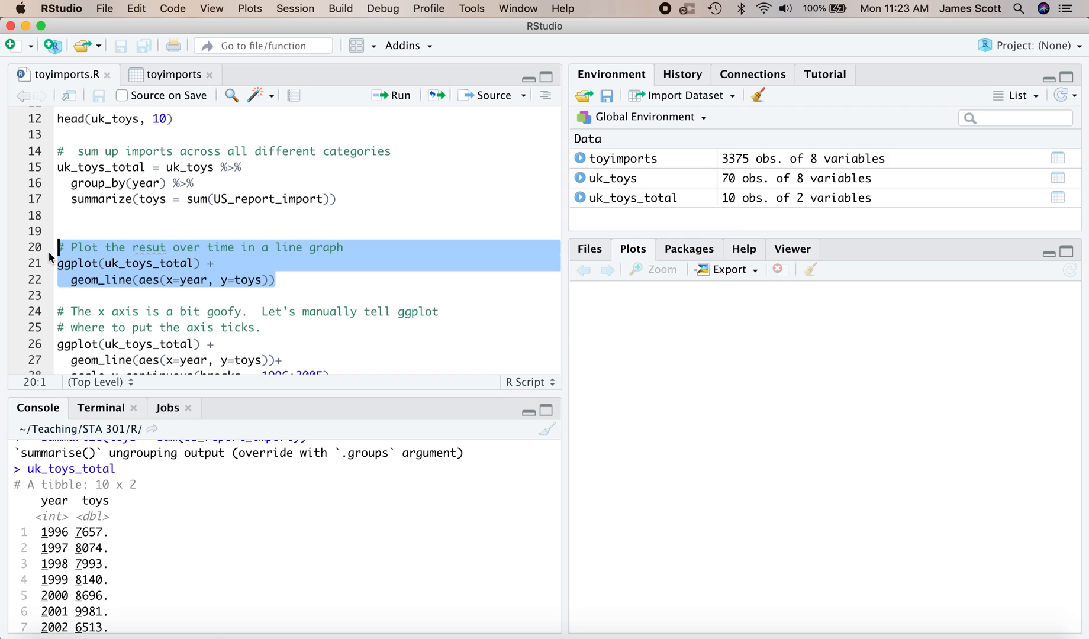
click(400, 95)
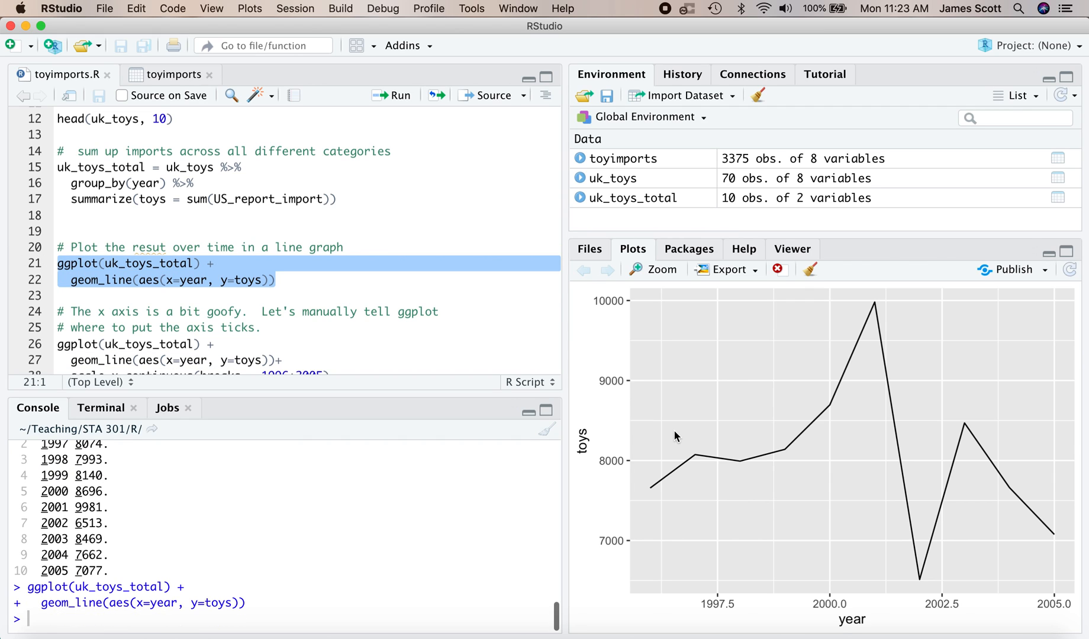
mouse_move(735, 468)
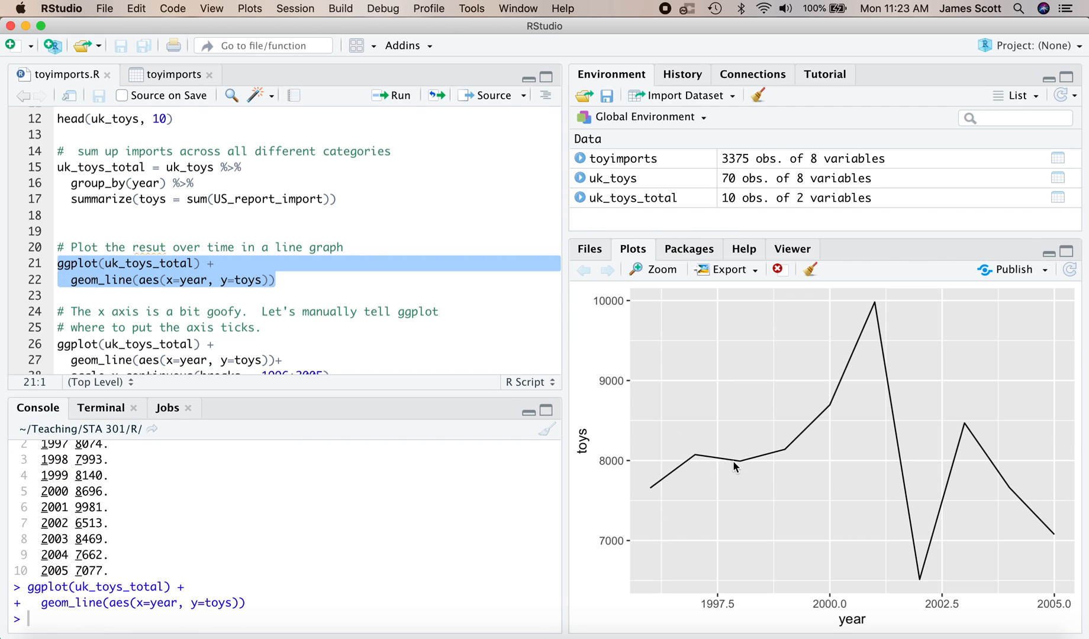
mouse_move(885, 331)
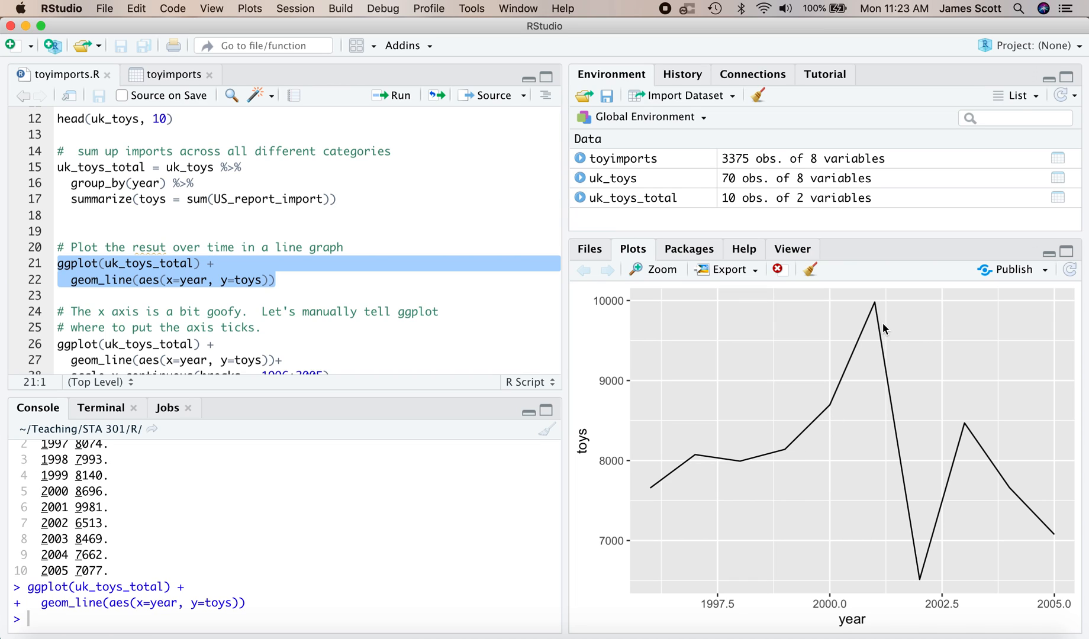
double_click(193, 279)
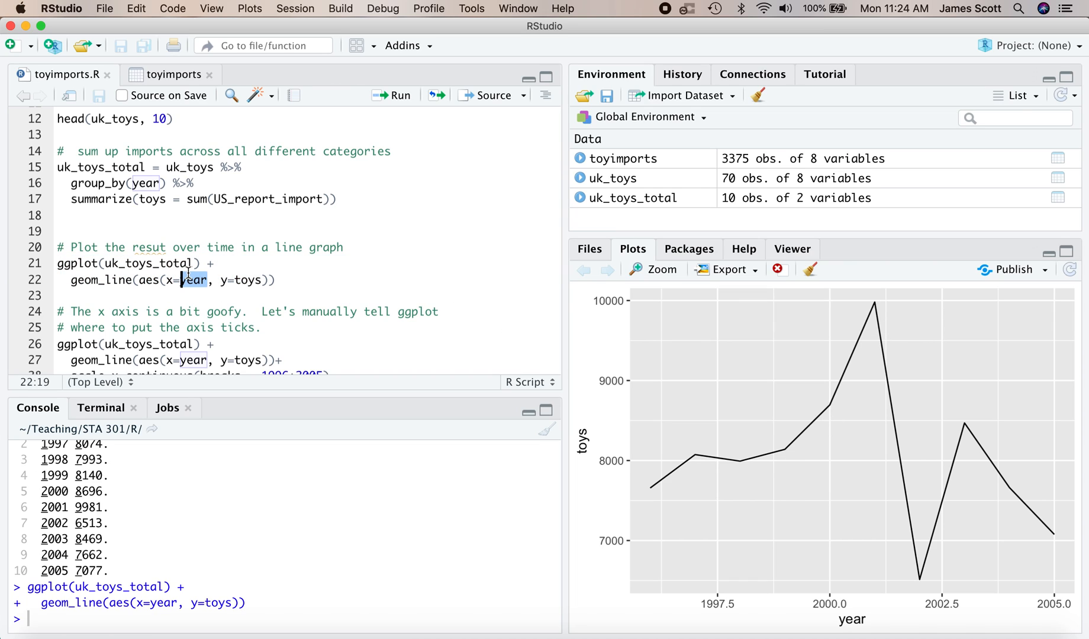
mouse_move(782, 600)
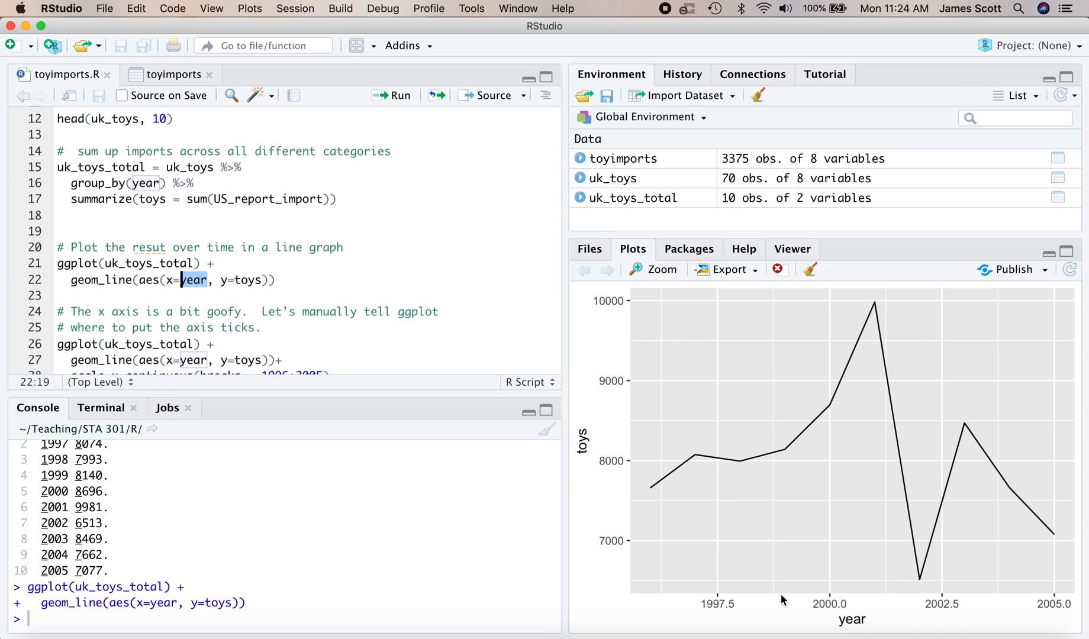
mouse_move(778, 634)
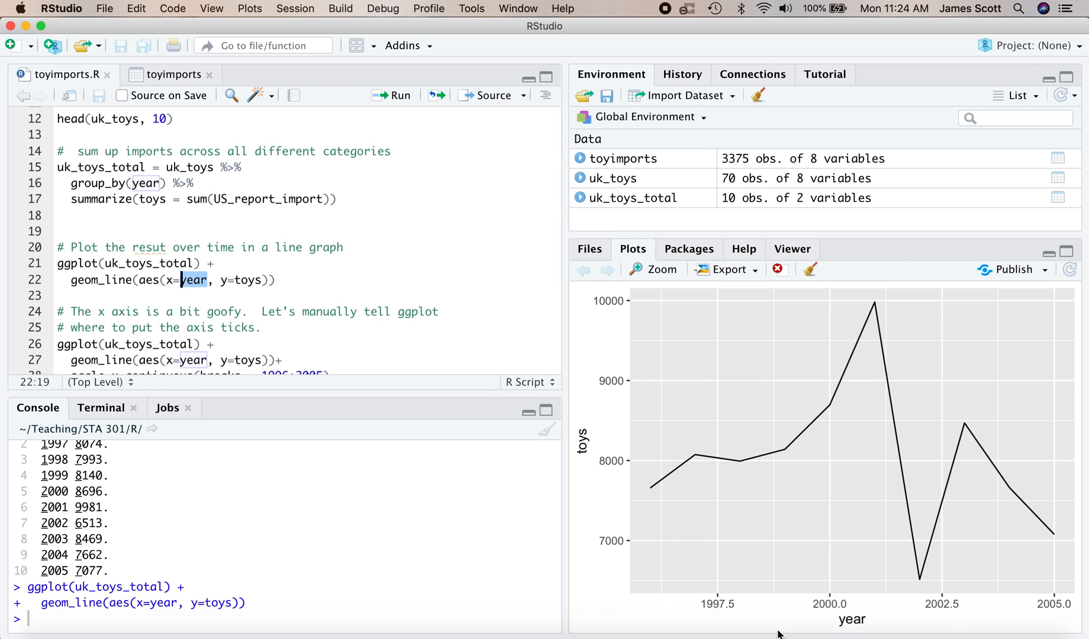
mouse_move(614, 389)
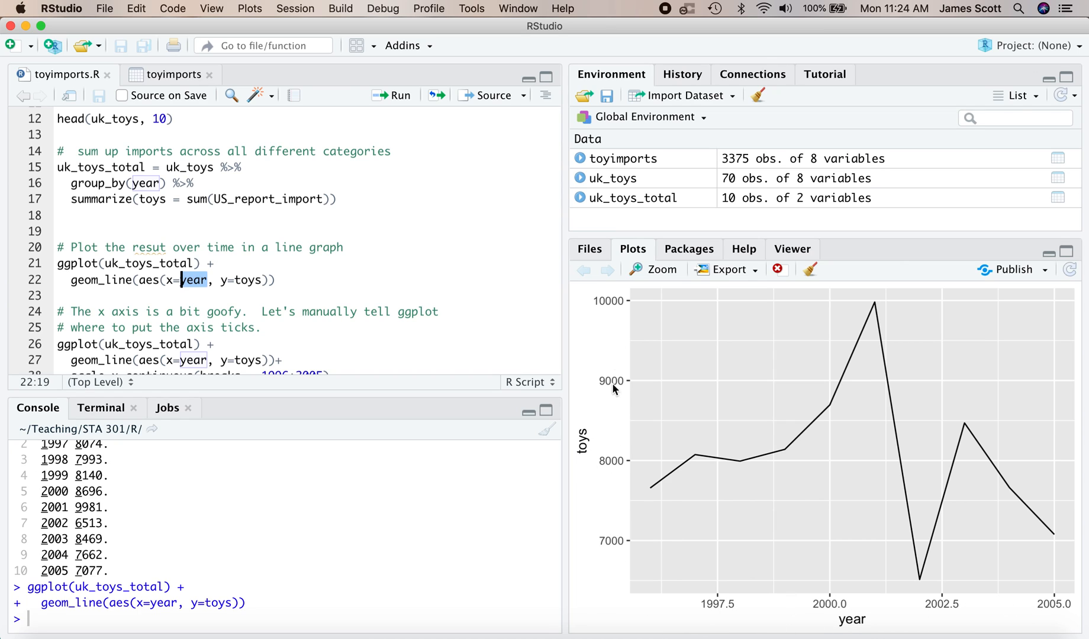
mouse_move(609, 550)
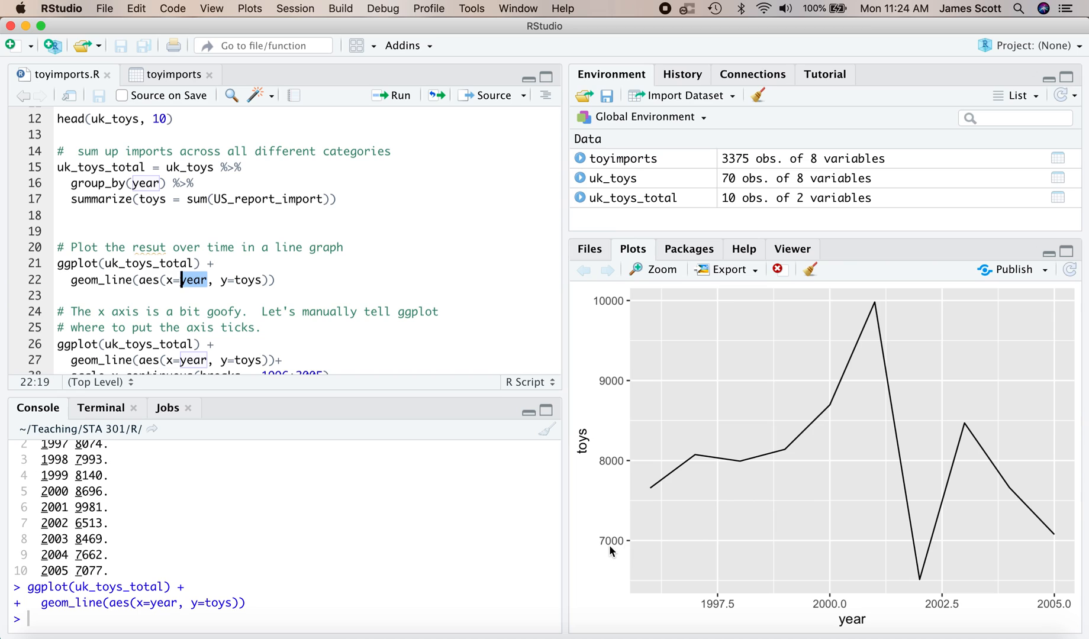
mouse_move(739, 607)
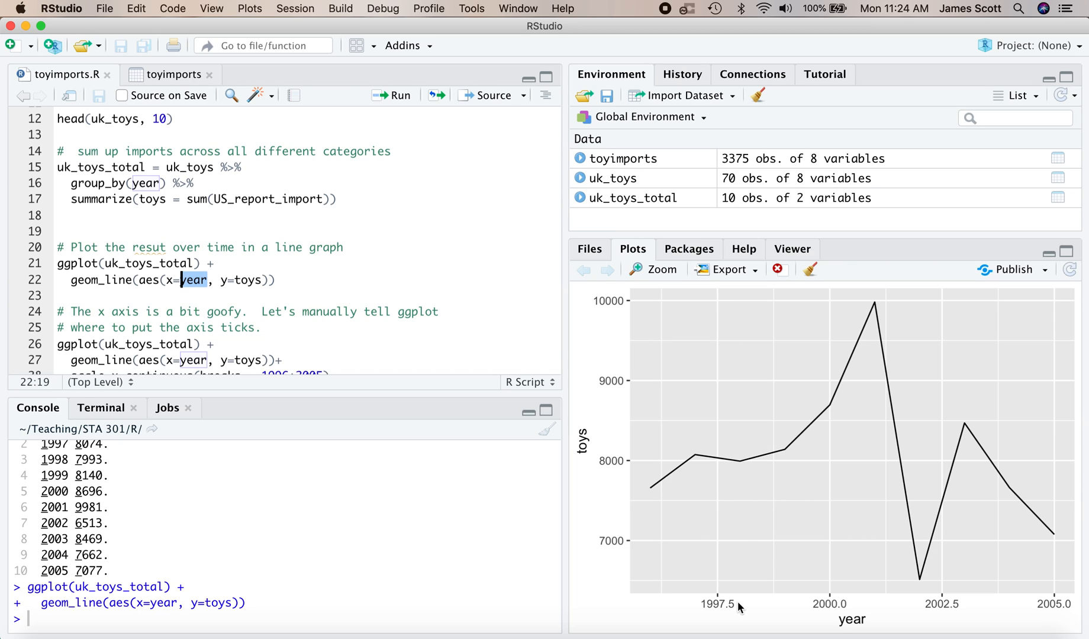
mouse_move(720, 615)
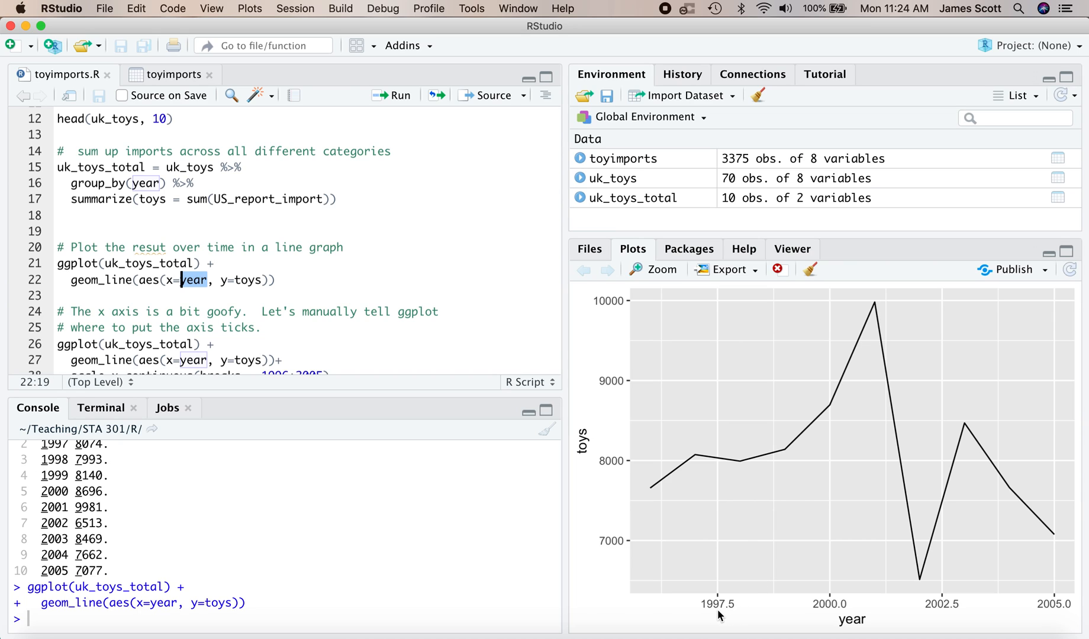
mouse_move(832, 609)
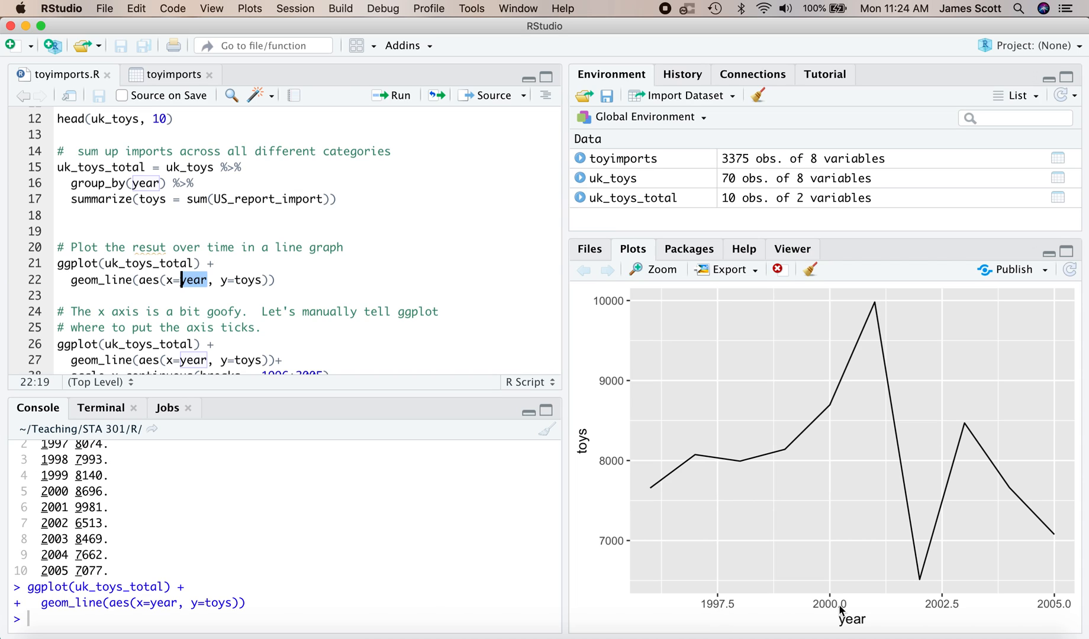
mouse_move(539, 341)
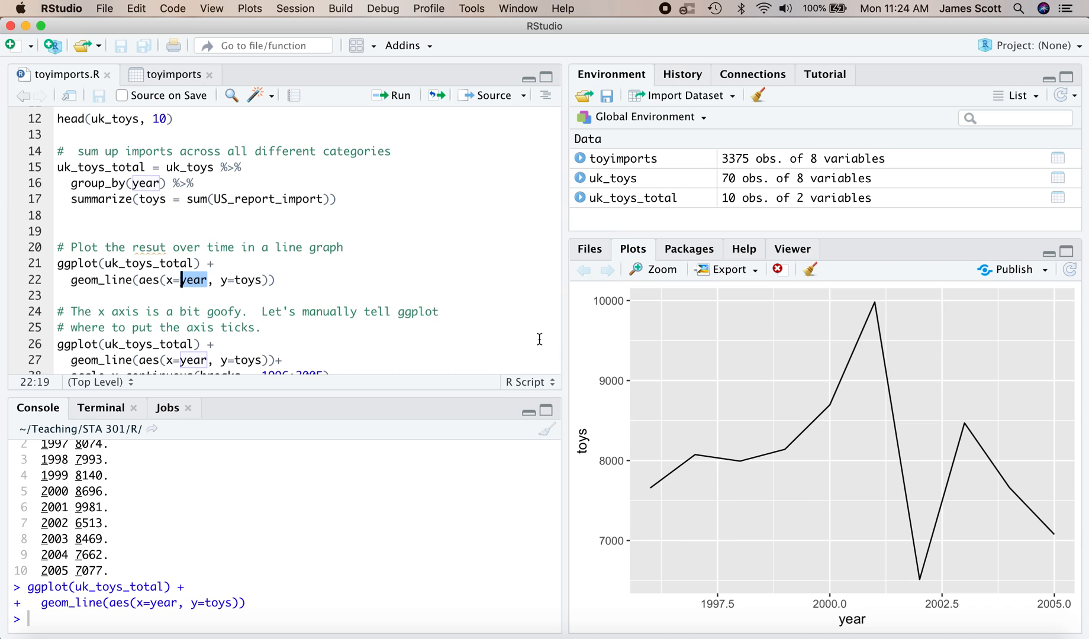
mouse_move(514, 332)
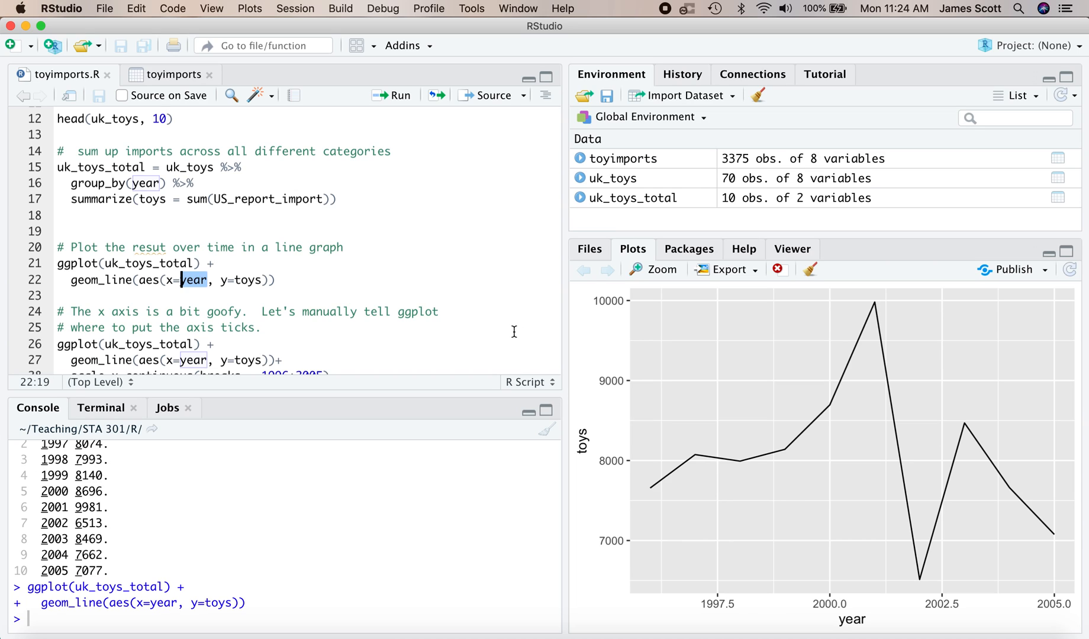
scroll(down, 3)
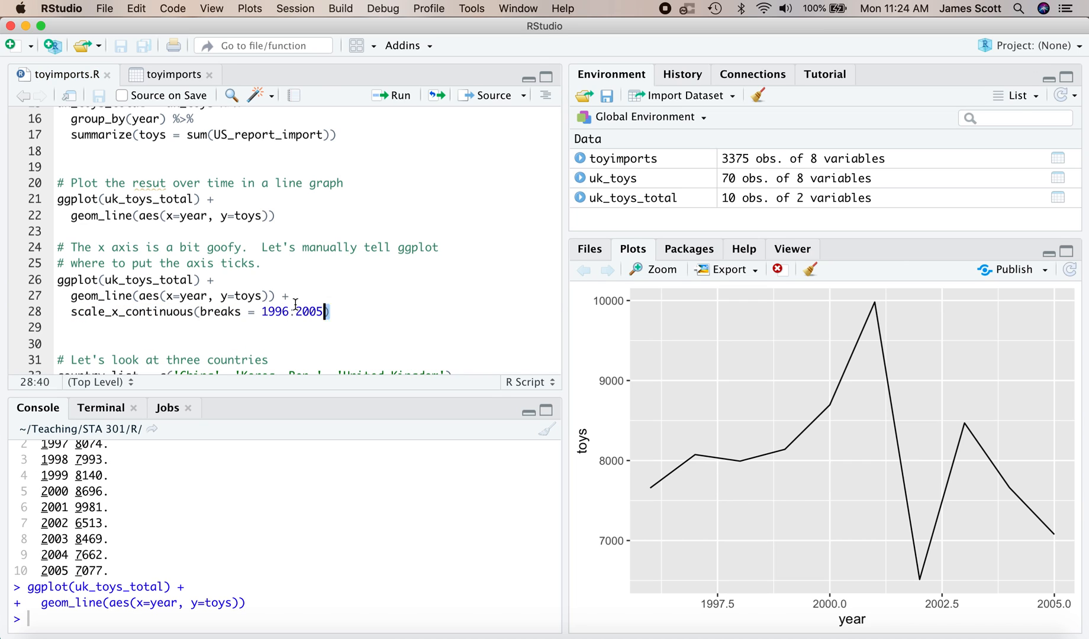
Rerun the UK plot with scale_x_continuous(breaks = 1996:2005) for yearly ticks.
click(284, 295)
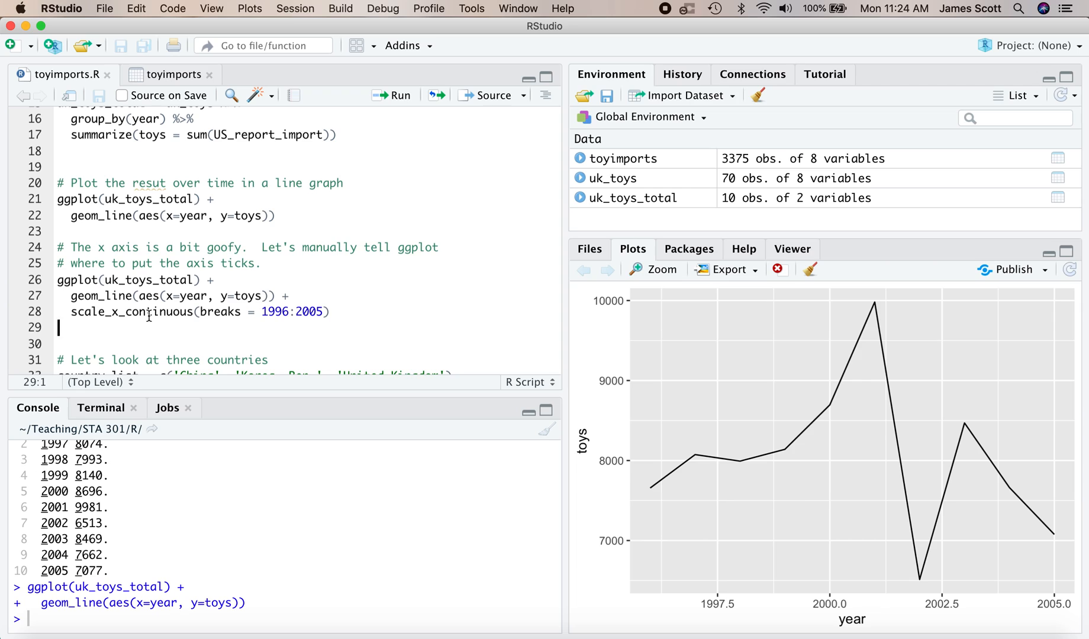
mouse_move(159, 331)
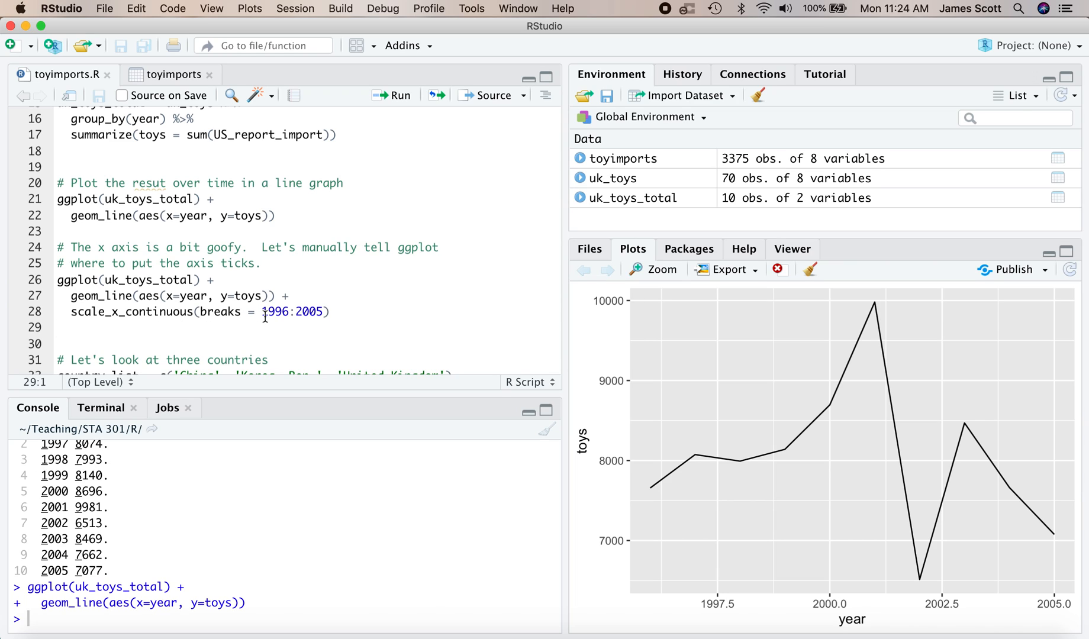
double_click(294, 311)
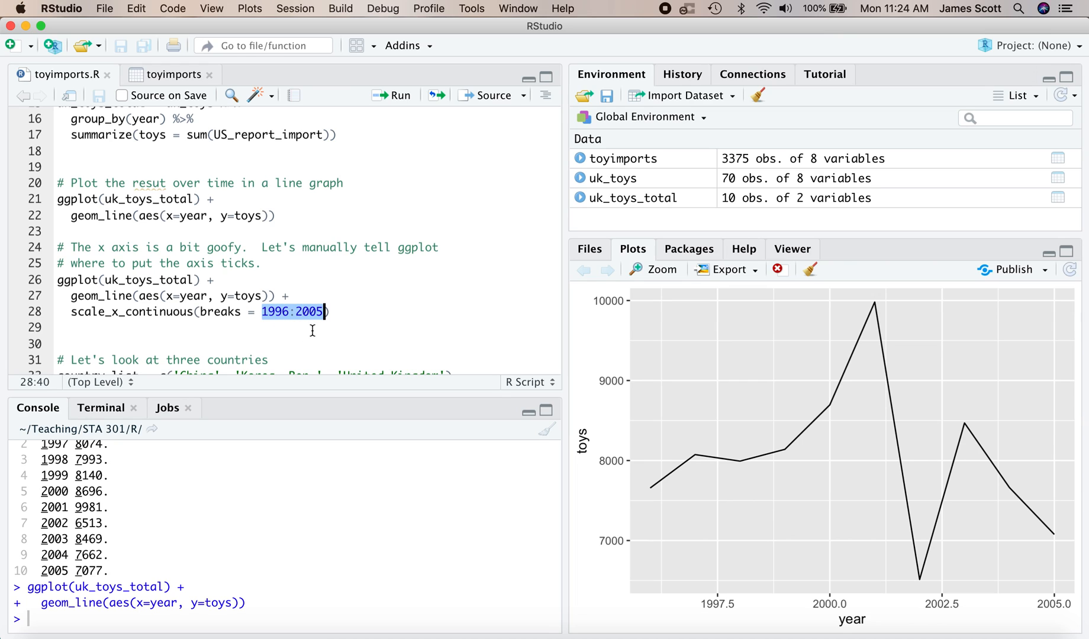
click(297, 311)
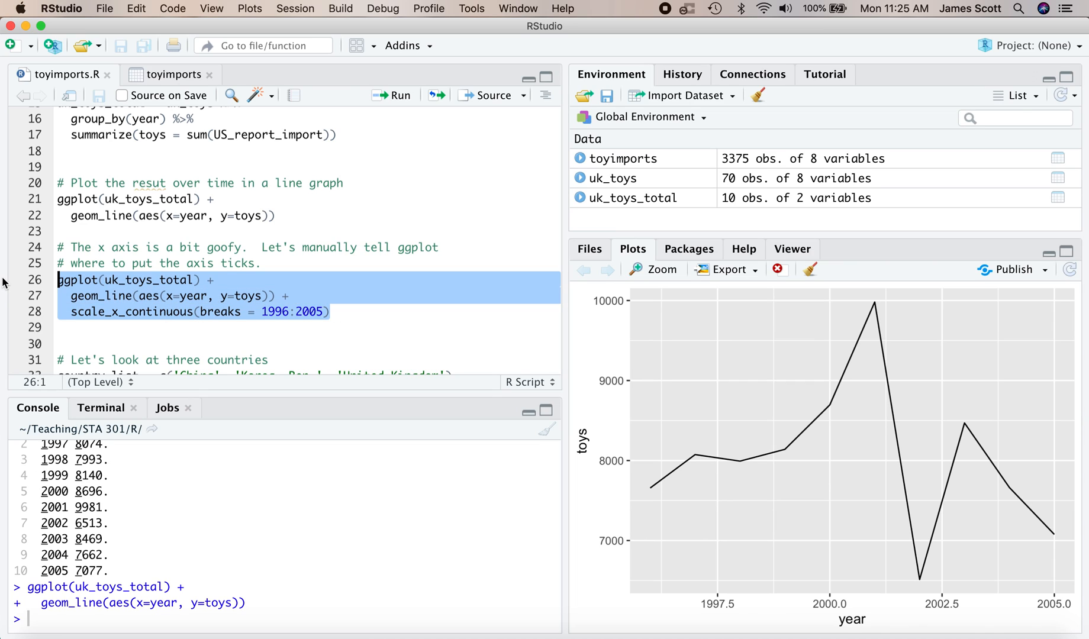
click(392, 96)
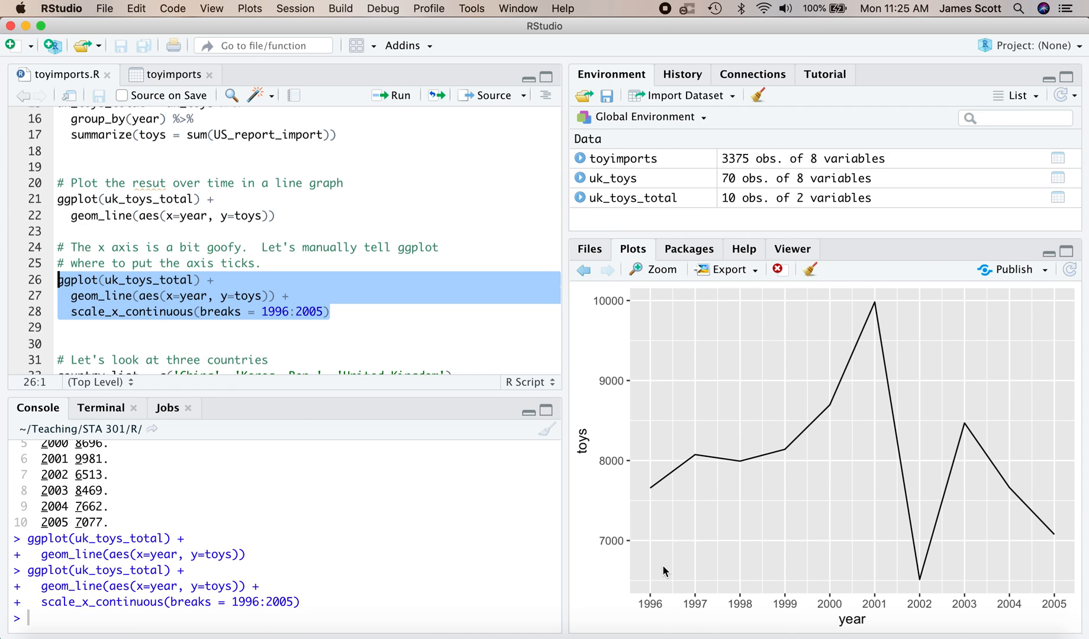
mouse_move(909, 616)
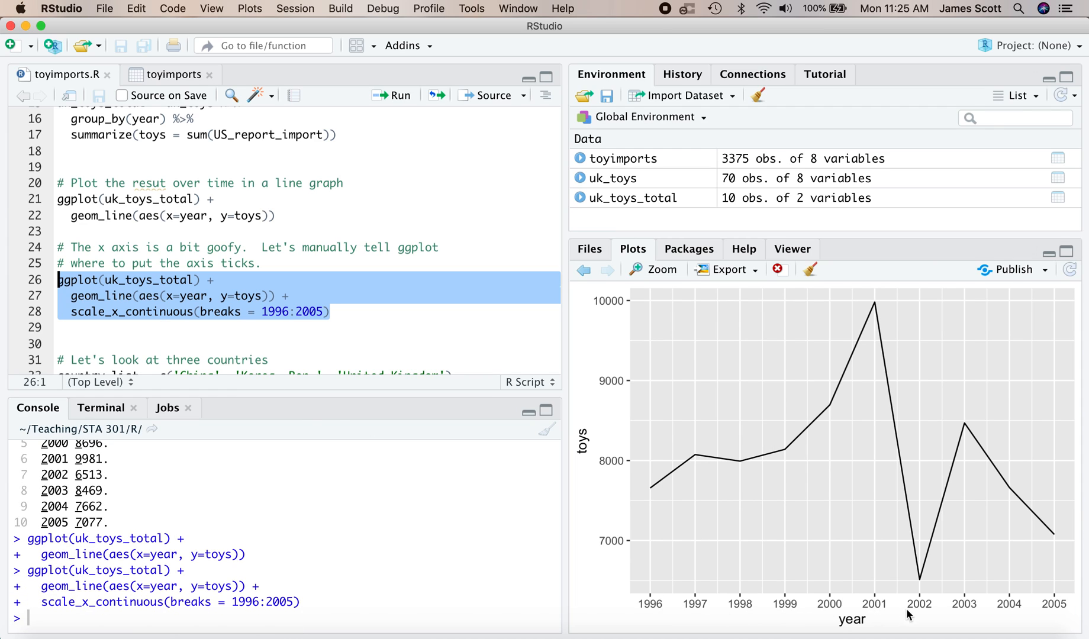
mouse_move(453, 304)
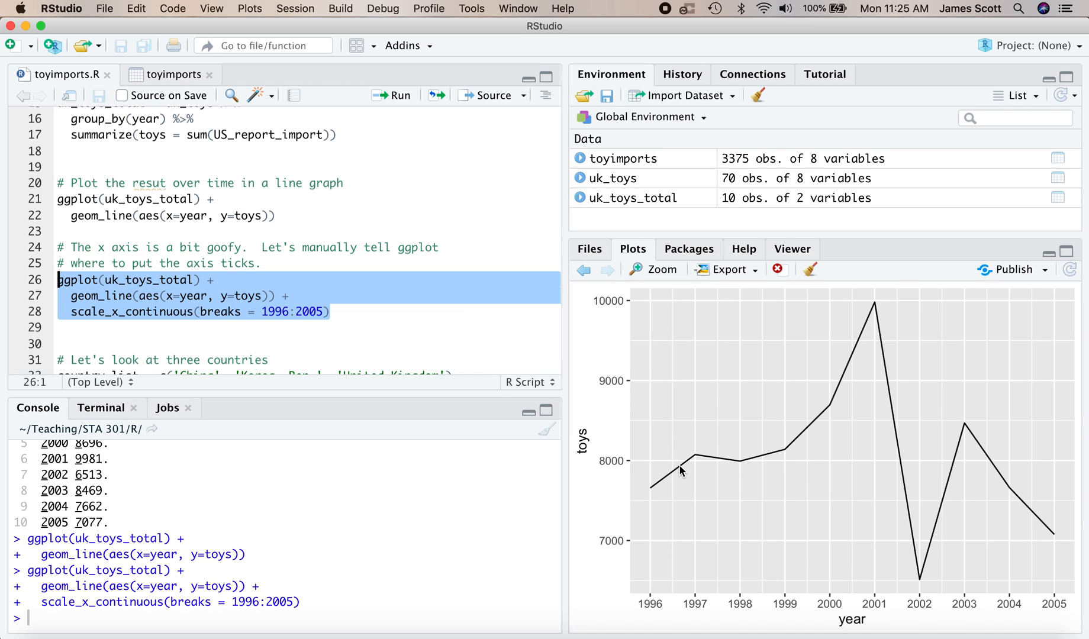
mouse_move(900, 483)
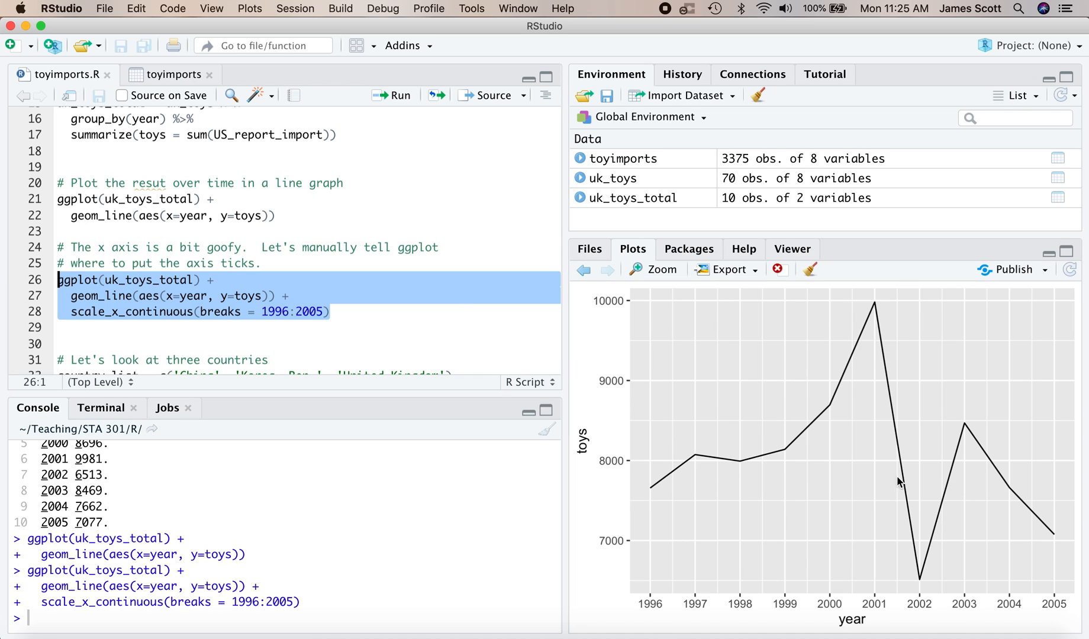
mouse_move(919, 591)
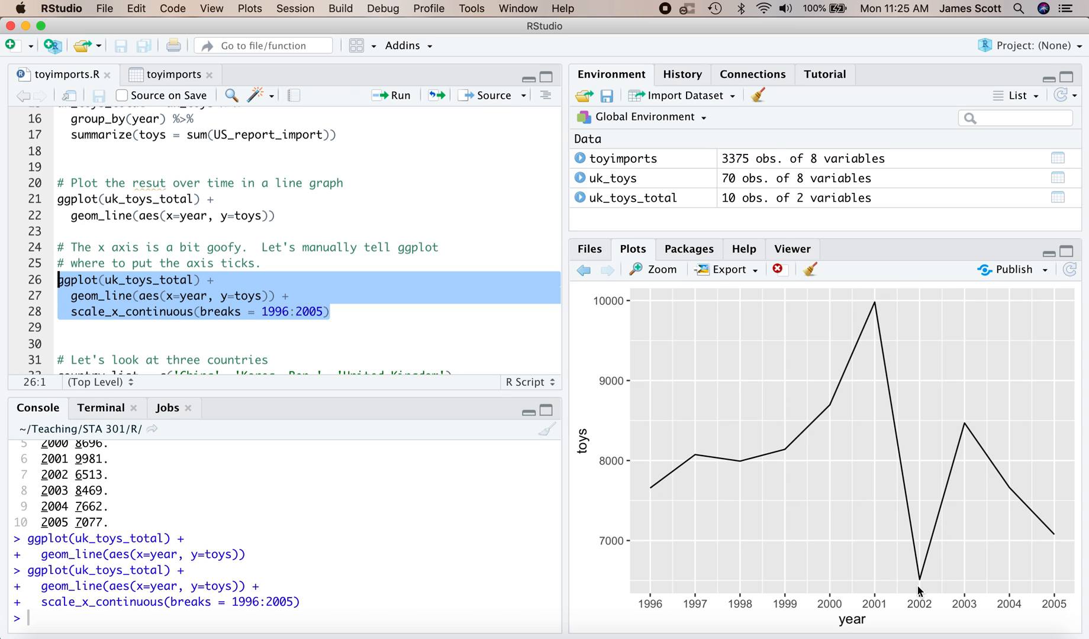
mouse_move(463, 256)
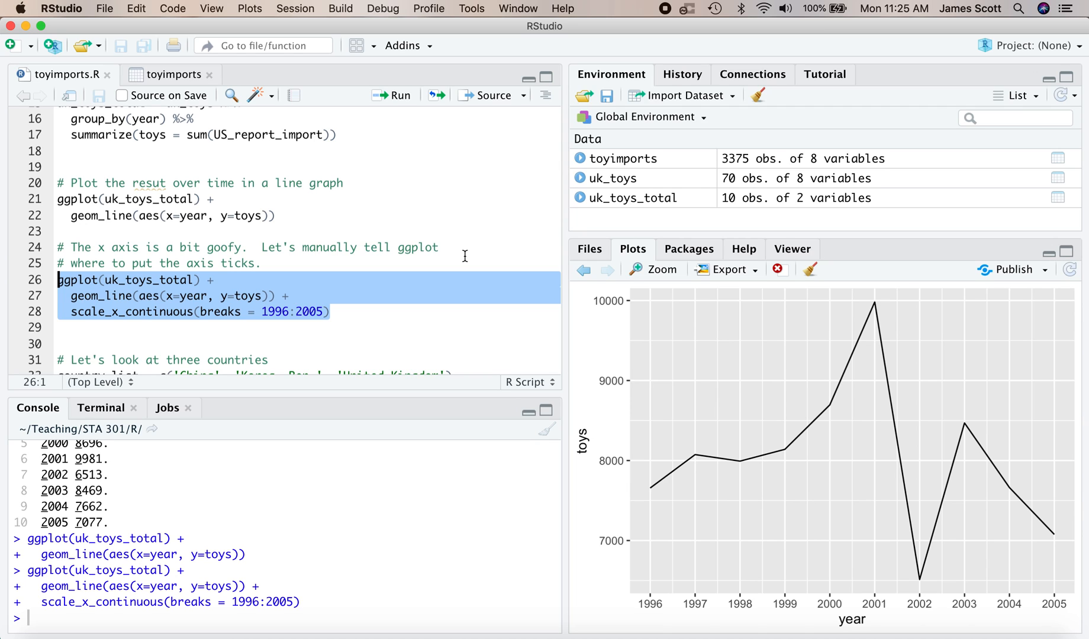
click(423, 287)
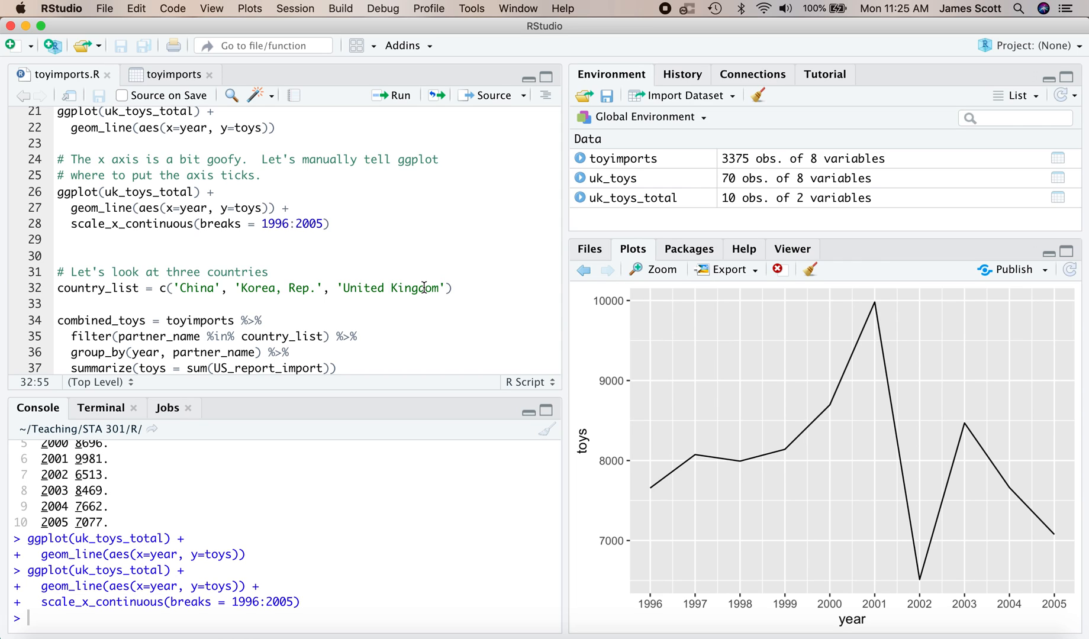
click(453, 288)
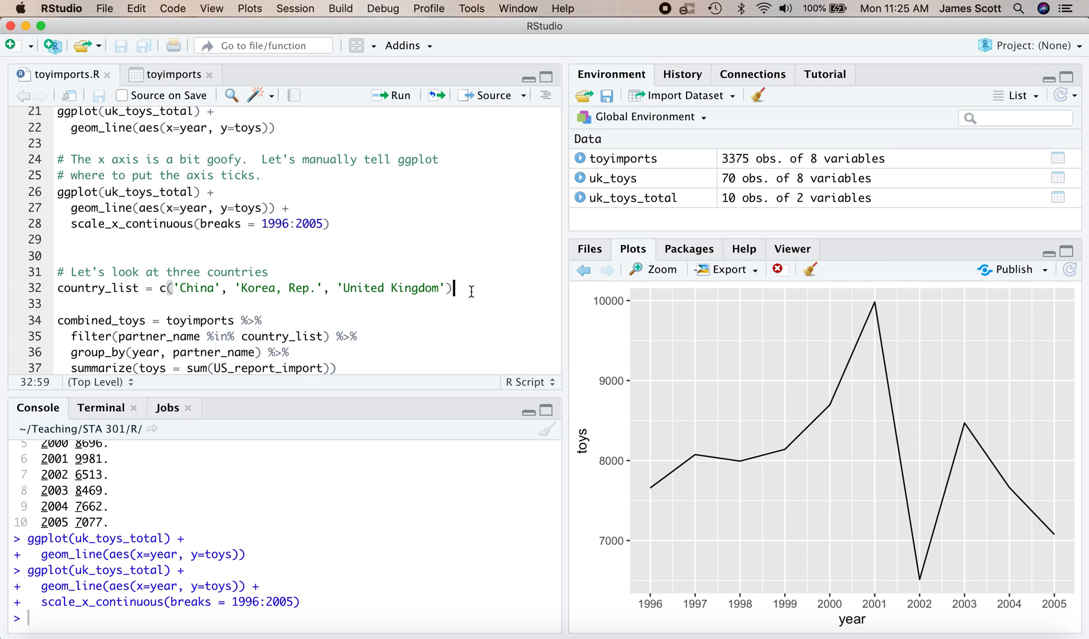
Run the country_list assignment and print country_list in the console.
click(392, 95)
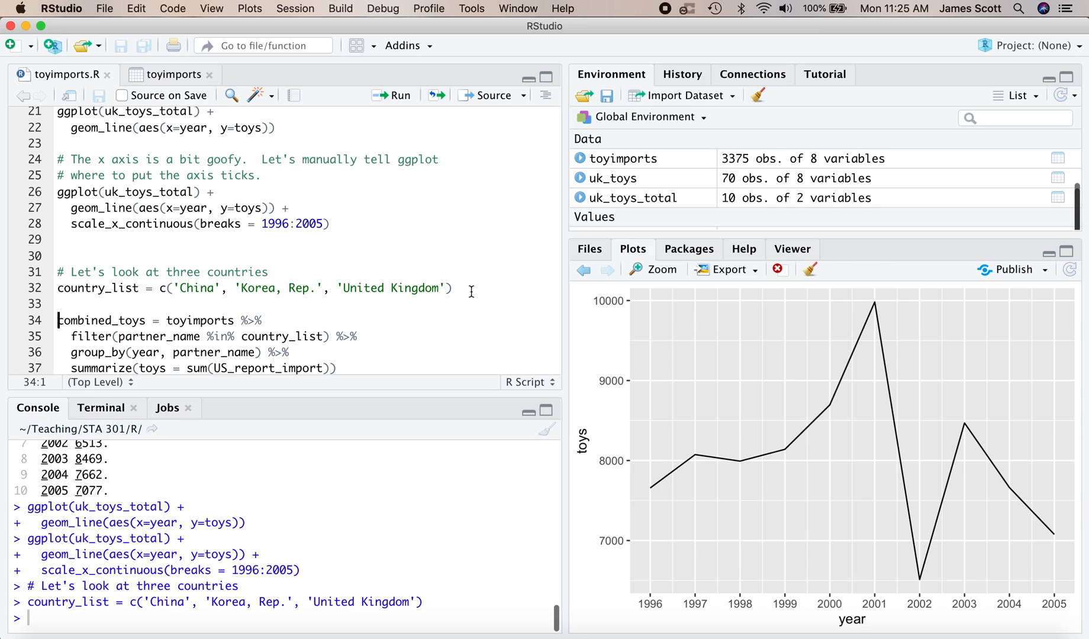
double_click(98, 288)
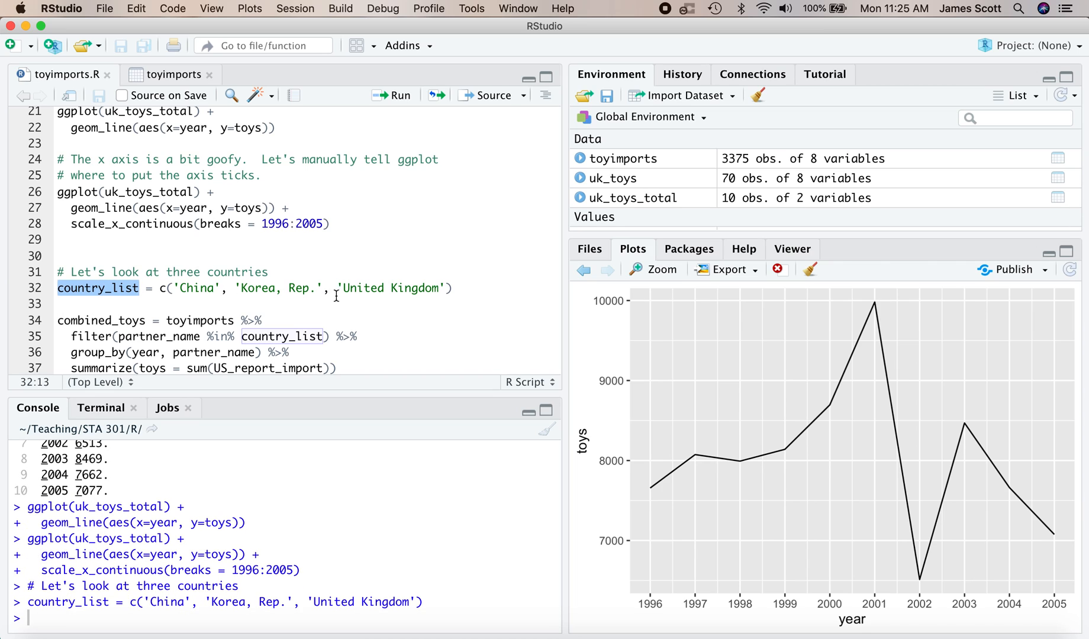
mouse_move(164, 303)
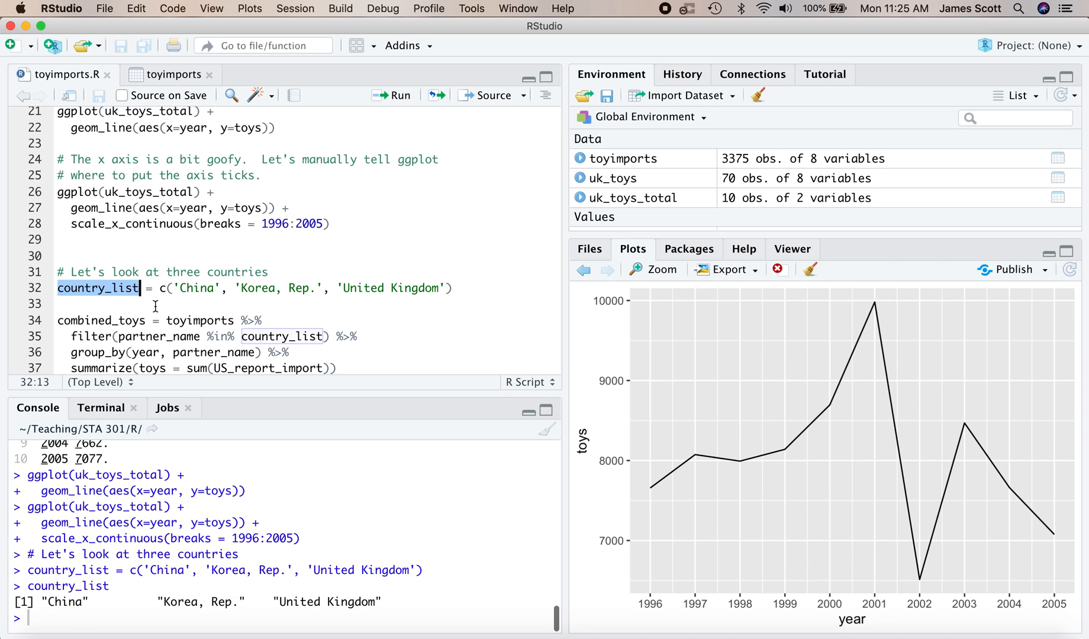
mouse_move(321, 609)
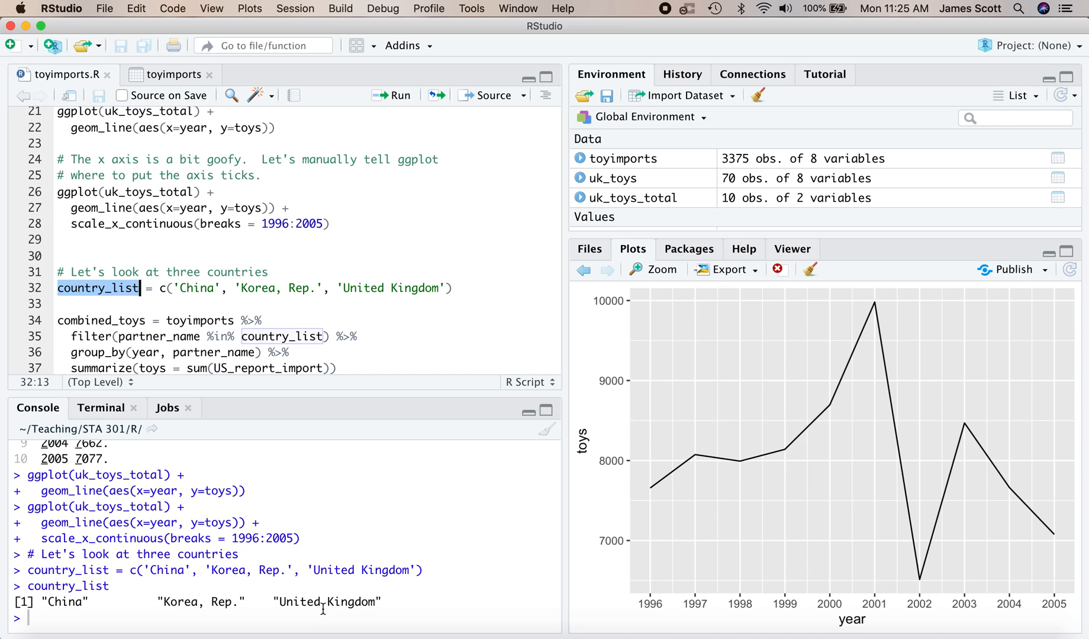
mouse_move(414, 347)
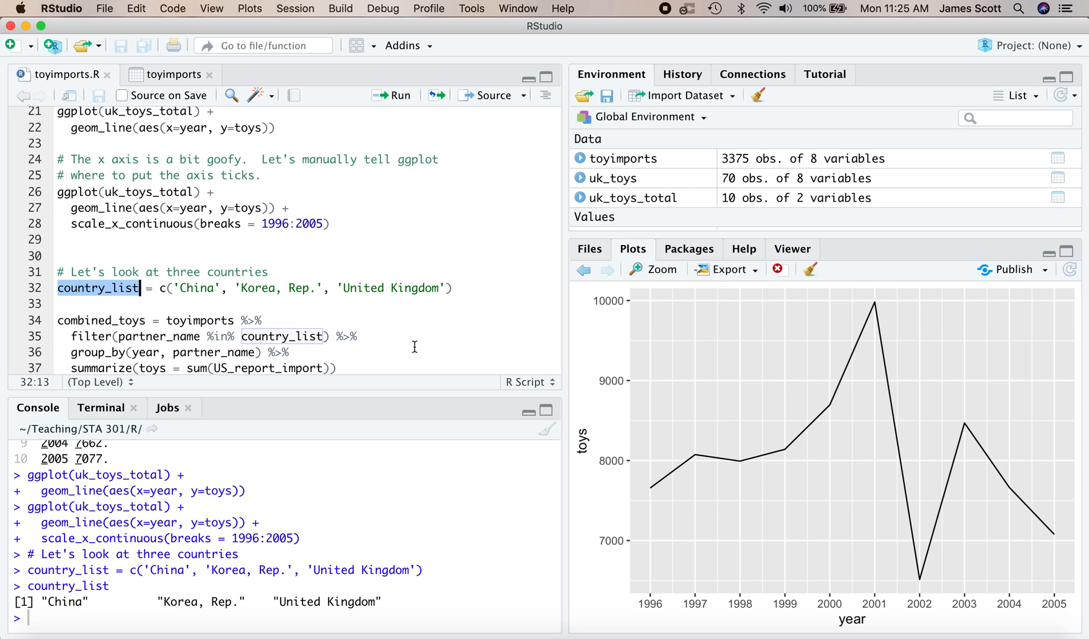
click(263, 320)
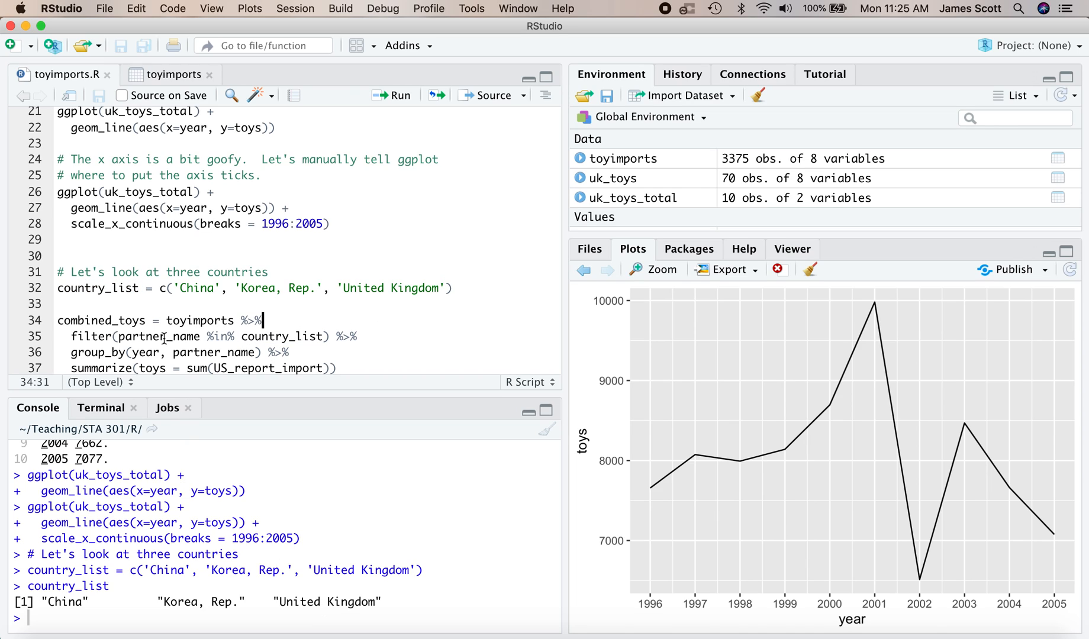
Walk through the toyimports filter using partner_name %in% country_list.
double_click(199, 320)
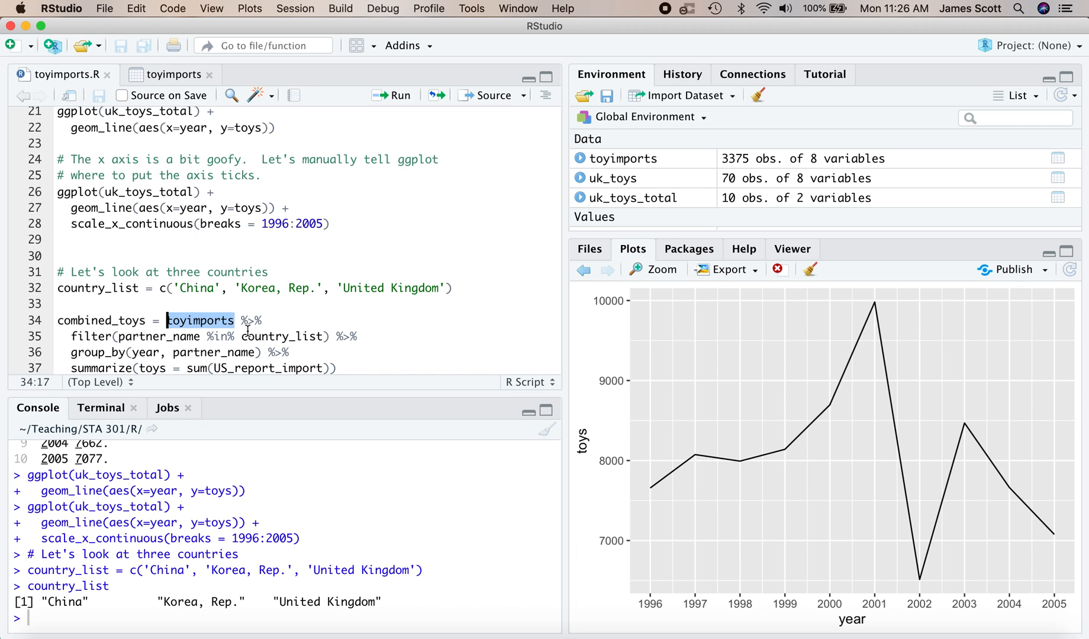
double_click(158, 337)
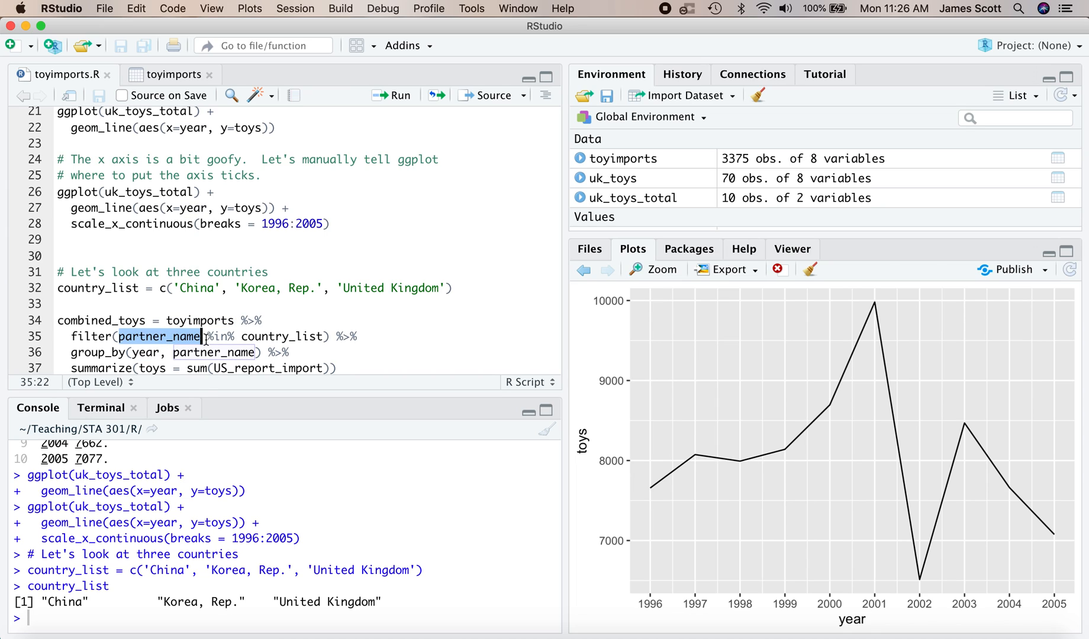
double_click(220, 336)
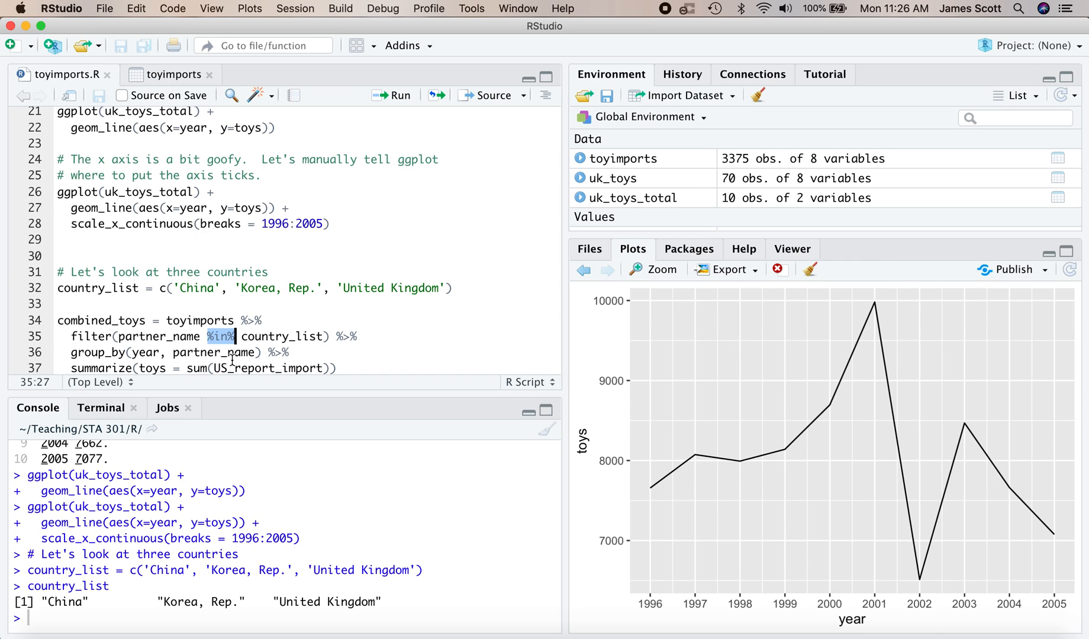
double_click(157, 337)
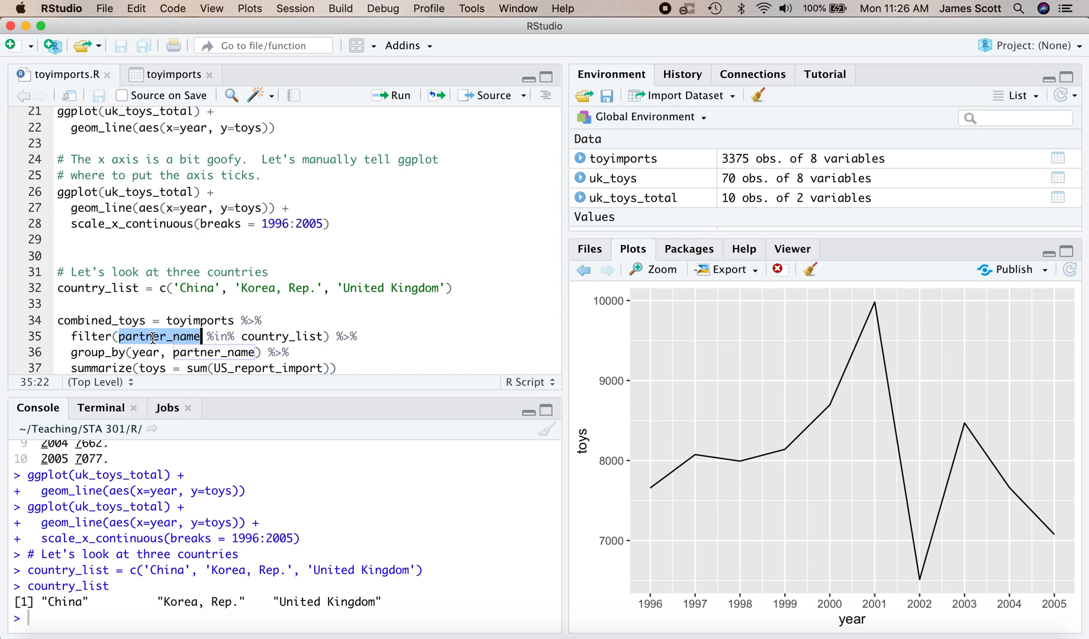
double_click(200, 320)
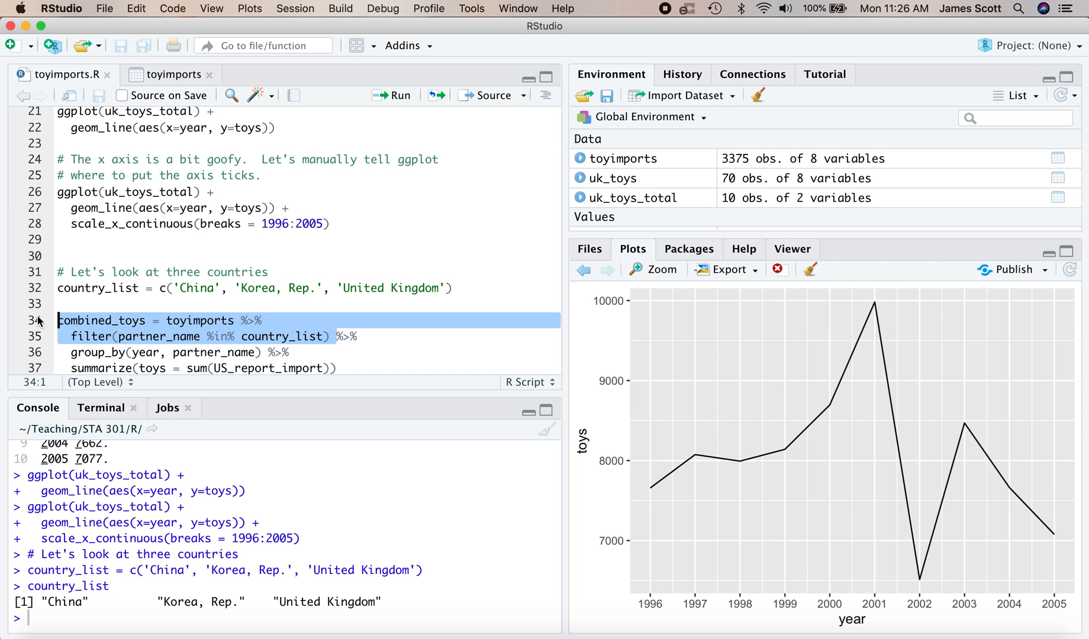
Run the three-country toyimports filter and scroll through its 125 printed rows.
click(167, 320)
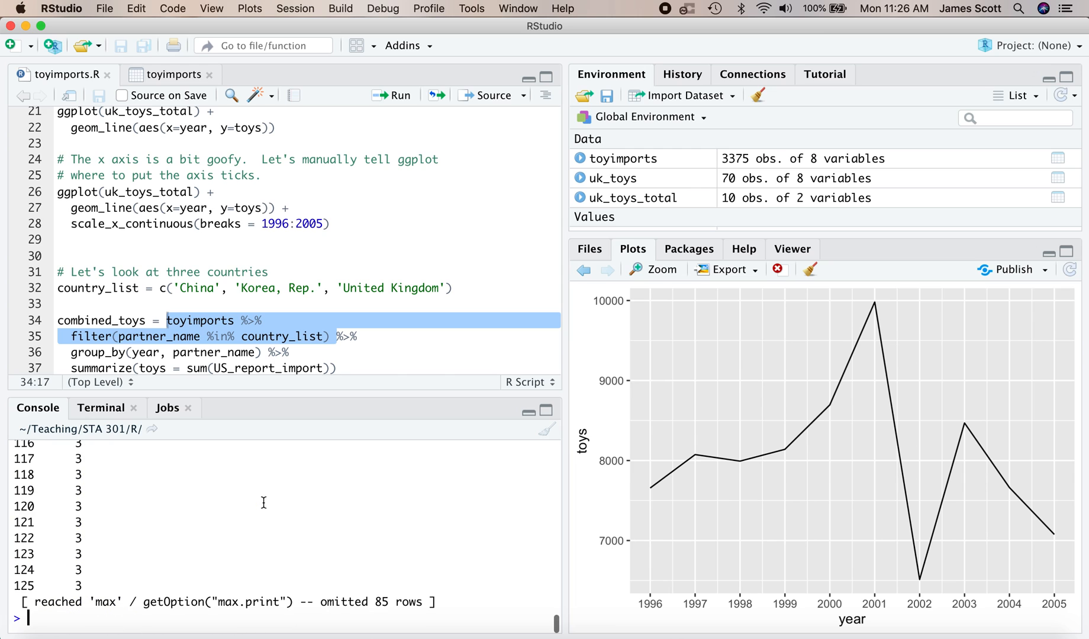
scroll(up, 3)
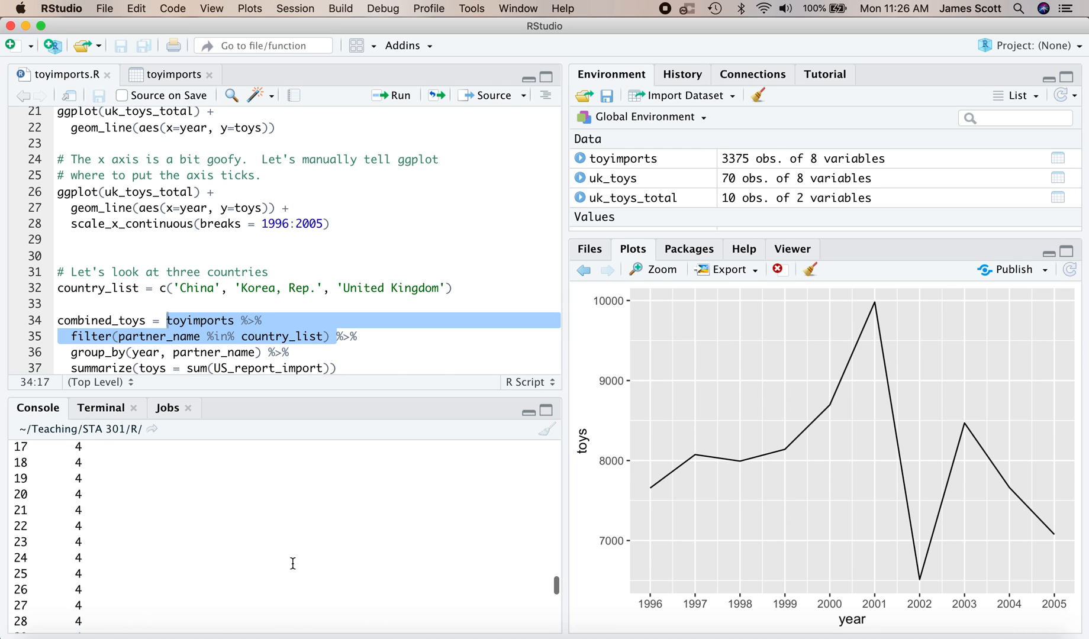
scroll(down, 3)
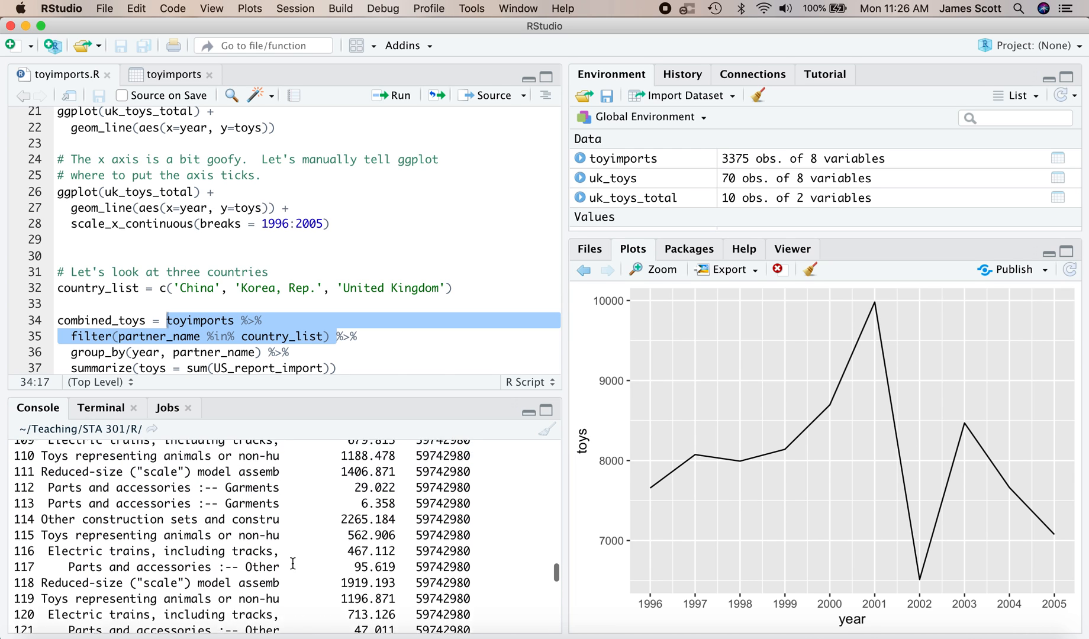
scroll(up, 3)
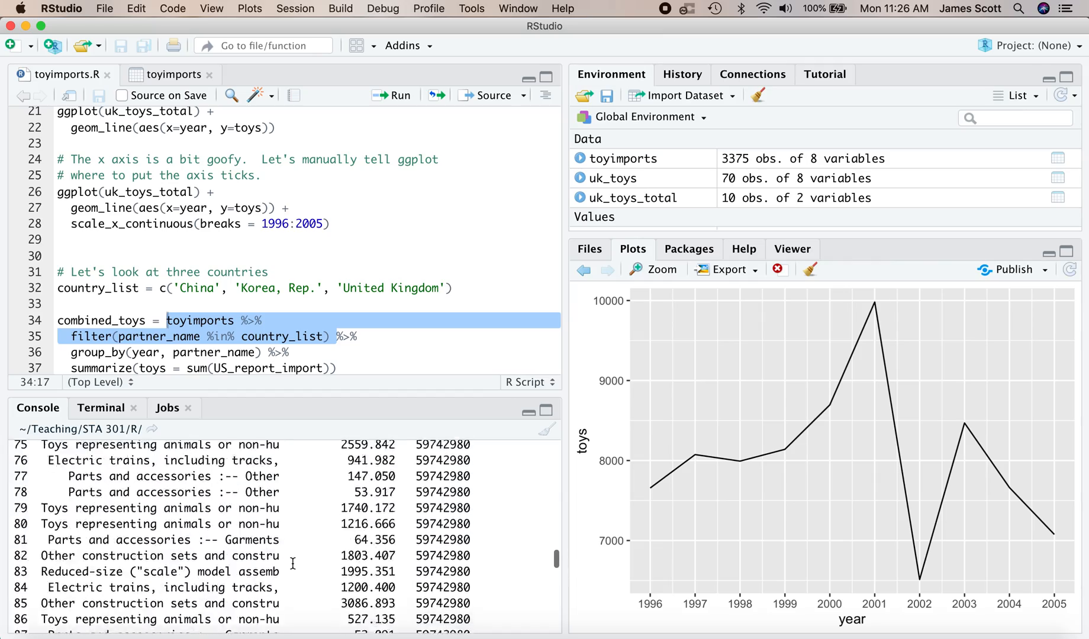
scroll(up, 3)
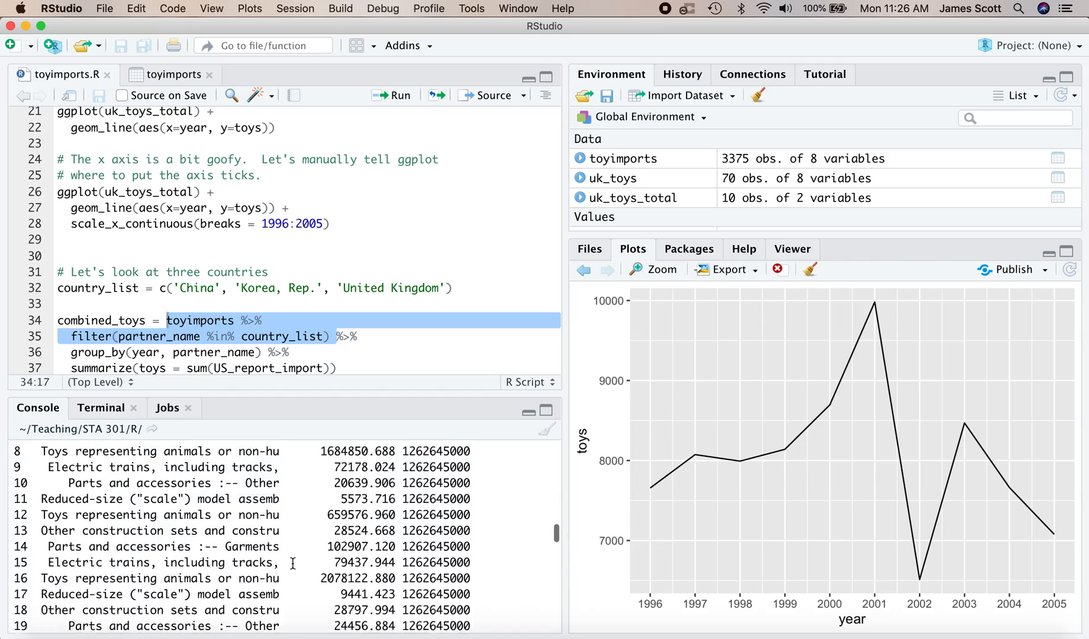
scroll(down, 3)
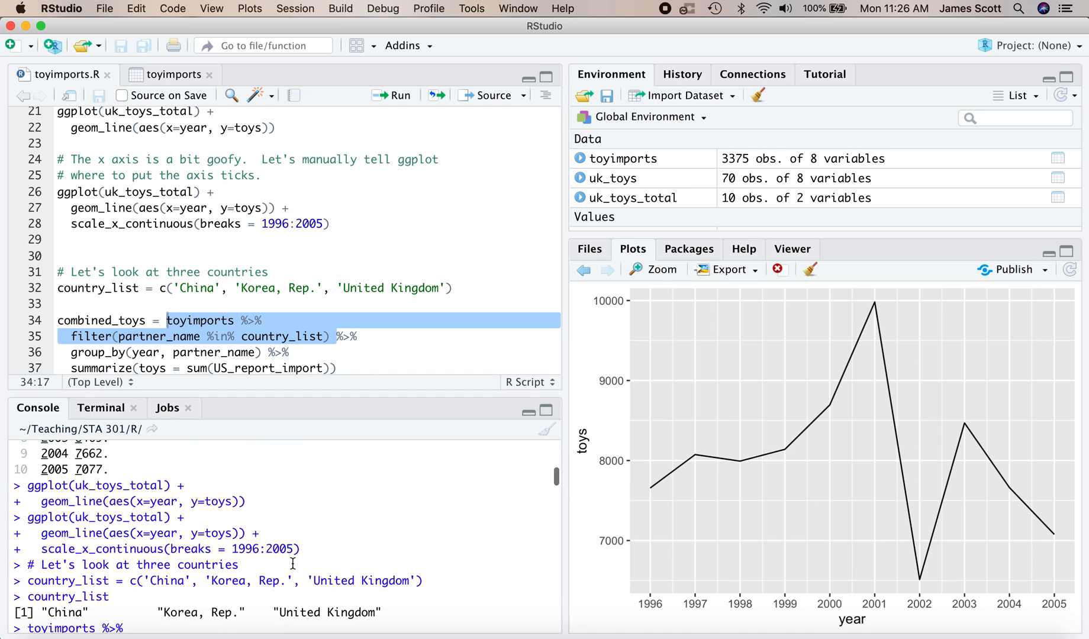
click(392, 95)
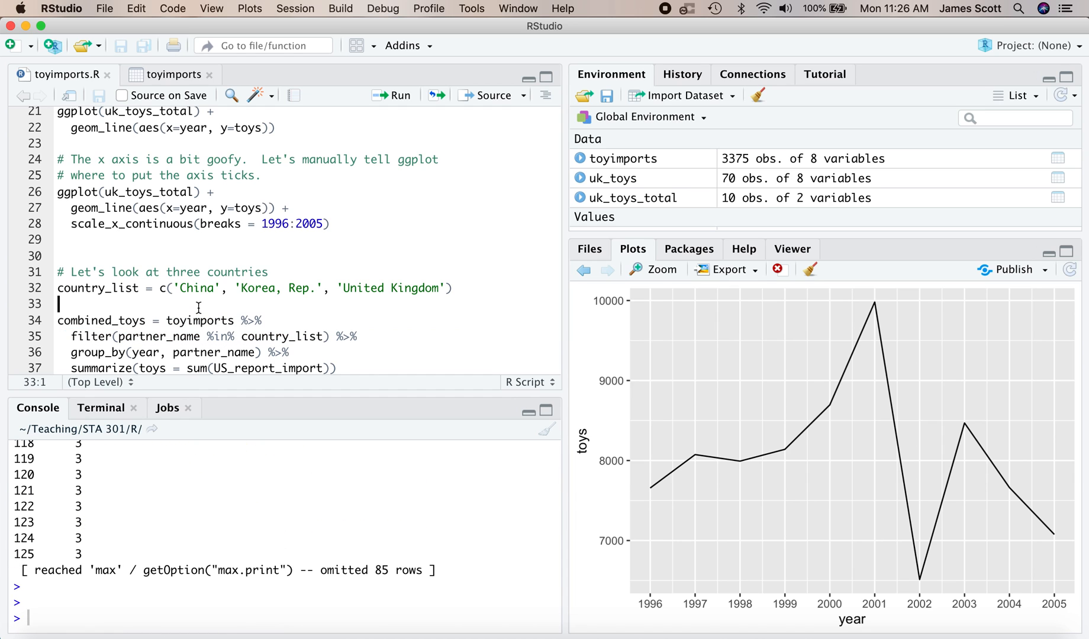
mouse_move(315, 340)
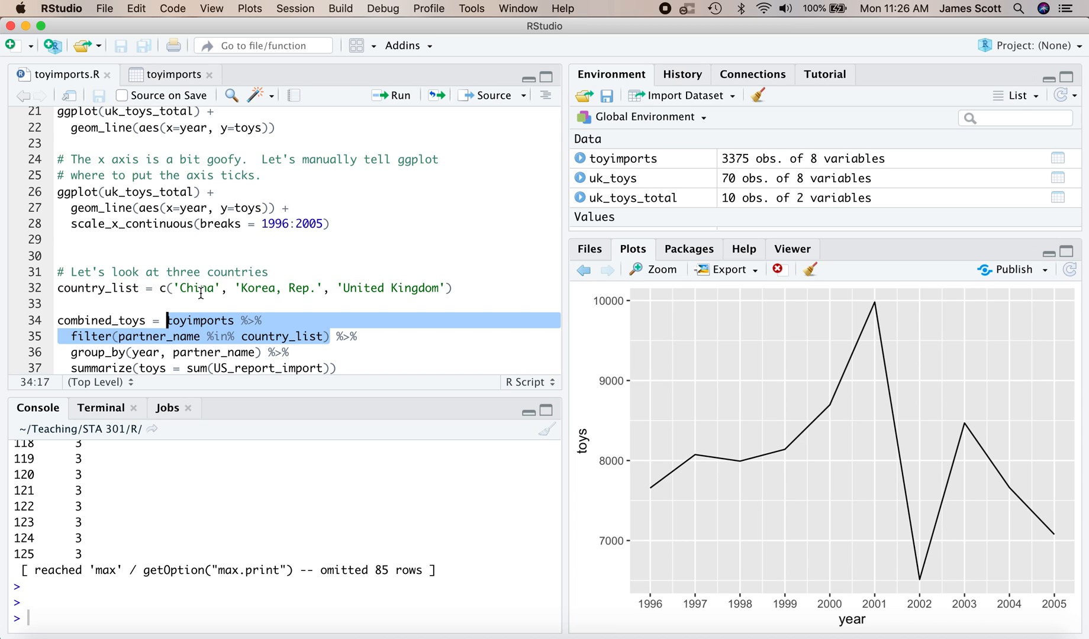
mouse_move(274, 341)
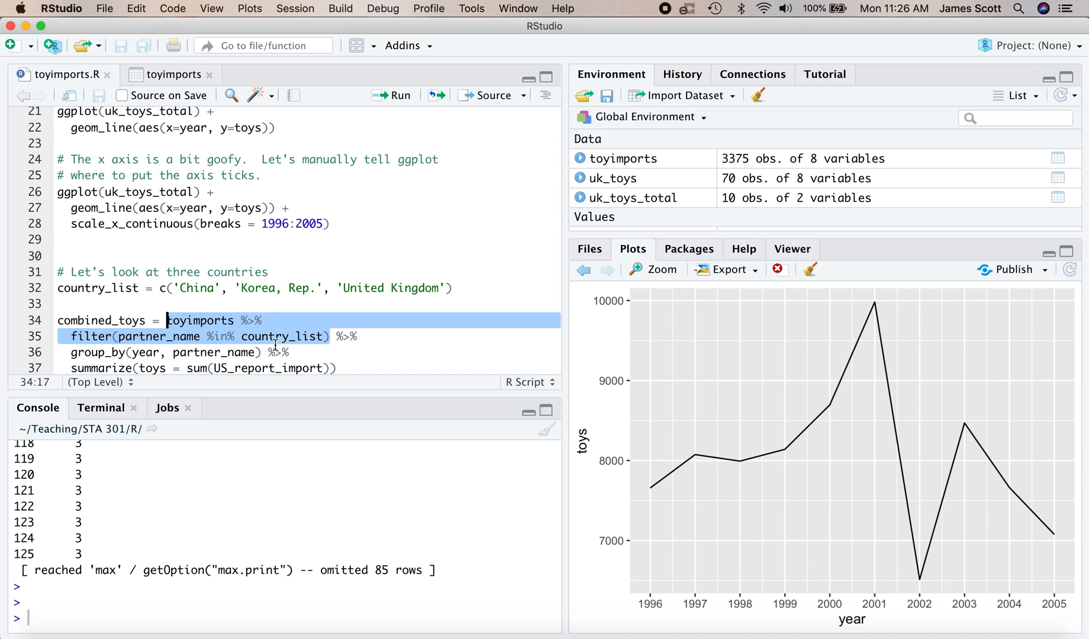
mouse_move(265, 350)
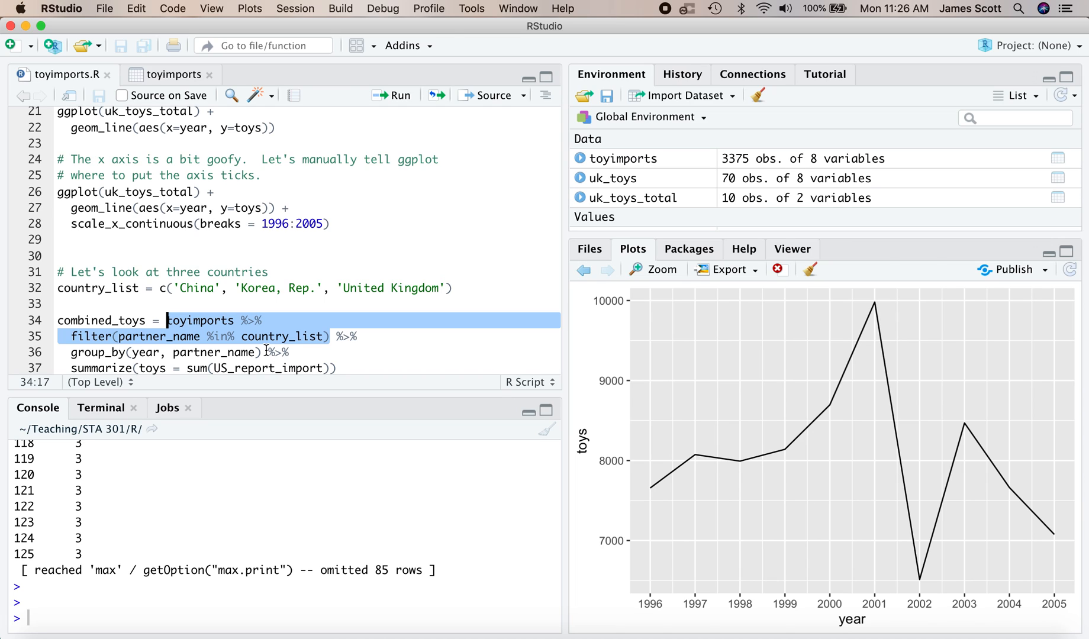
double_click(214, 352)
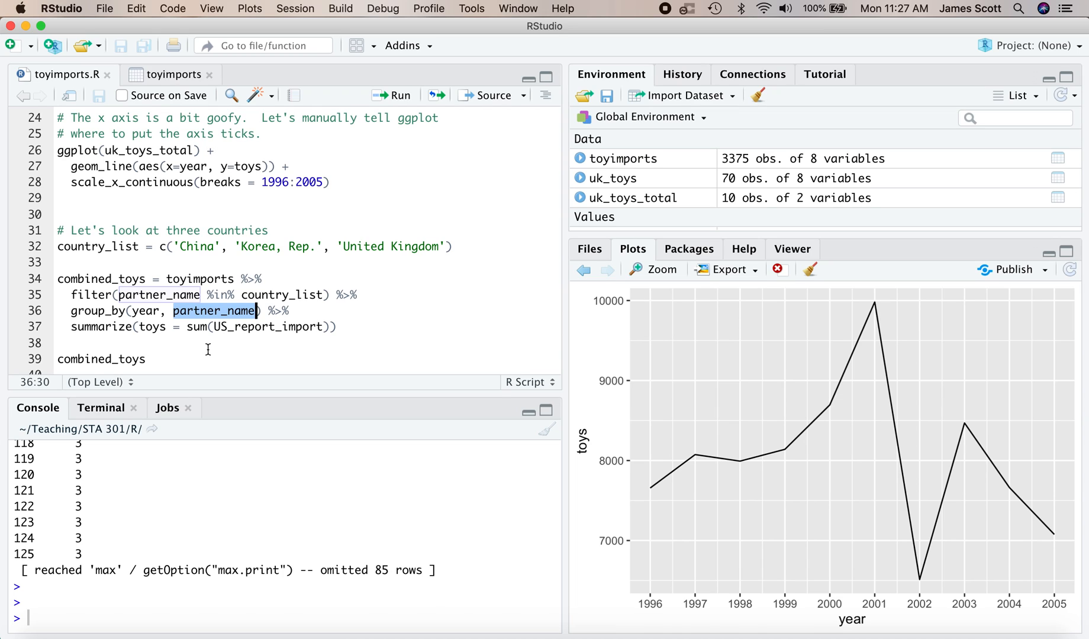
Run the combined_toys pipeline grouped by partner_name and print its table in the Console.
double_click(152, 327)
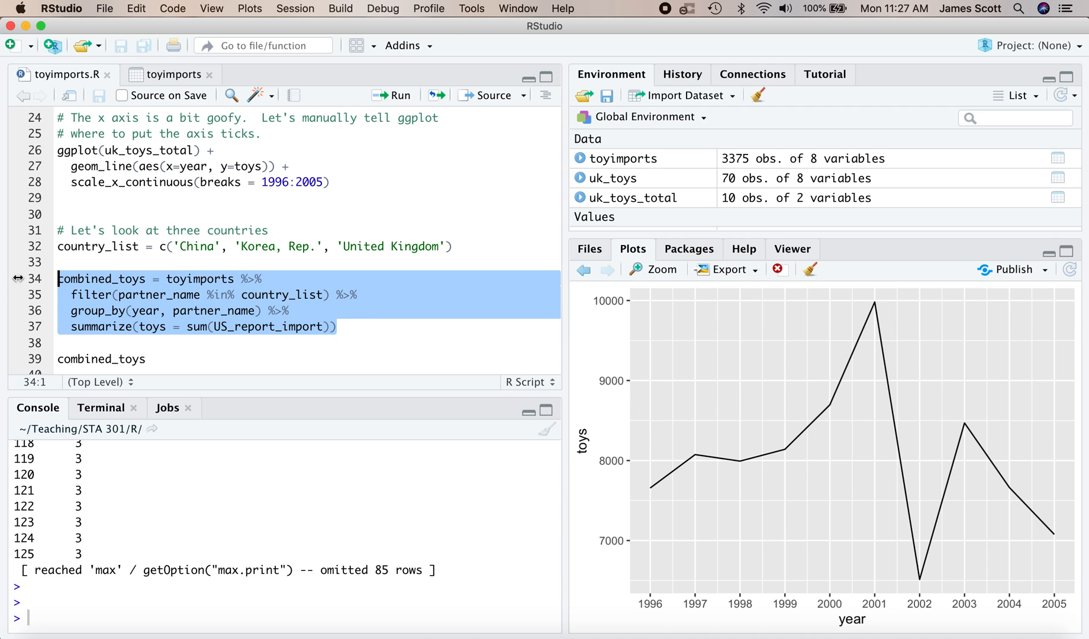
click(391, 96)
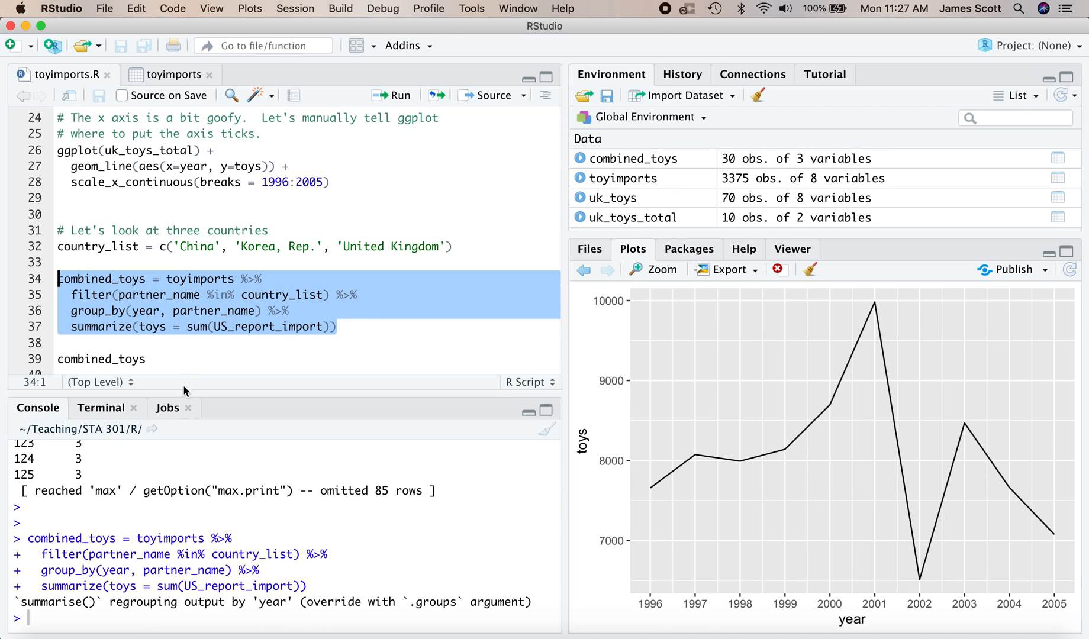
click(174, 359)
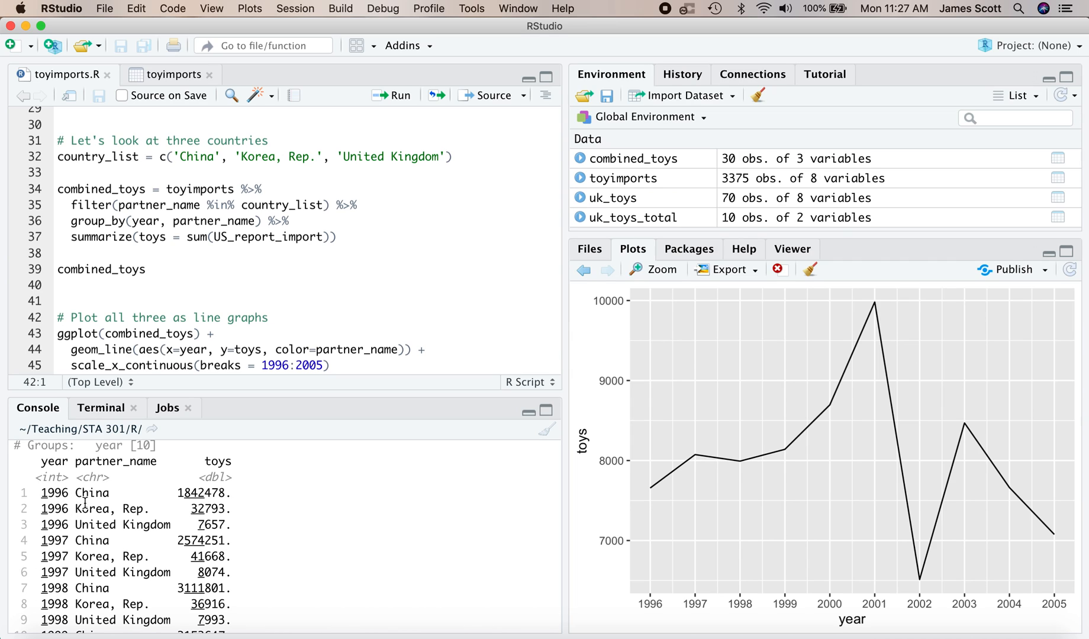
Highlight China's 1996 toy import total in the combined_toys output, then clear the highlight.
double_click(203, 493)
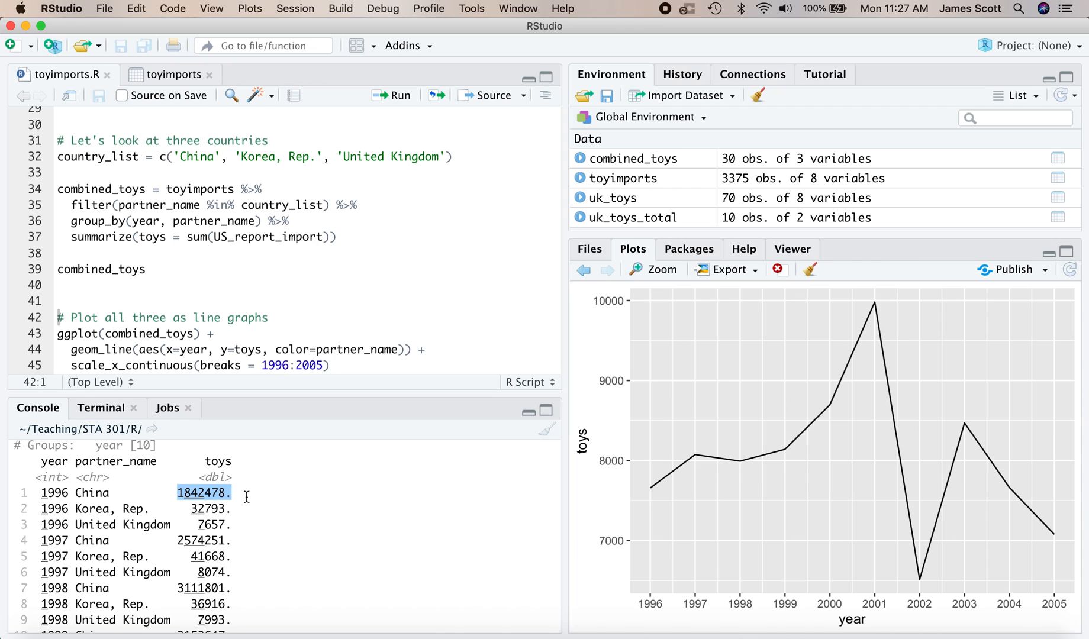
scroll(down, 3)
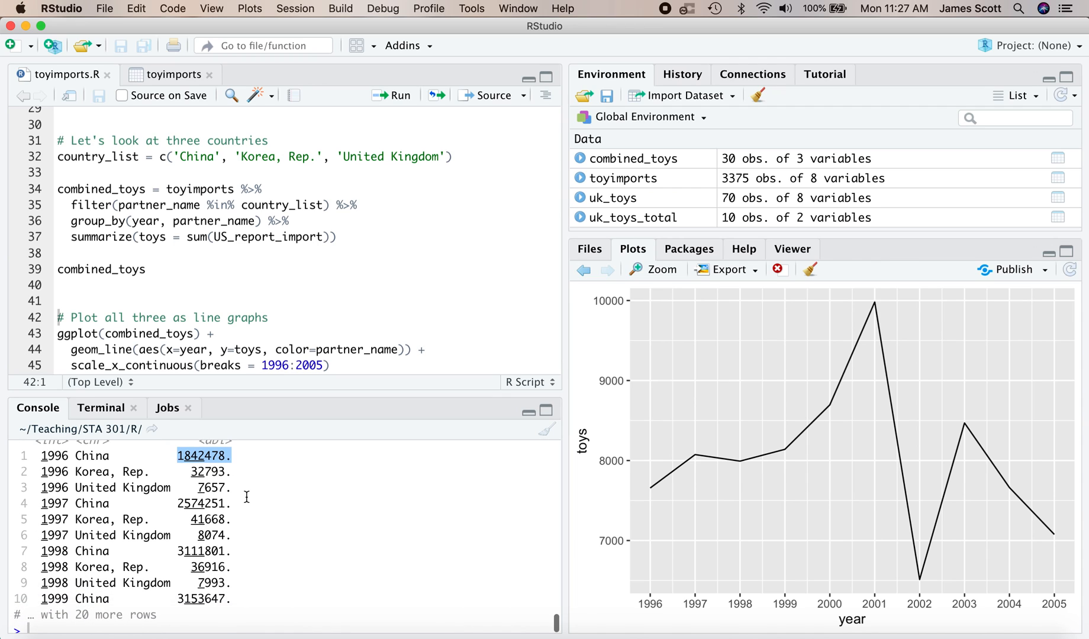
mouse_move(183, 598)
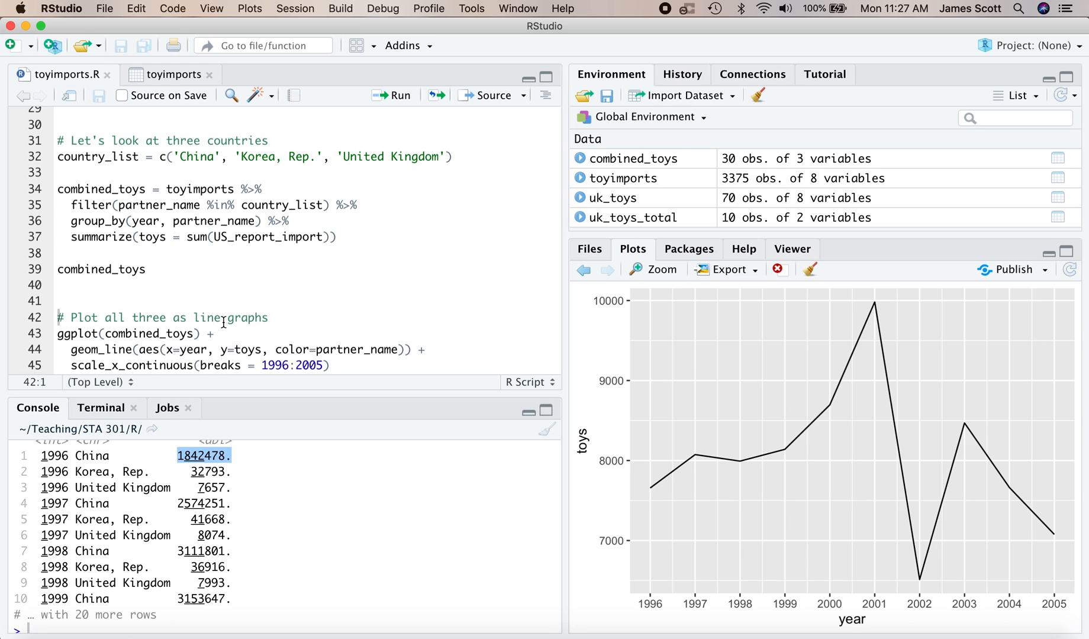
click(222, 317)
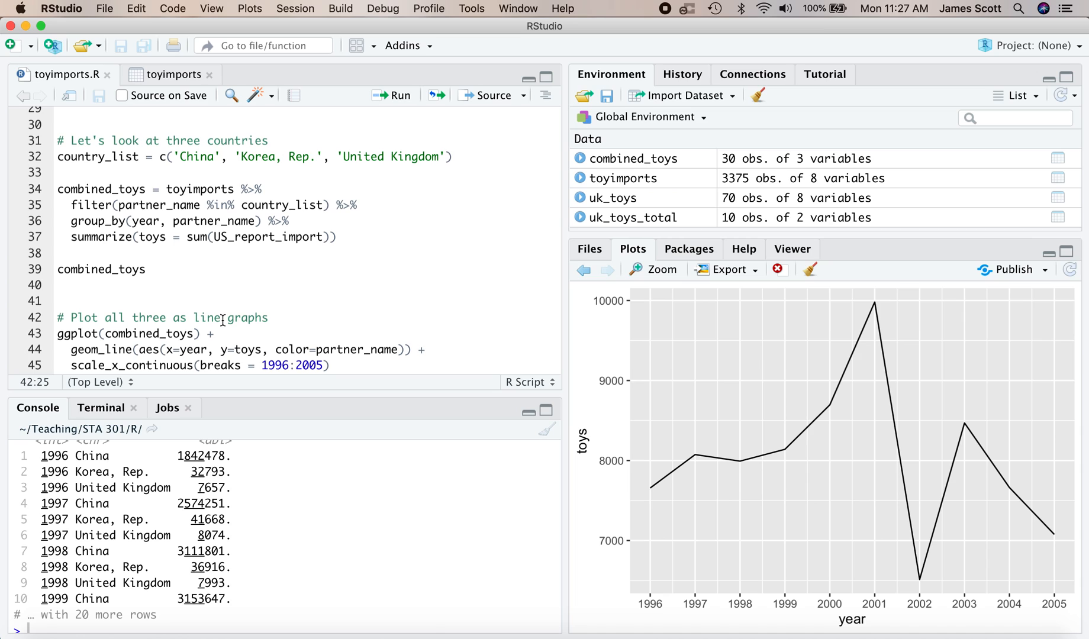
Run the 'Plot all three as line graphs' ggplot block for China, Korea, Rep. and United Kingdom.
click(59, 301)
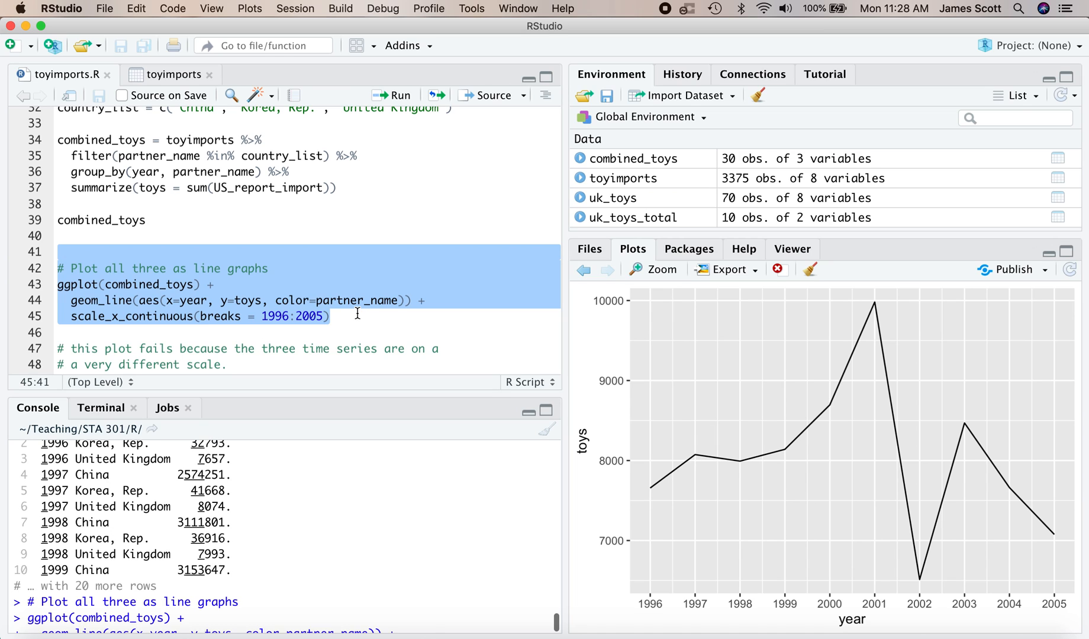
click(392, 96)
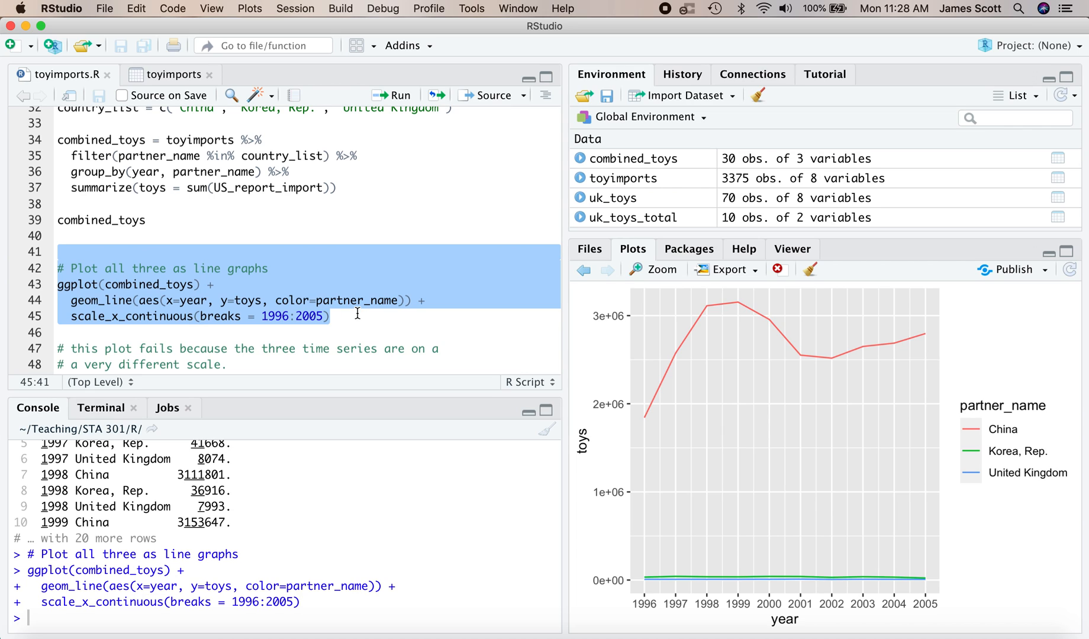
mouse_move(942, 476)
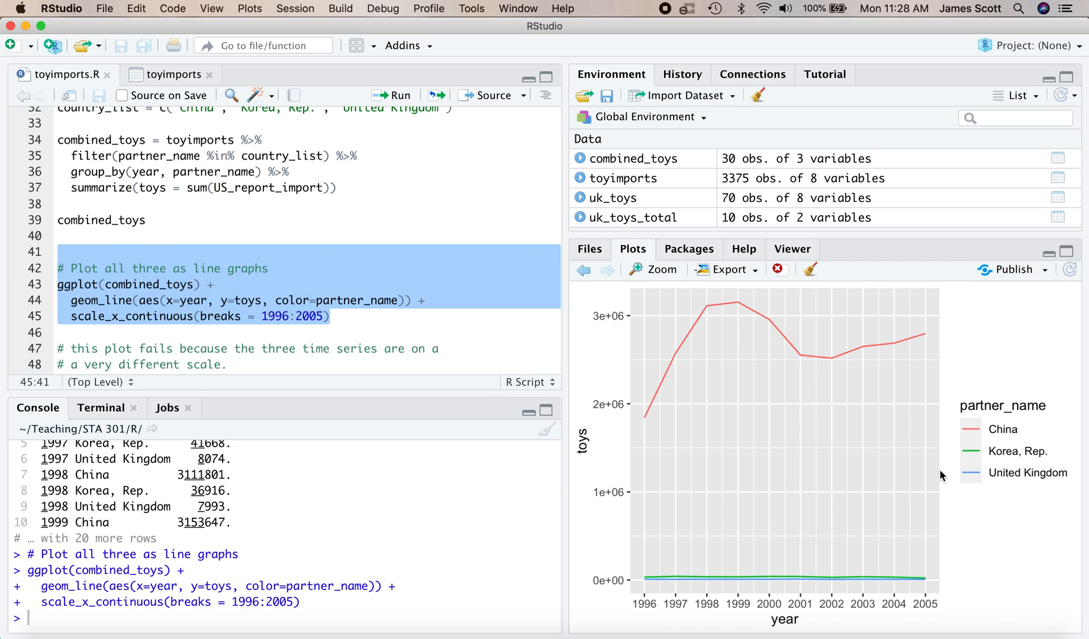
mouse_move(893, 580)
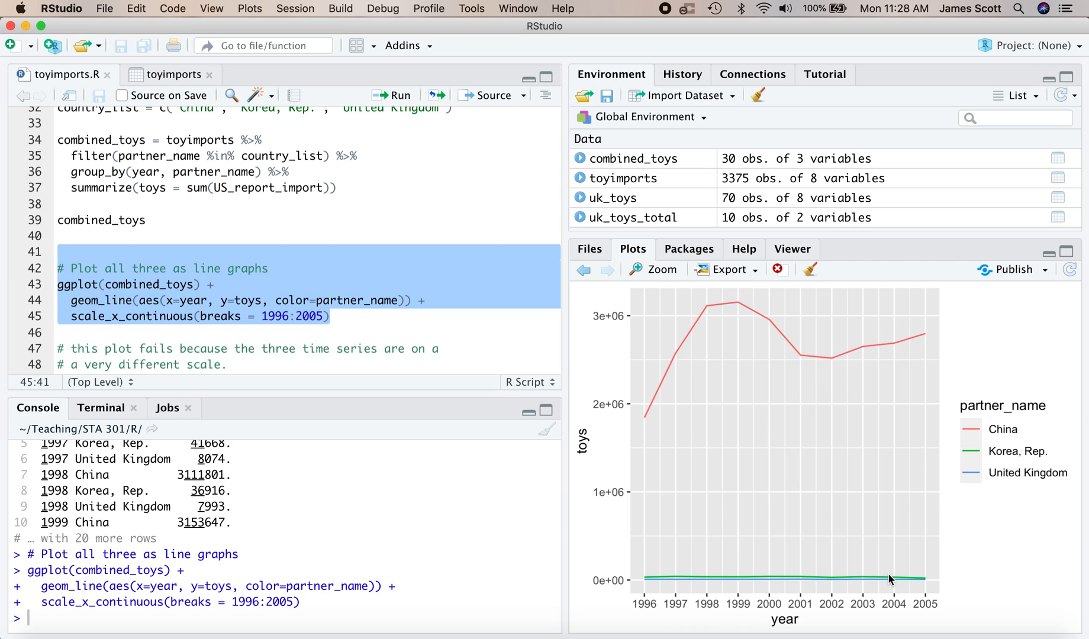
mouse_move(970, 495)
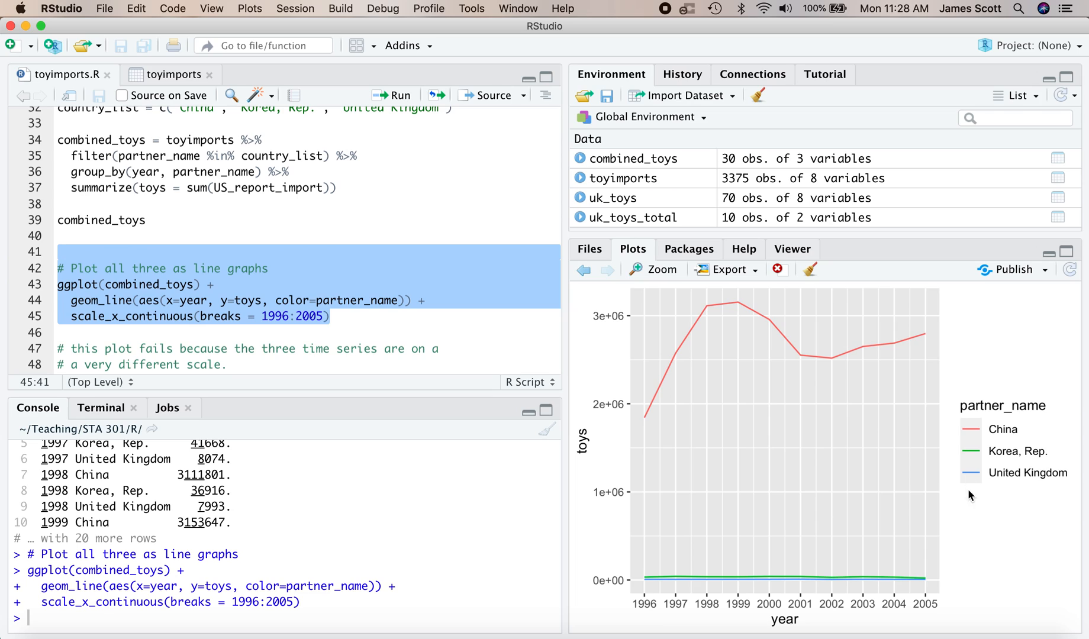
mouse_move(984, 522)
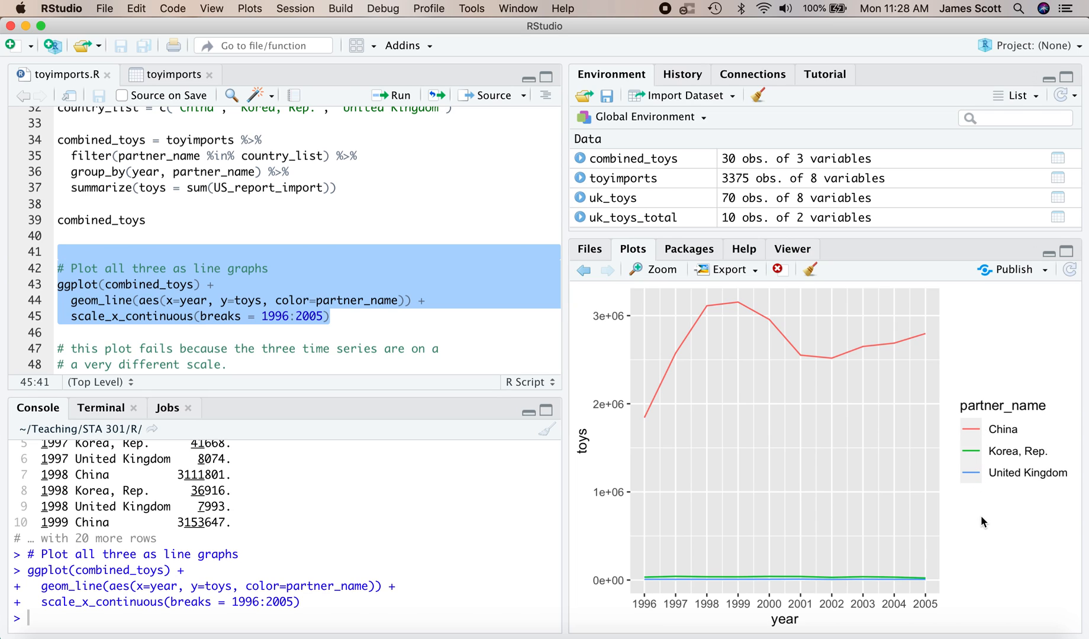
mouse_move(341, 286)
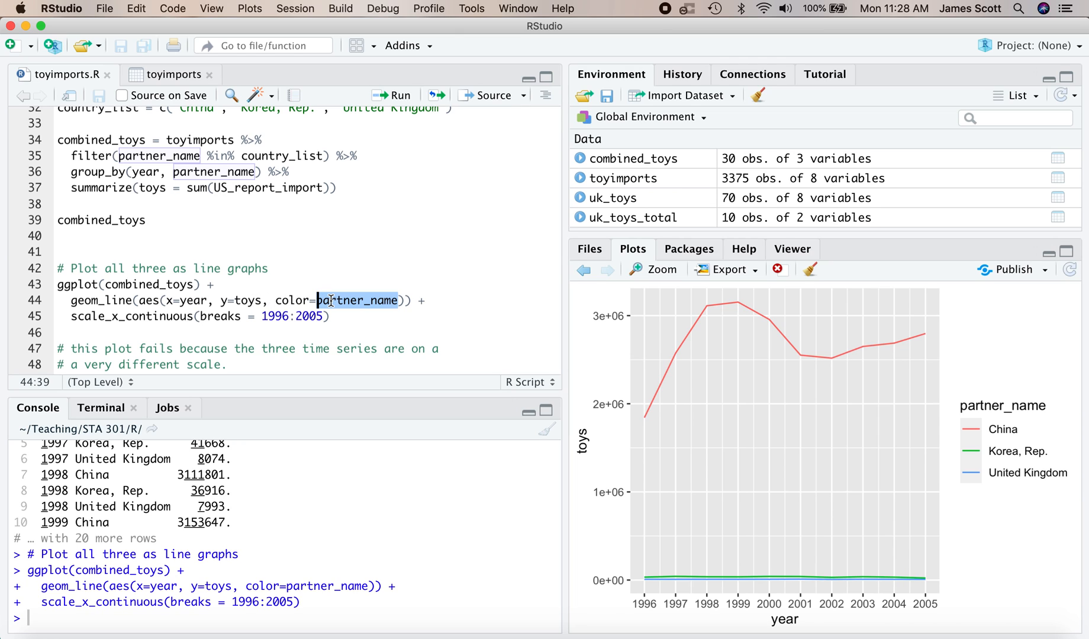
scroll(up, 3)
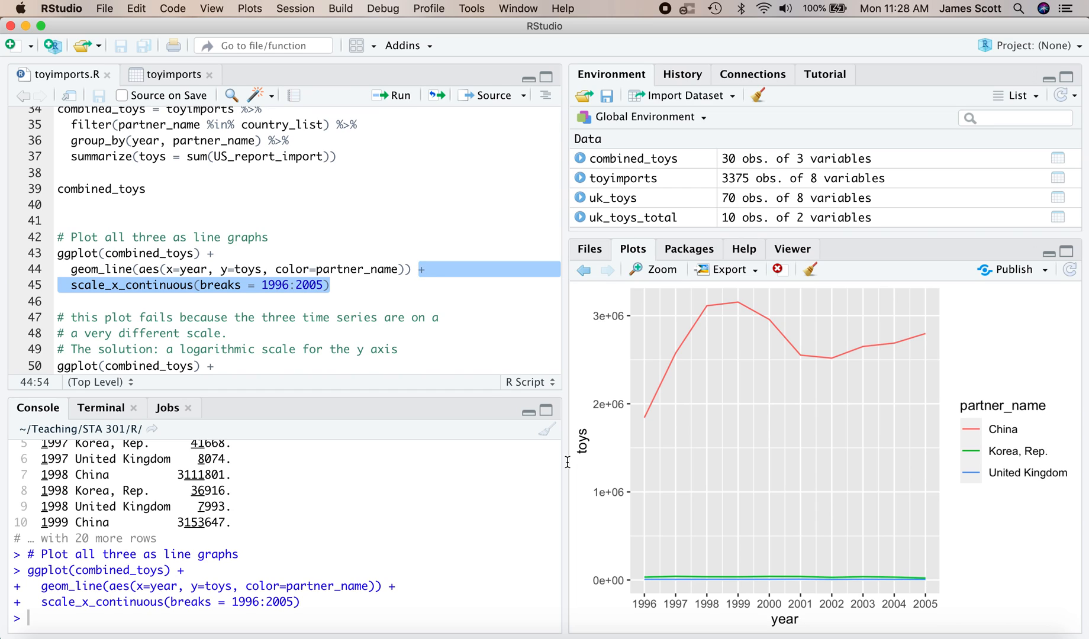
mouse_move(706, 602)
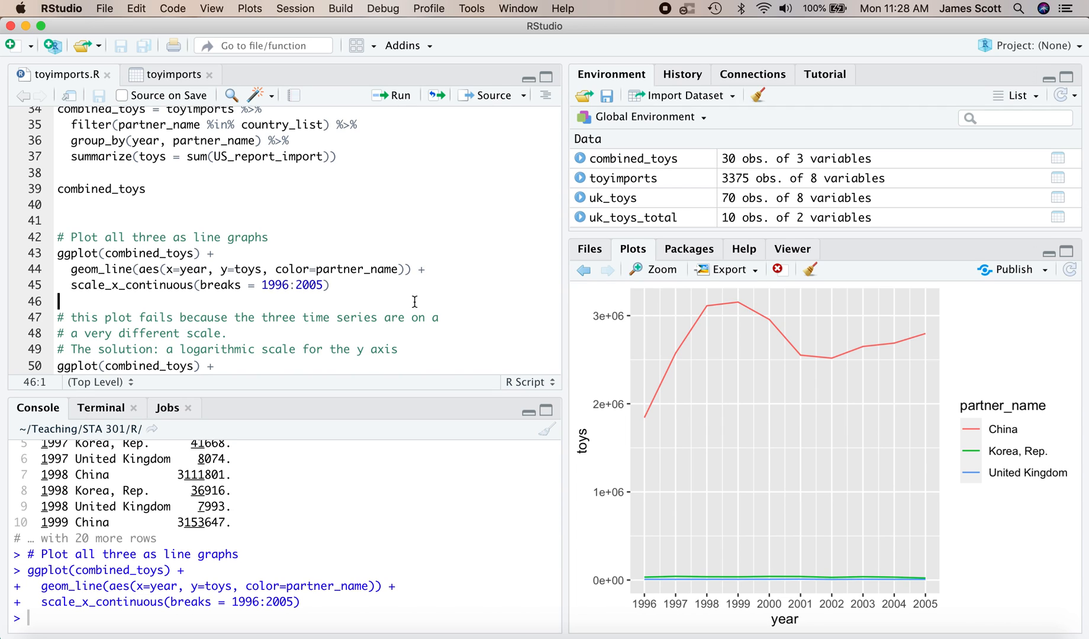
mouse_move(782, 339)
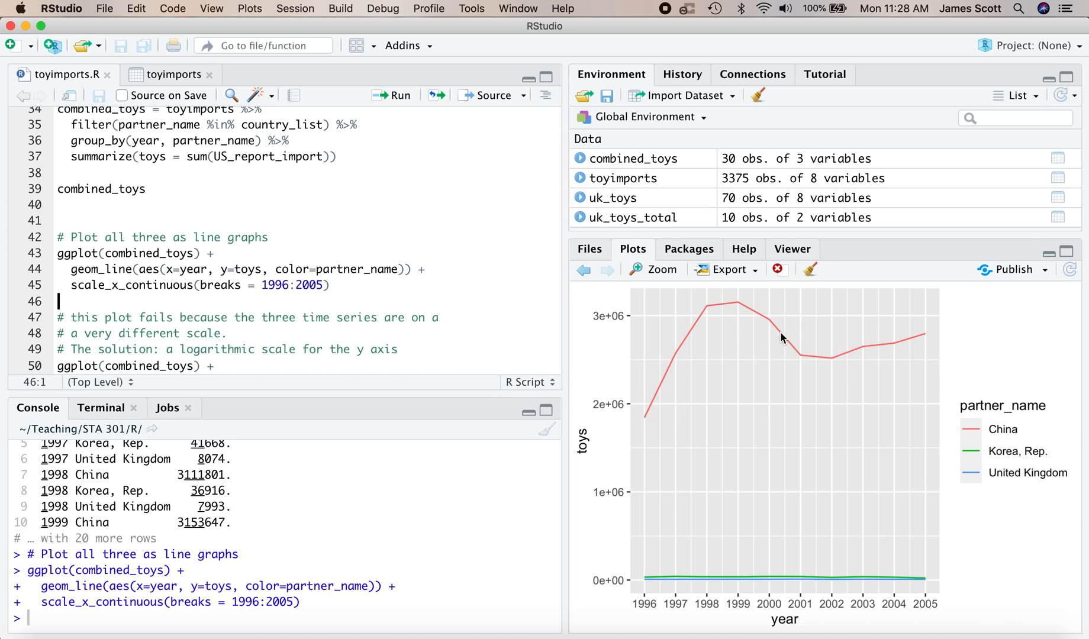
mouse_move(693, 578)
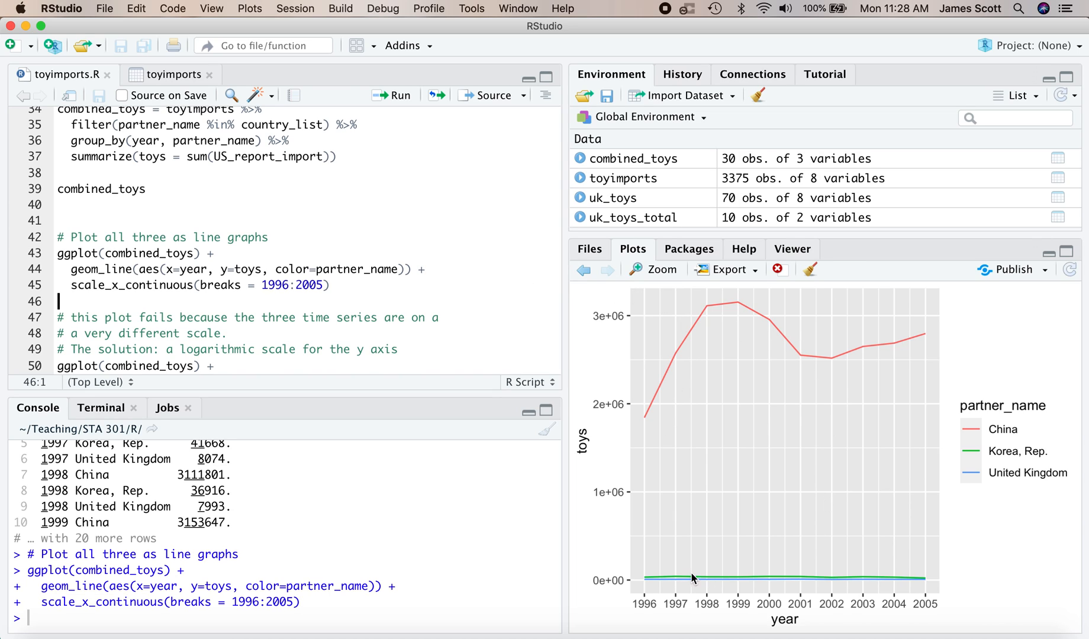
mouse_move(674, 563)
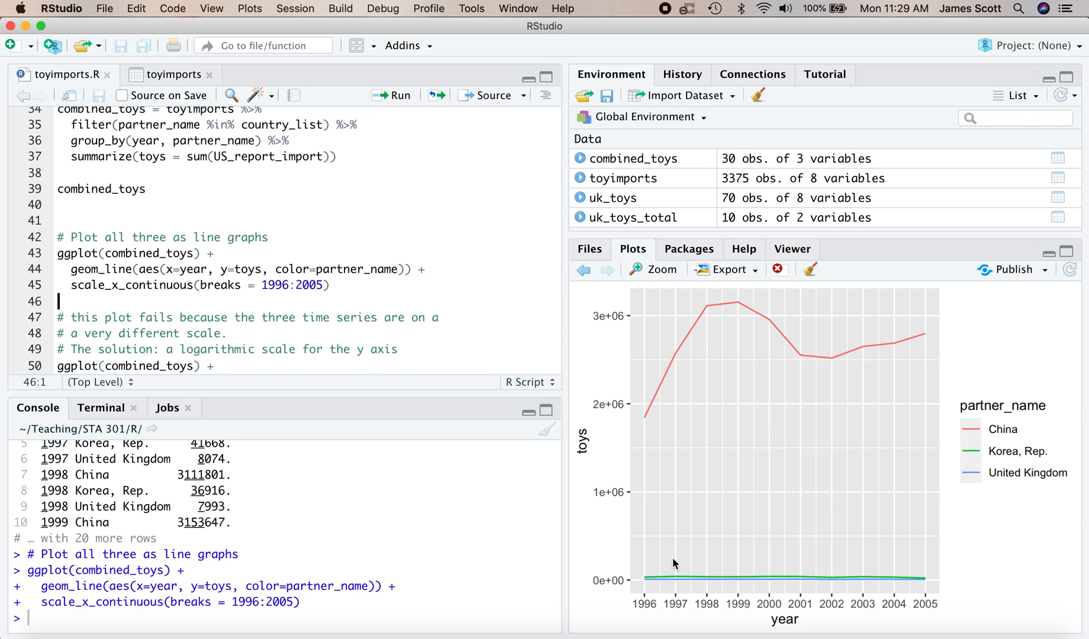
mouse_move(739, 583)
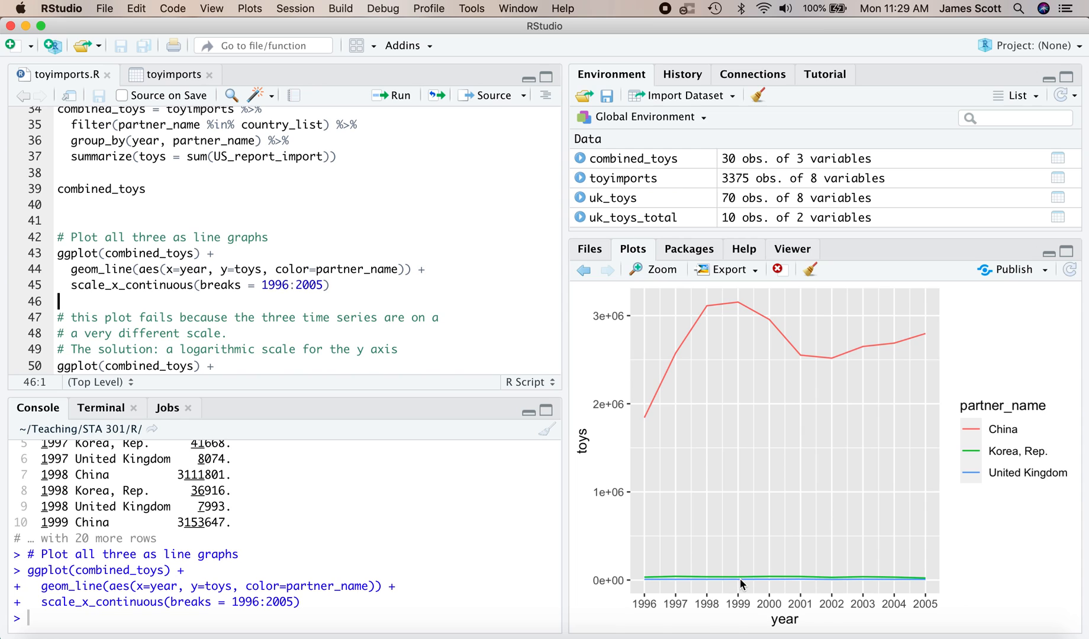
mouse_move(394, 339)
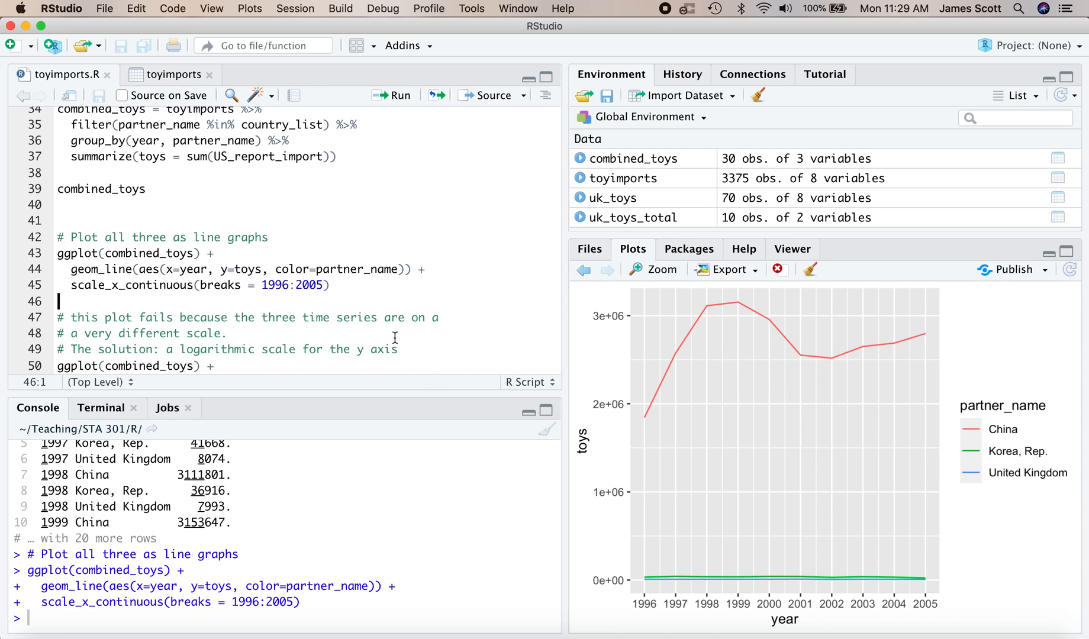
scroll(down, 3)
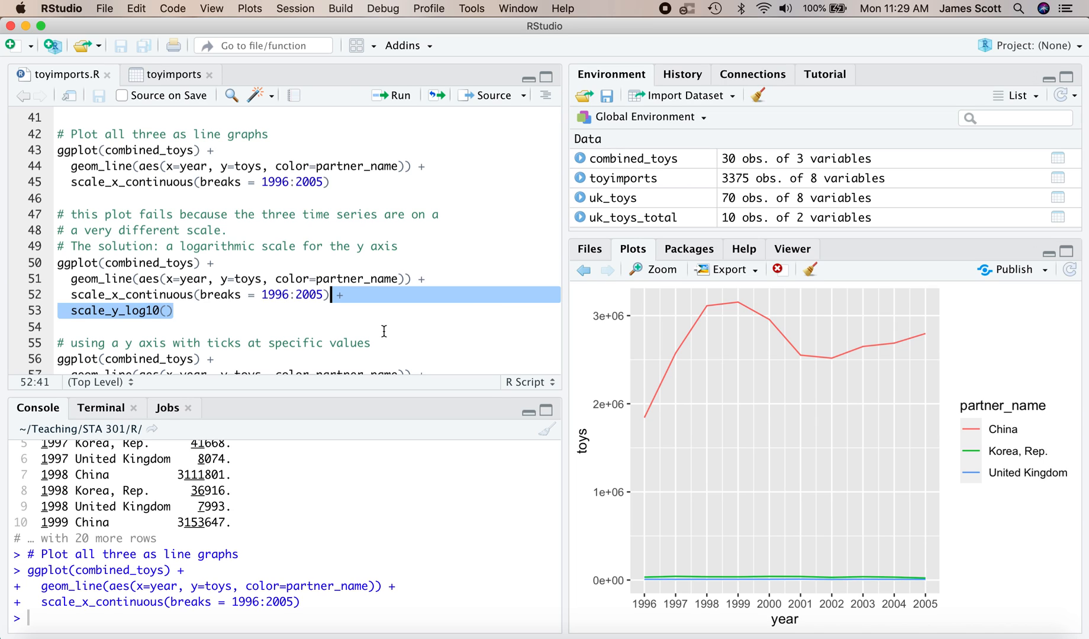
click(215, 279)
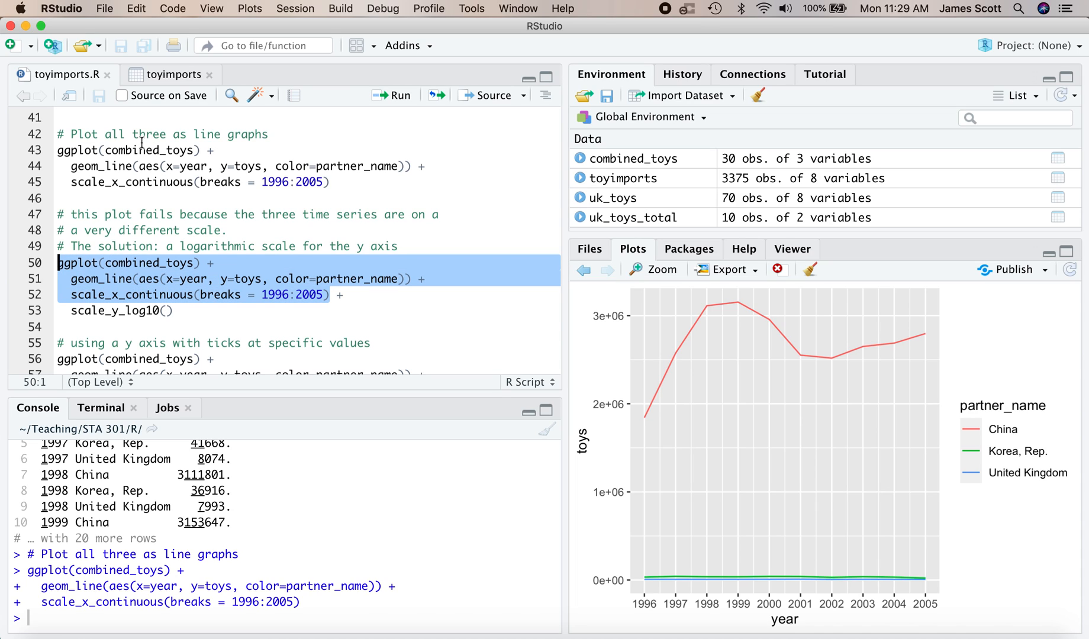
mouse_move(243, 290)
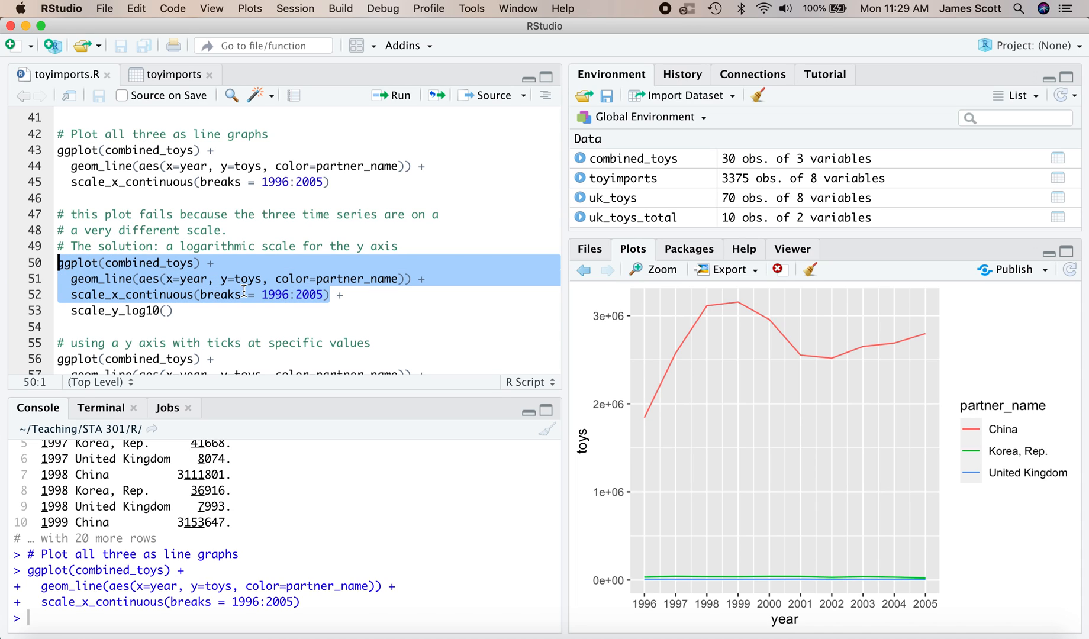
mouse_move(345, 295)
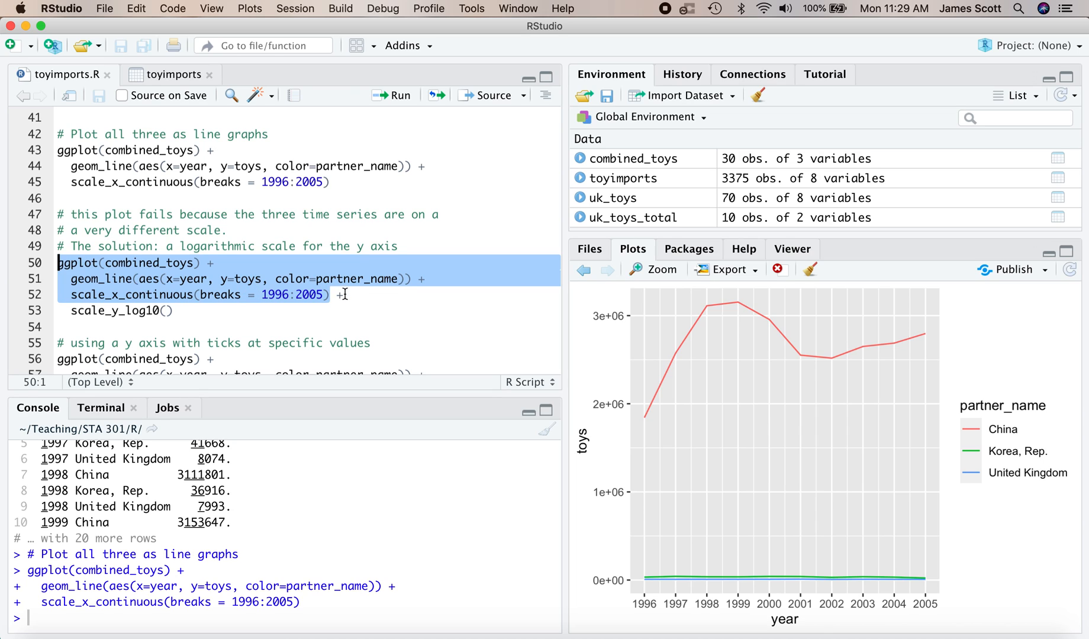
click(316, 310)
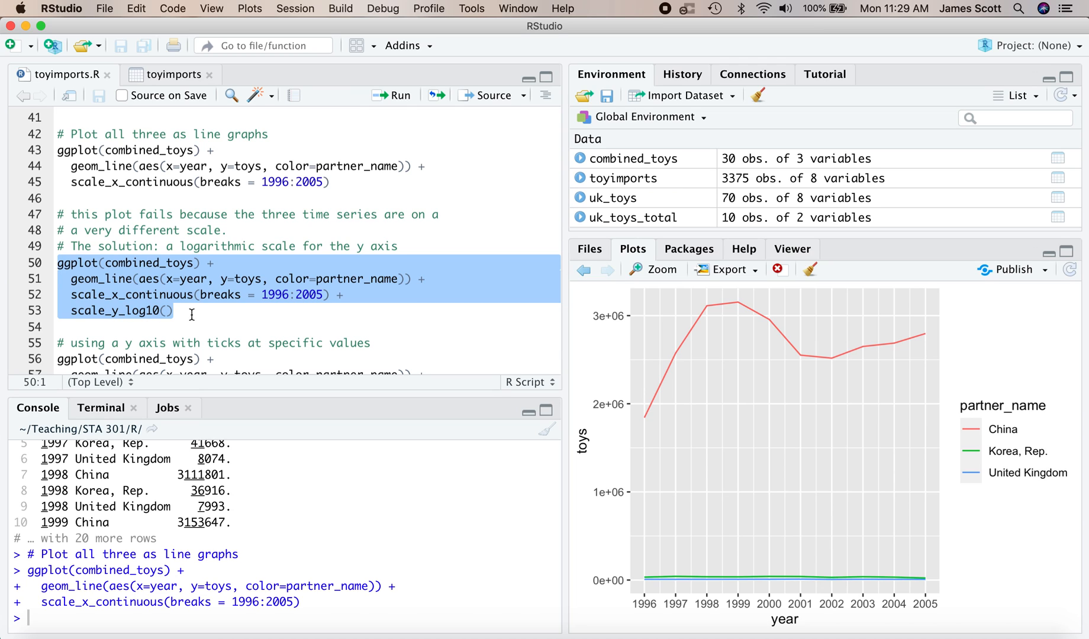
Run the three-country ggplot block with scale_y_log10() to redraw the chart.
click(392, 96)
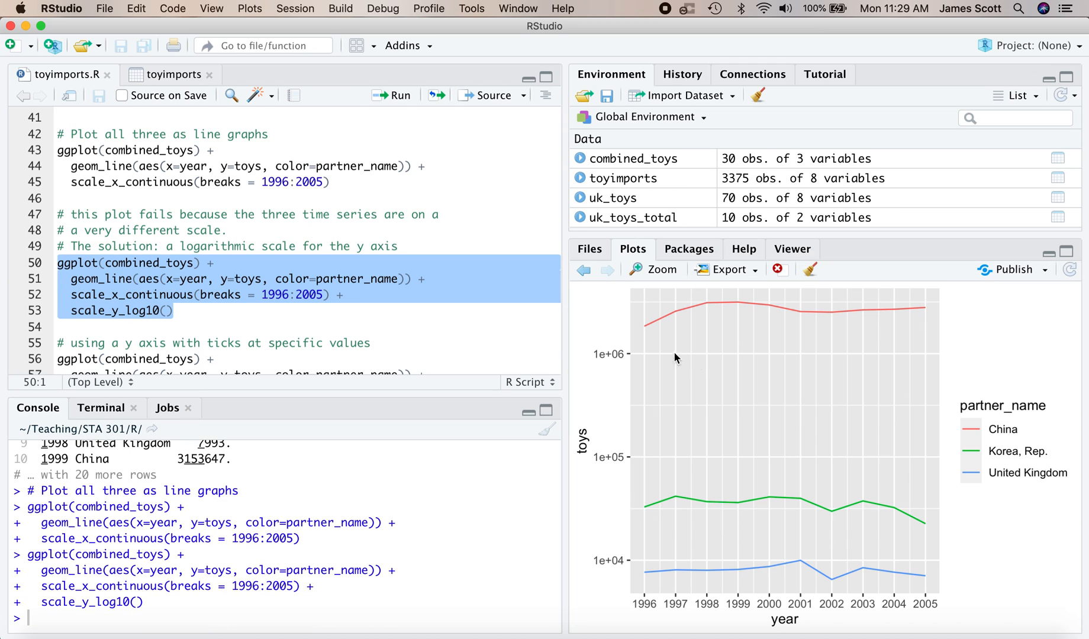
mouse_move(646, 562)
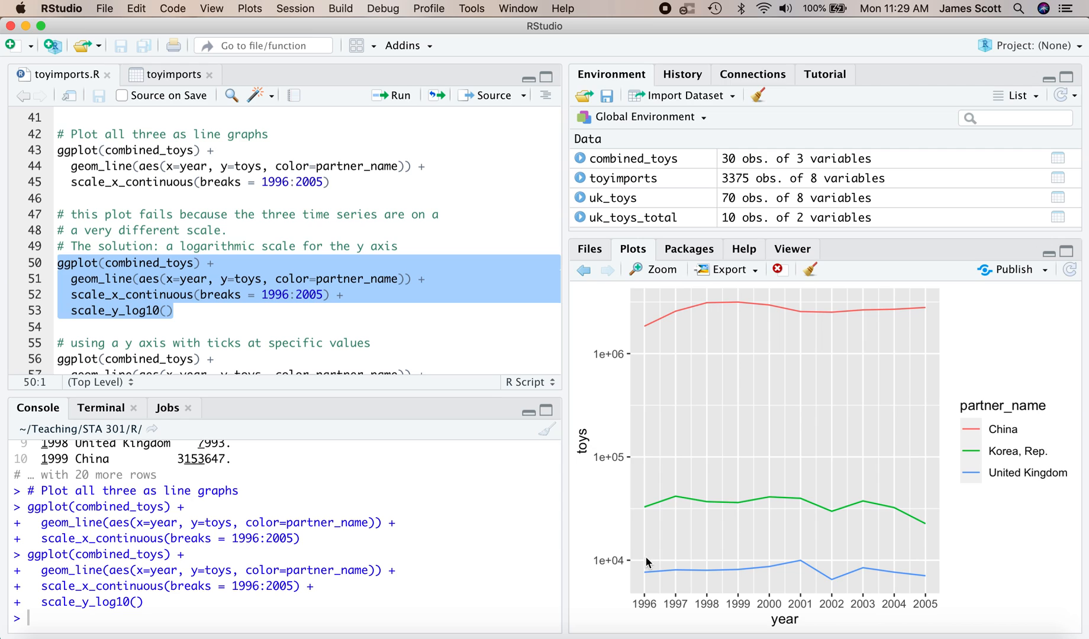
mouse_move(639, 504)
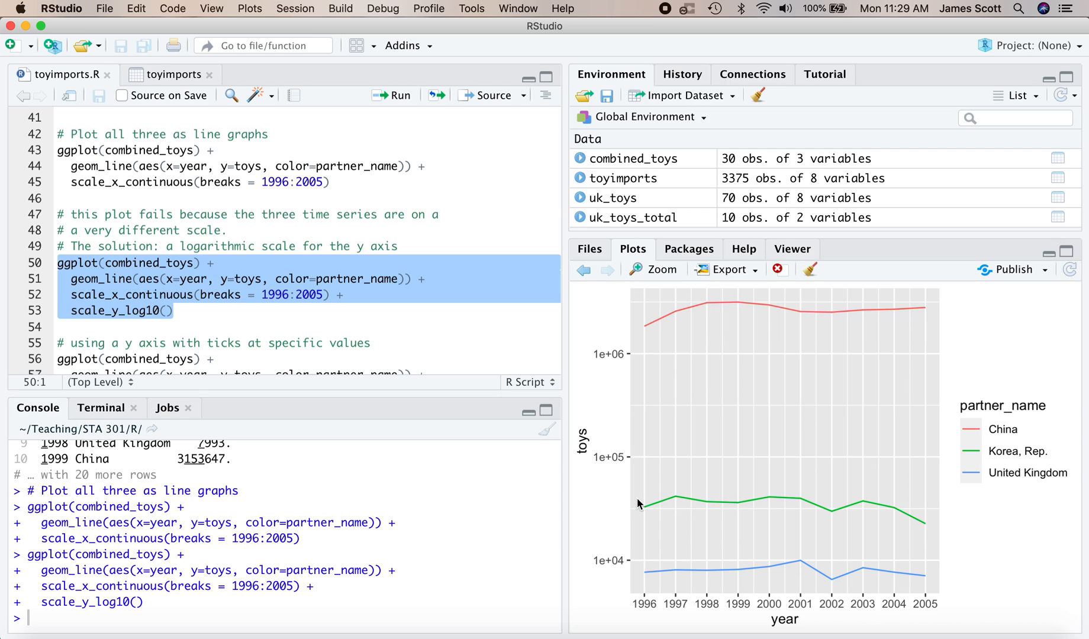
mouse_move(628, 570)
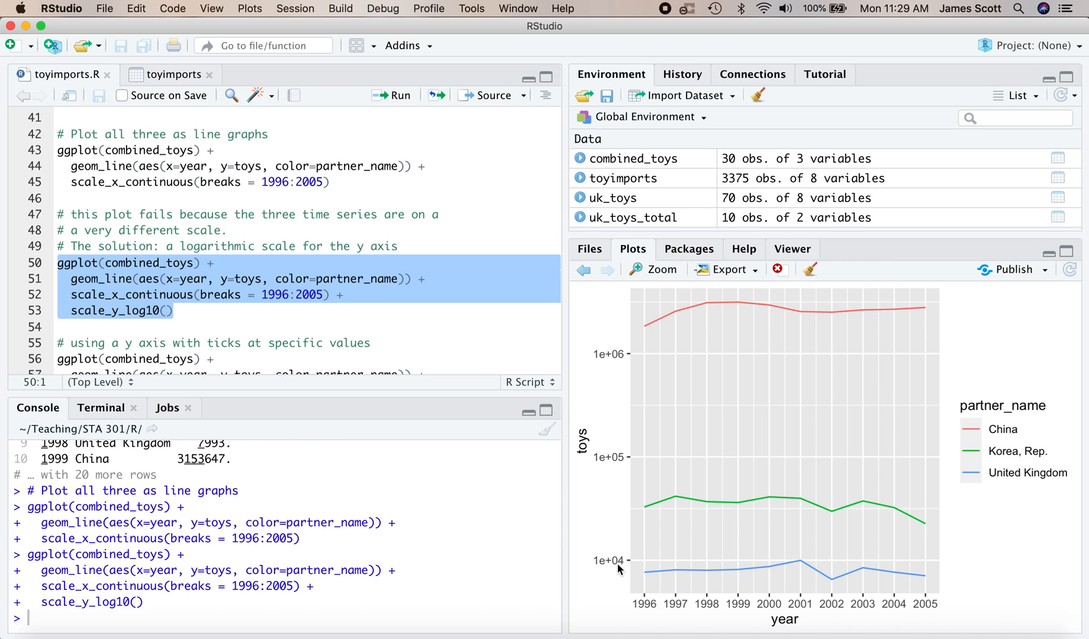
mouse_move(614, 524)
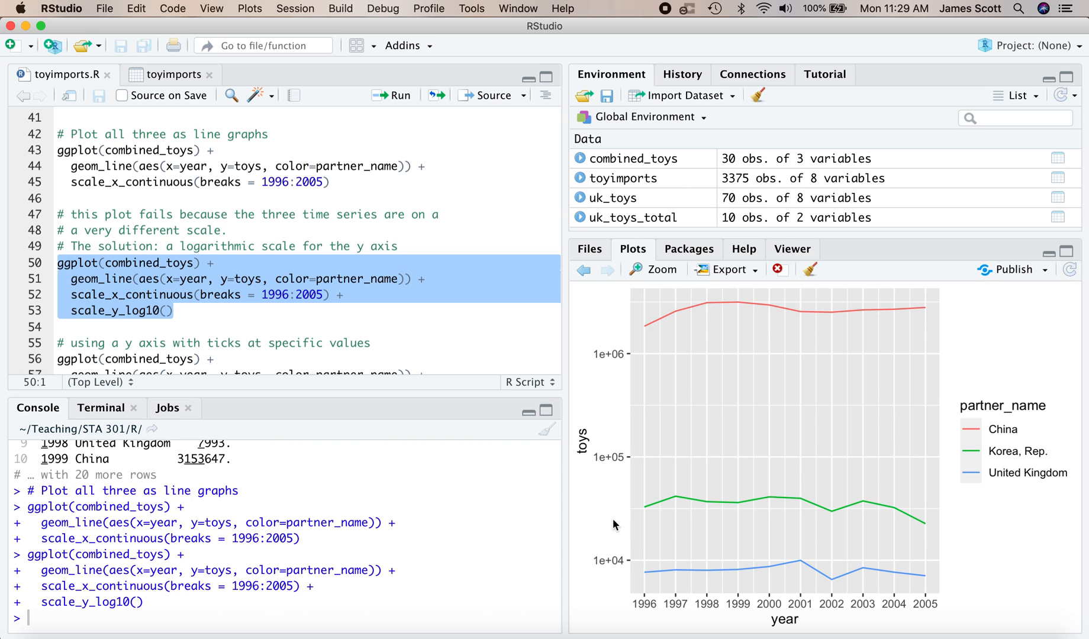
mouse_move(620, 471)
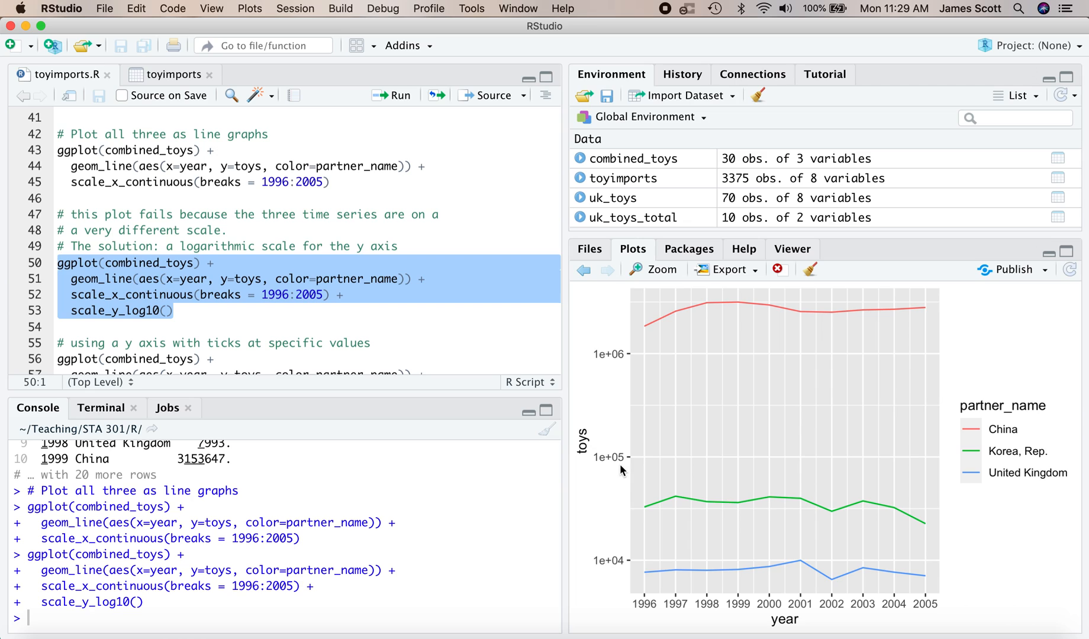
mouse_move(630, 366)
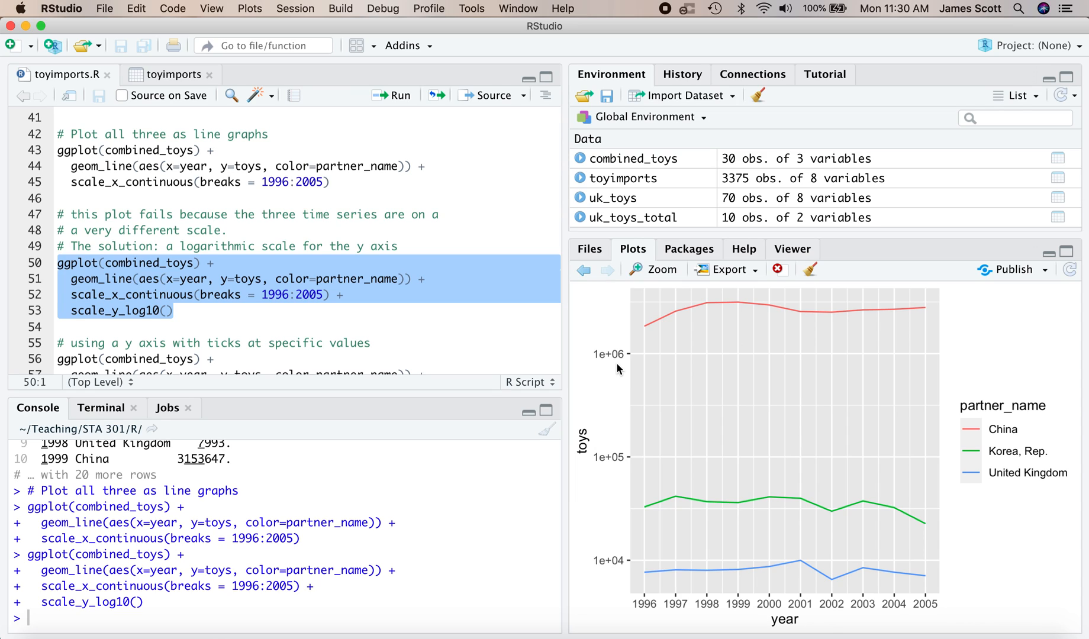
mouse_move(613, 370)
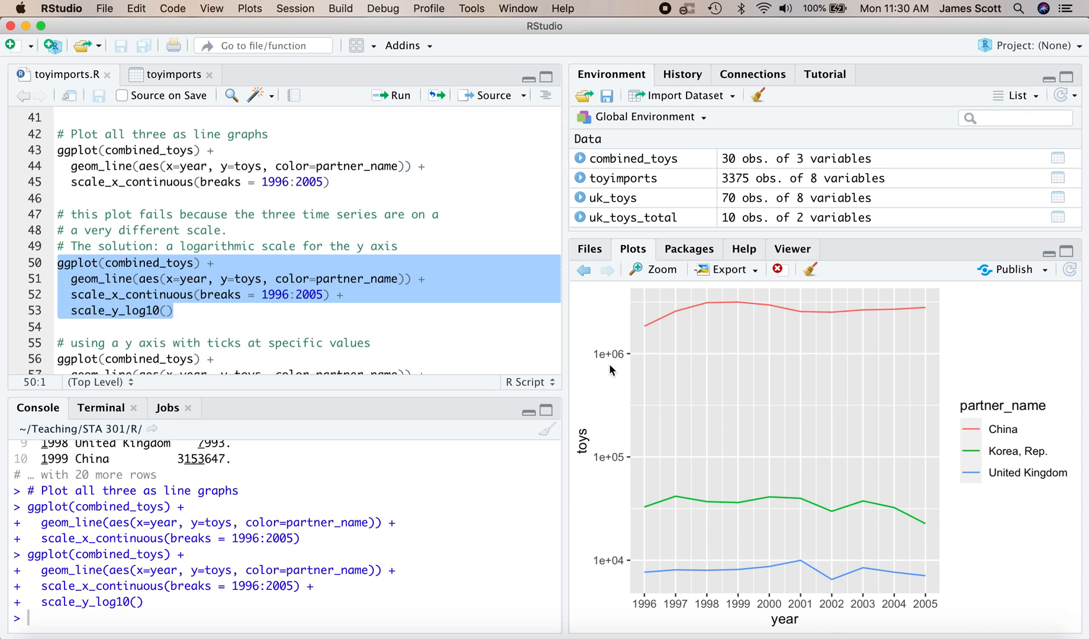
mouse_move(730, 359)
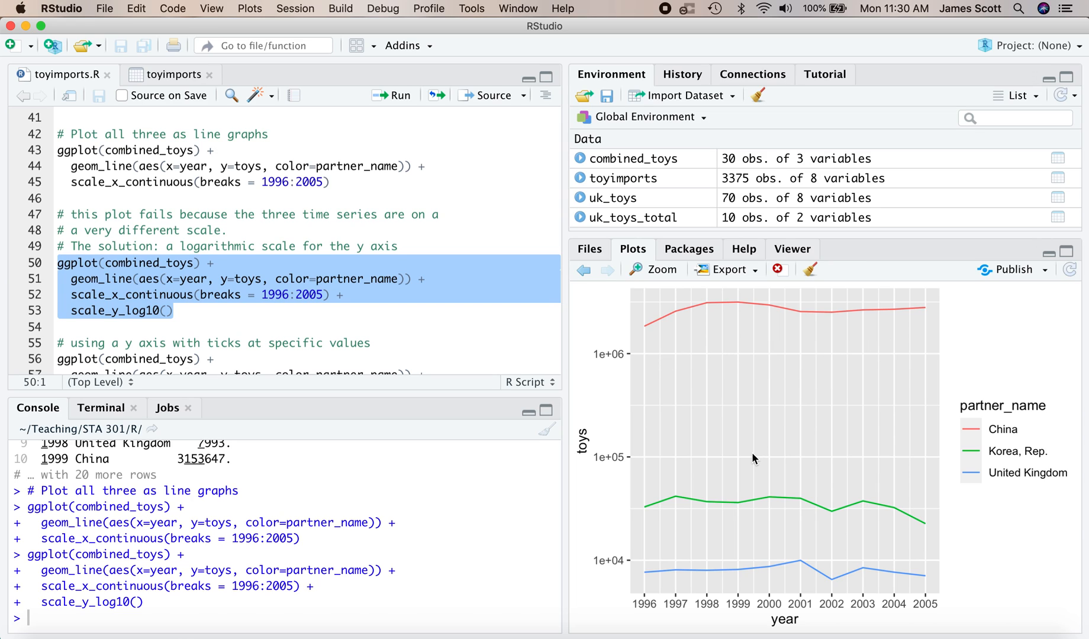
mouse_move(545, 340)
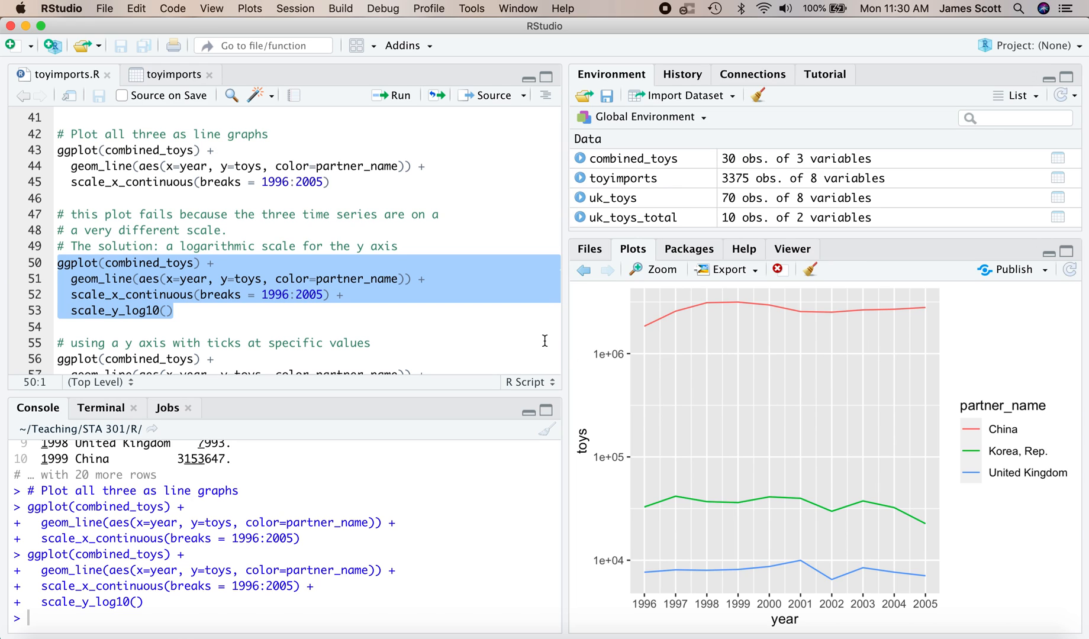
mouse_move(773, 306)
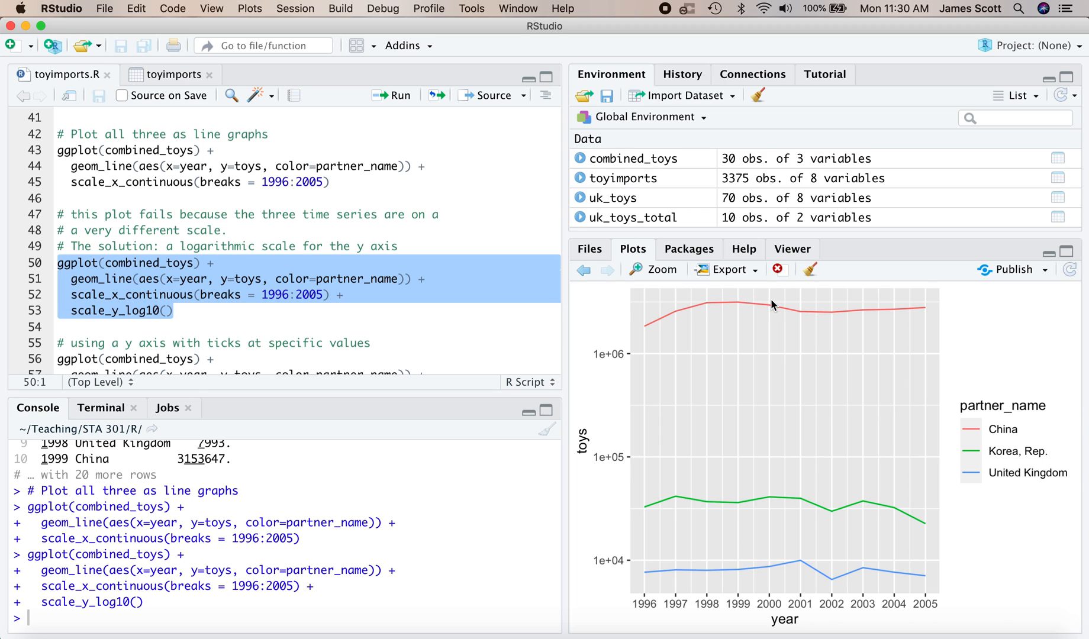
mouse_move(764, 551)
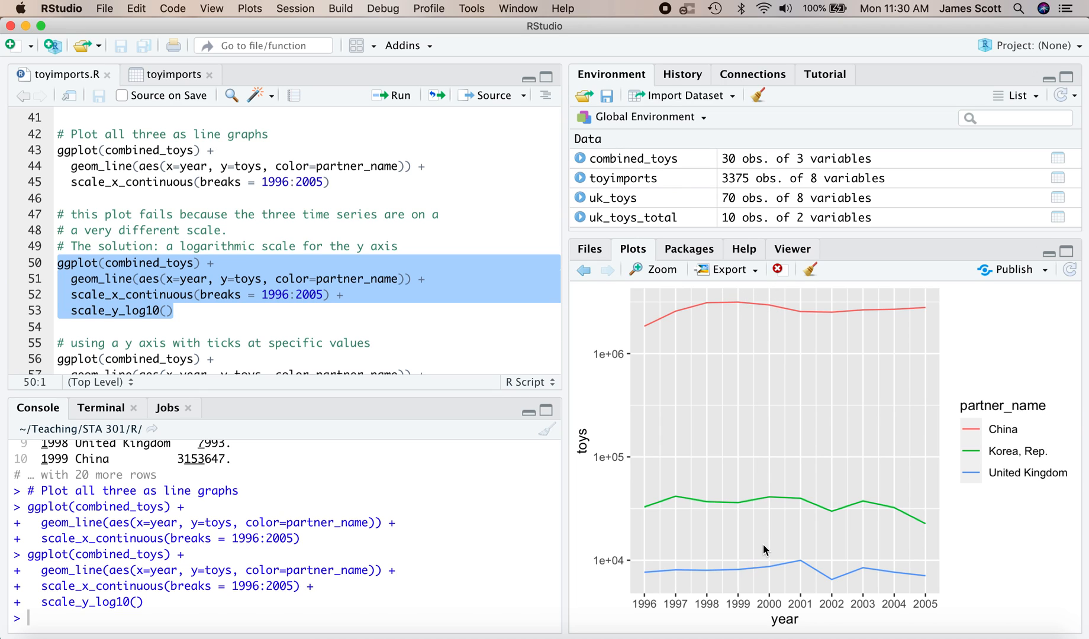
Run the scale_y_log10(breaks = c(...)) plot code, adding ticks like 5e+03 and 5e+04.
scroll(up, 3)
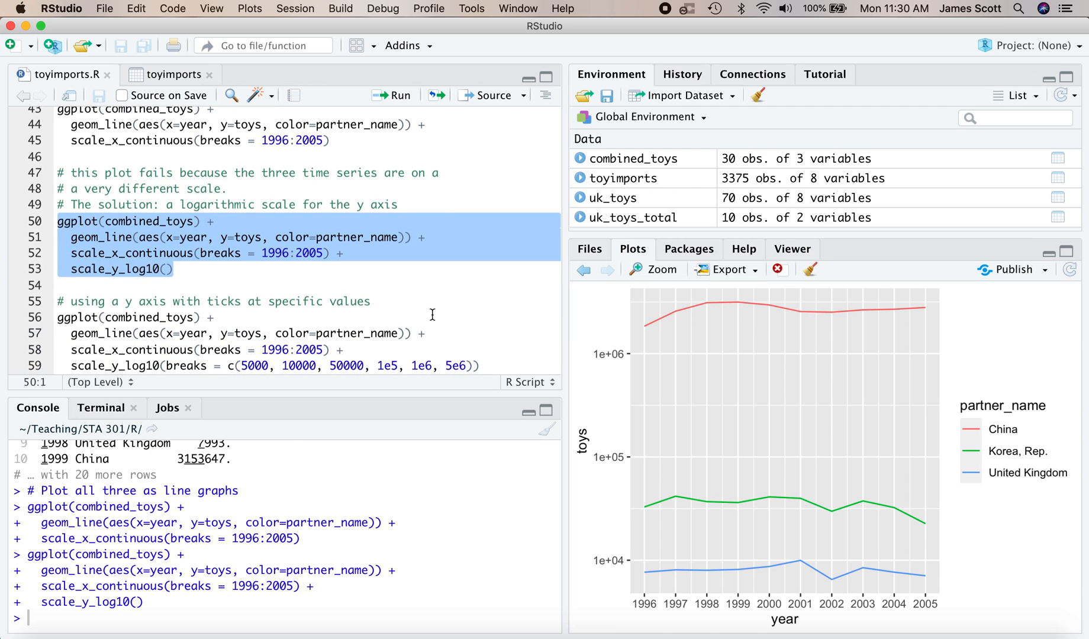
mouse_move(505, 364)
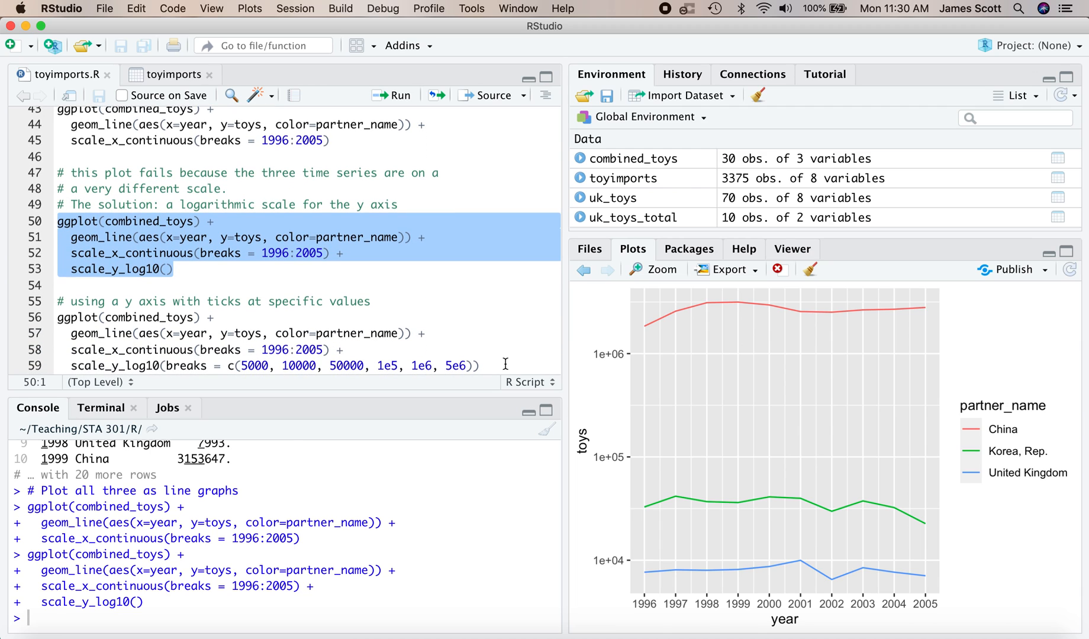
mouse_move(205, 344)
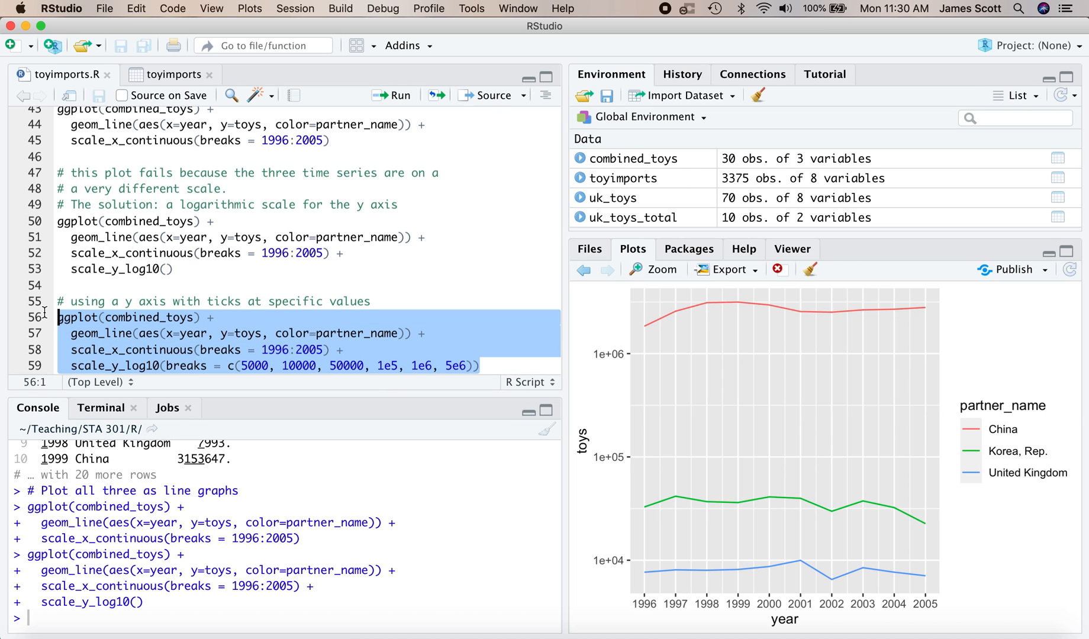
click(391, 95)
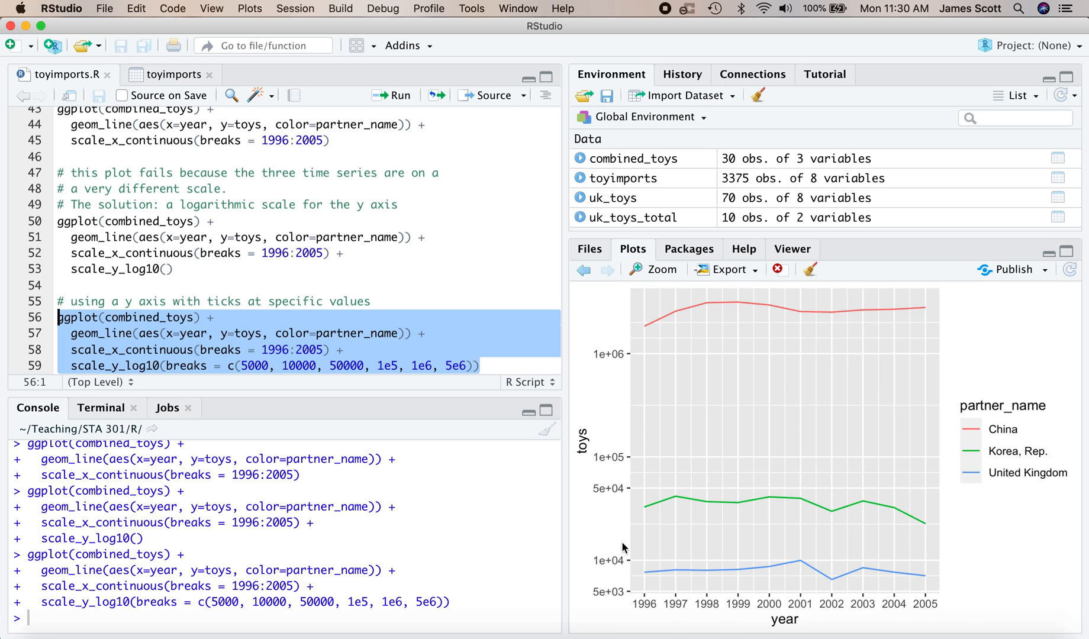
mouse_move(506, 356)
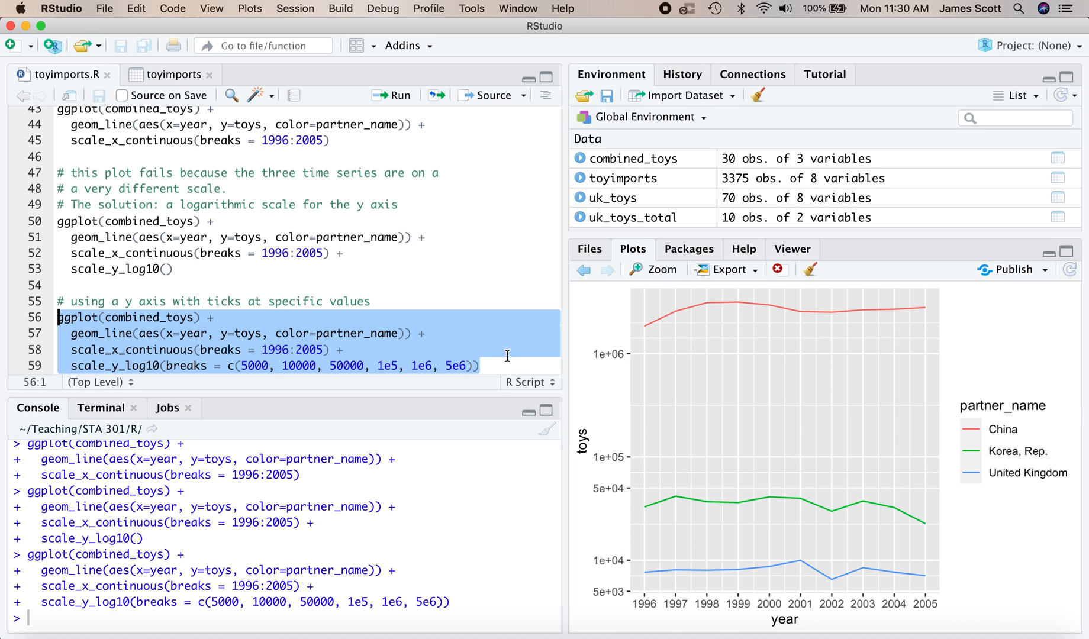
click(507, 366)
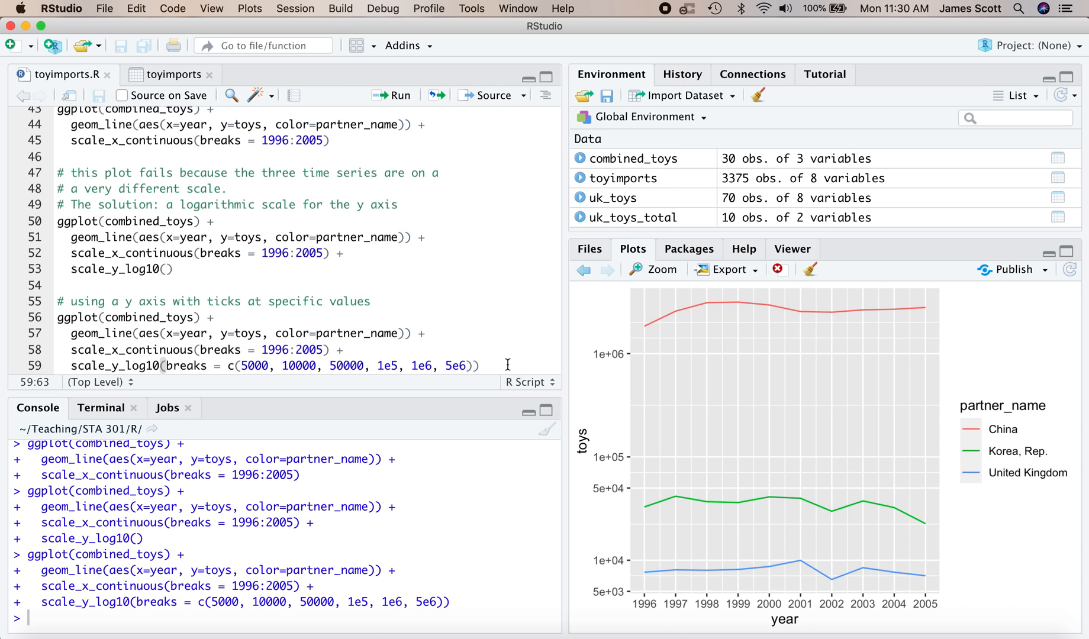
Scroll back to the 'Plot all three as line graphs' block and rerun it.
scroll(up, 3)
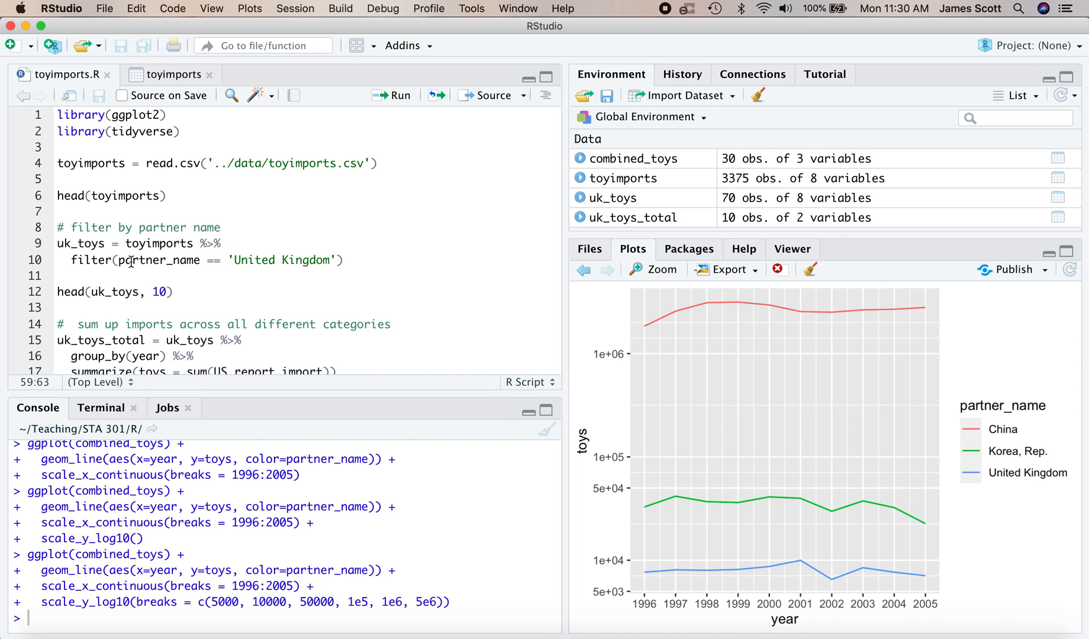
scroll(down, 3)
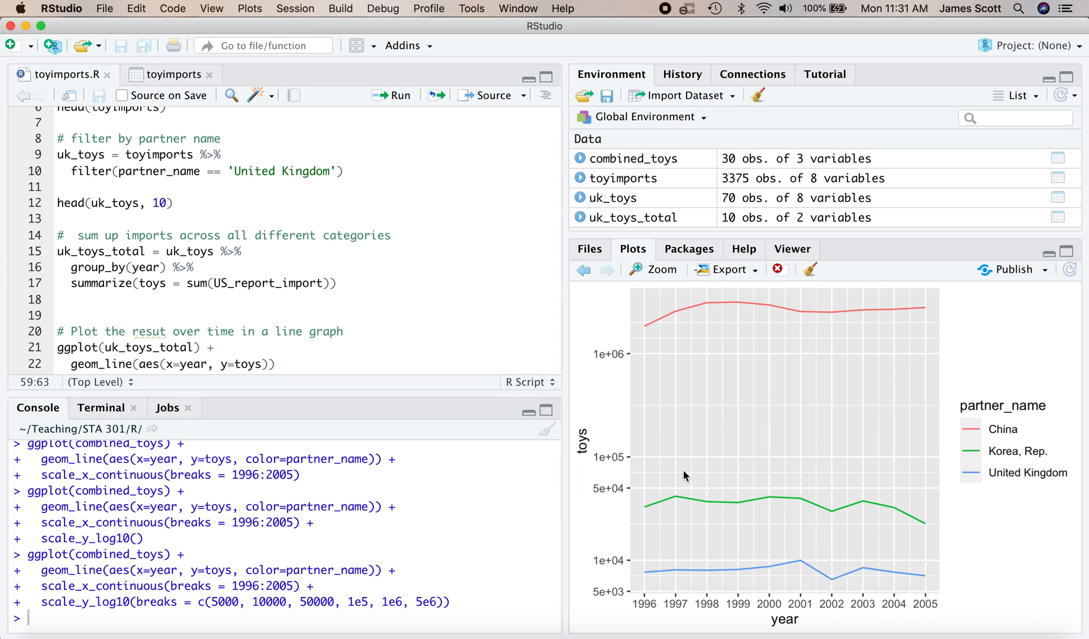
mouse_move(623, 545)
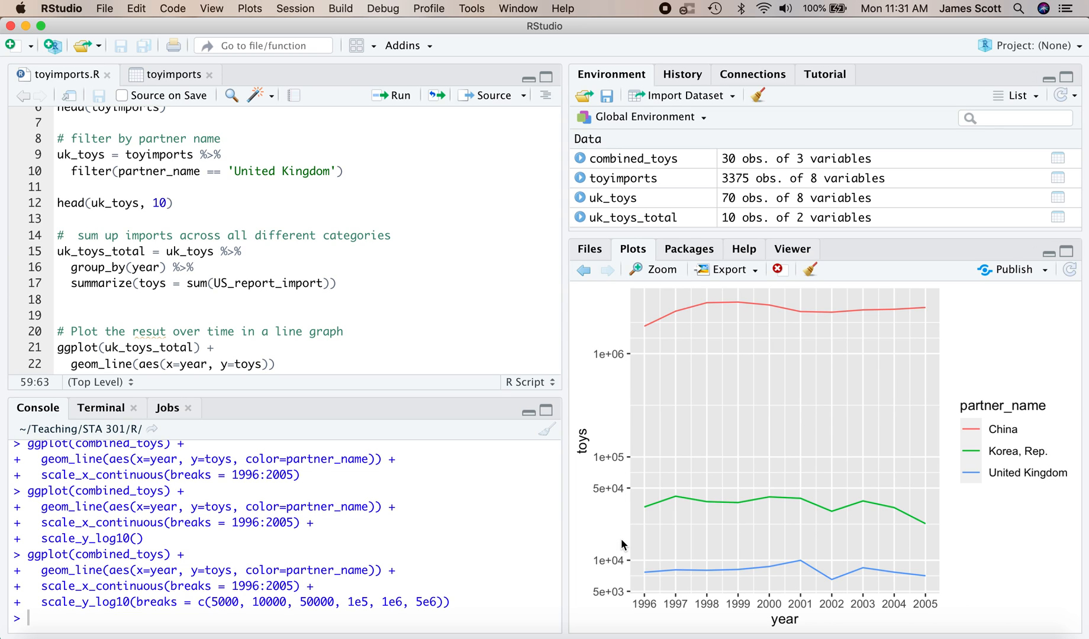
mouse_move(393, 378)
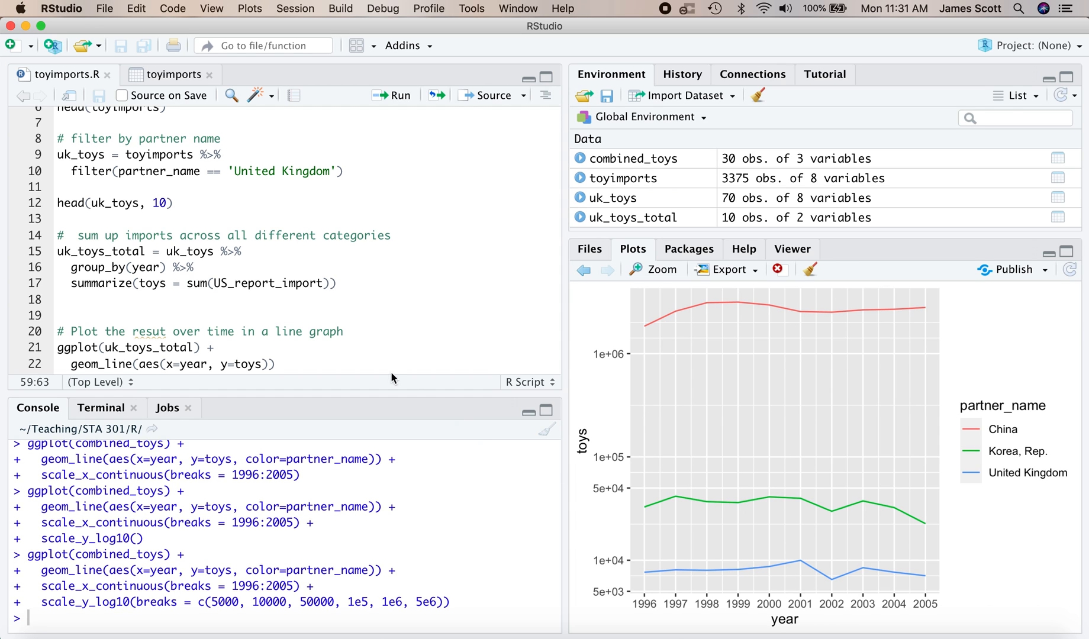
scroll(down, 3)
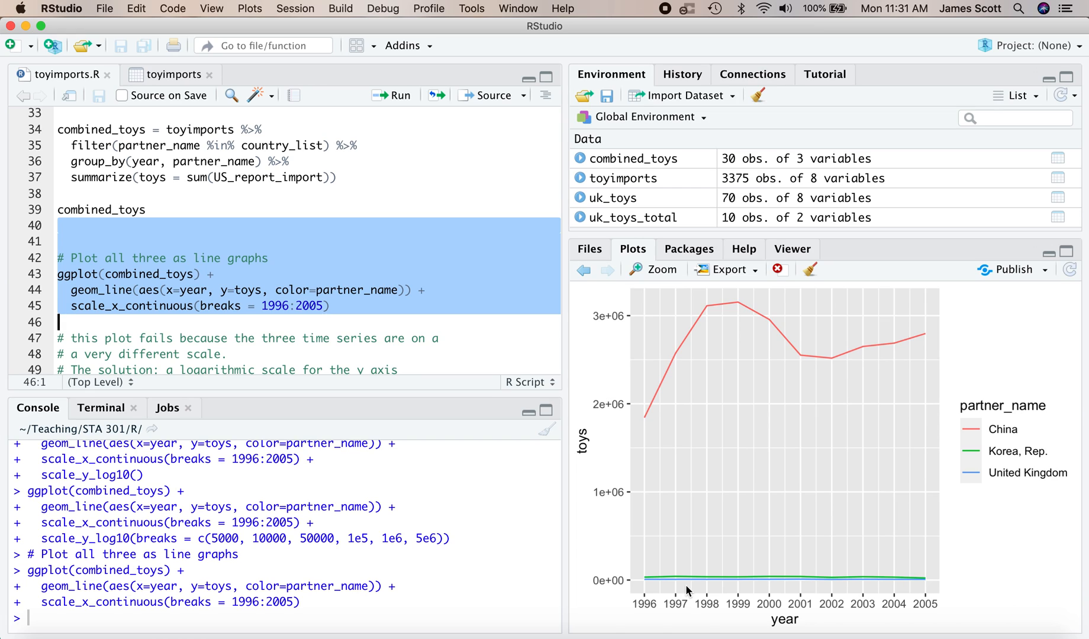
mouse_move(658, 67)
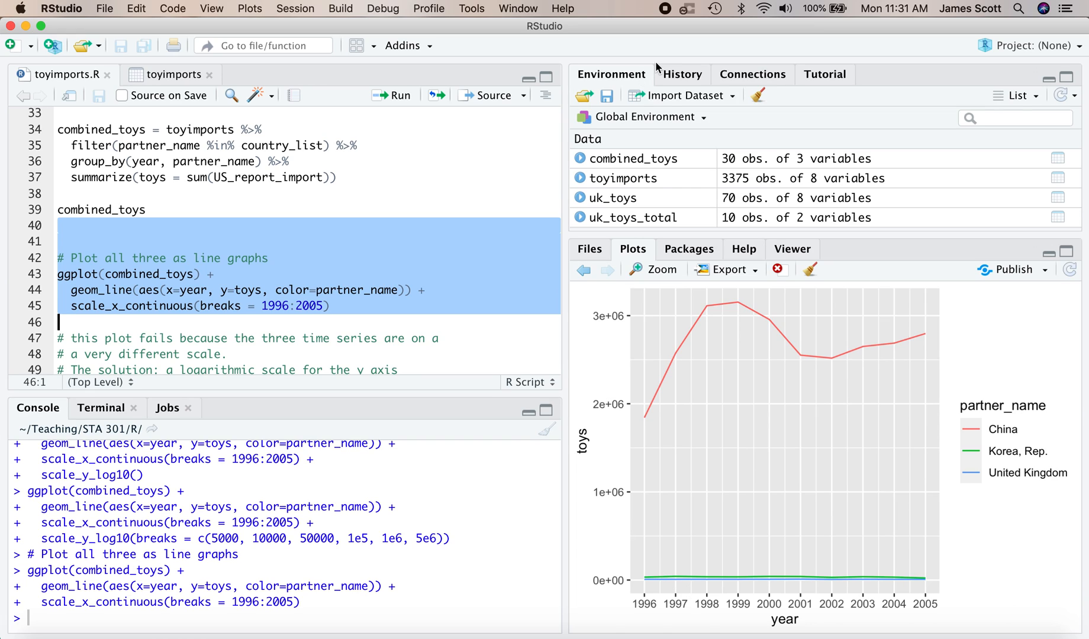